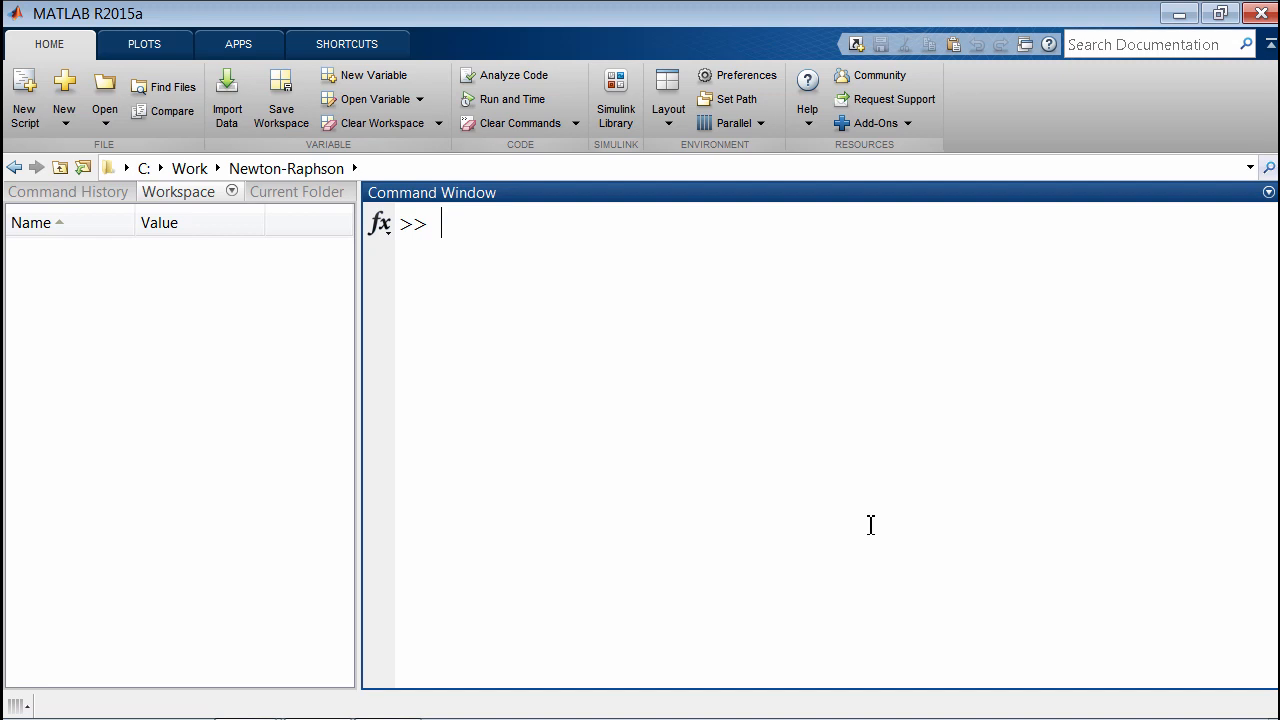
mouse_move(689, 414)
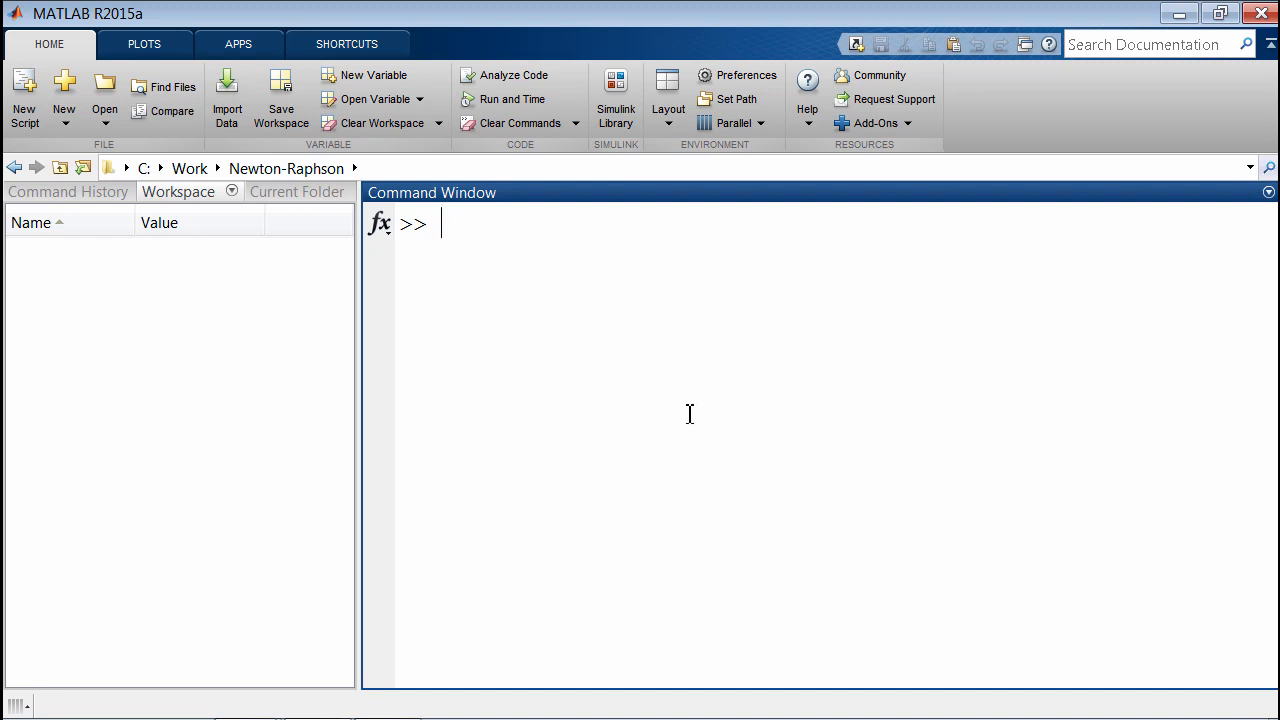
mouse_move(669, 405)
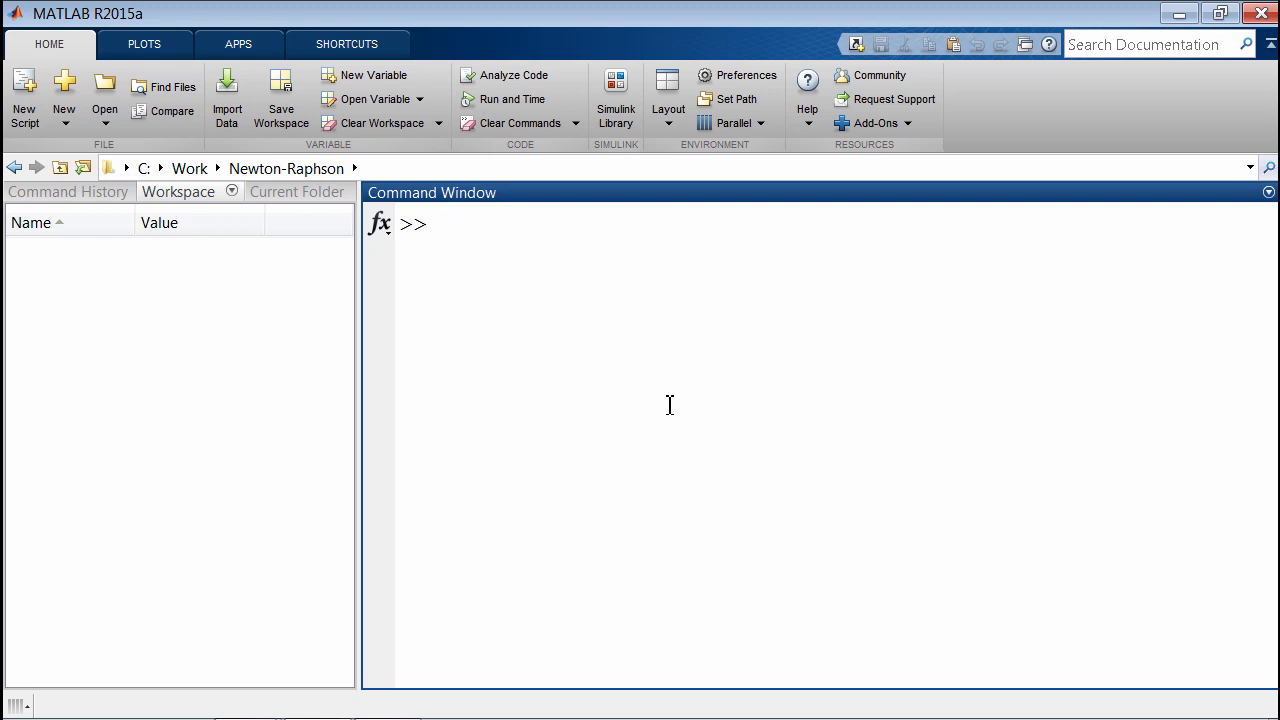
Step: Run nrt(256,4) and nrt(10,4,1e-9) in the Command Window, confirming results 4 and 1.7783
text(nrt)
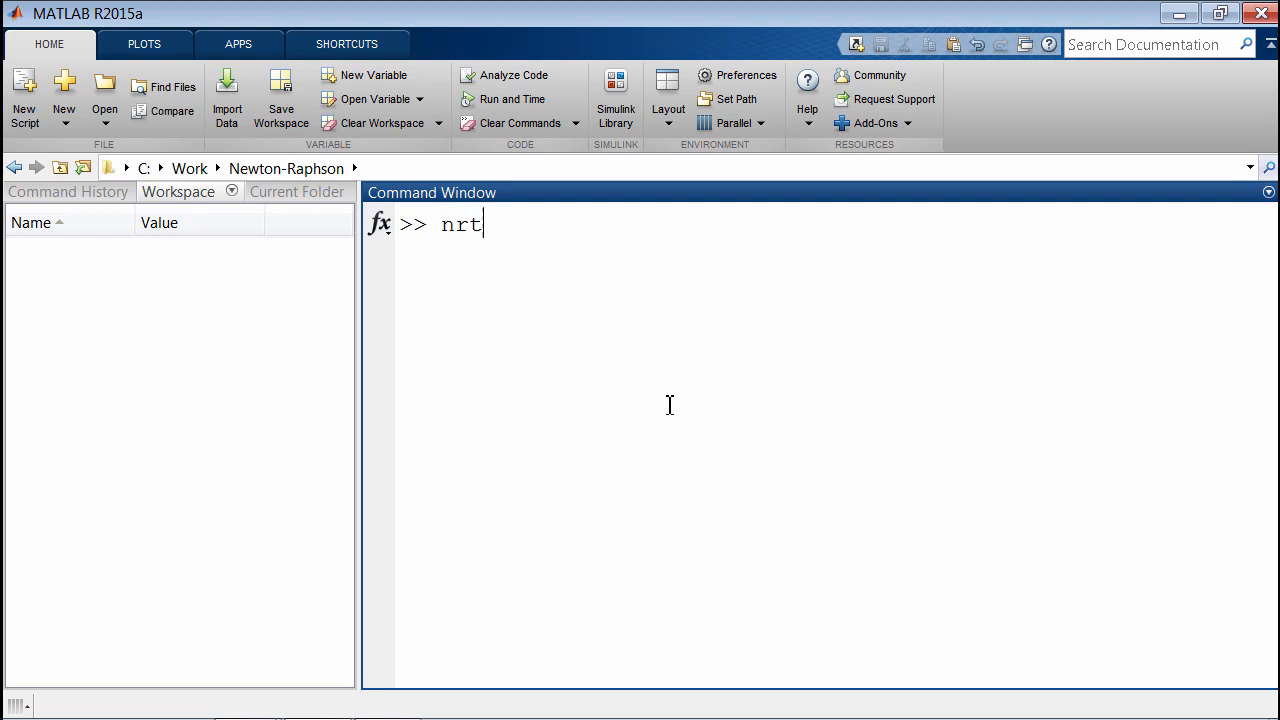
text((256,4)
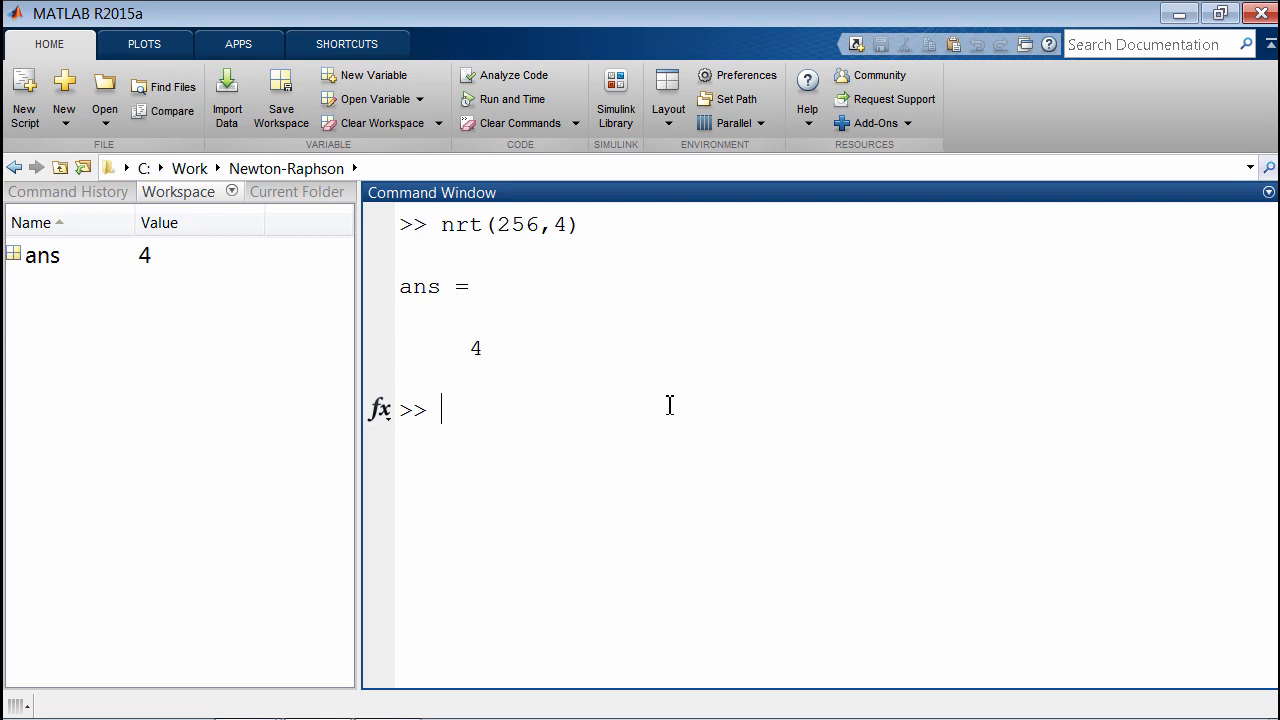
text(nrt(10,)
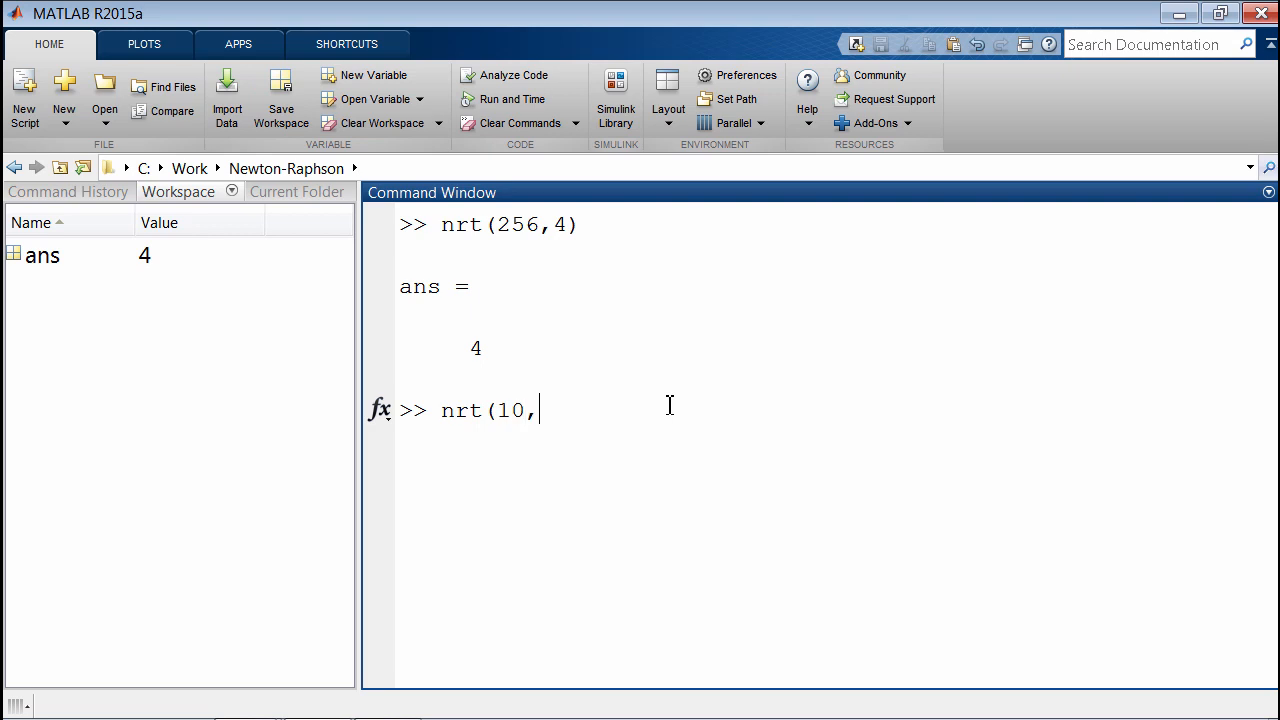
text(4,)
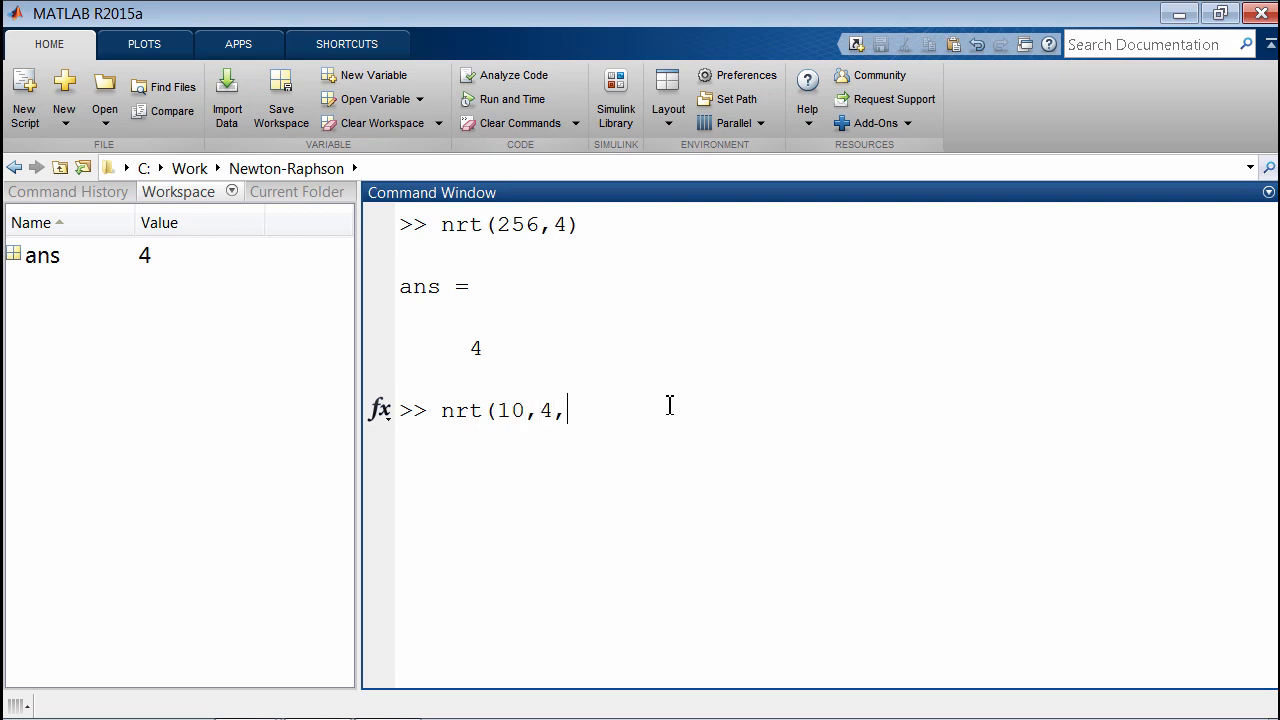
text(1e-9))
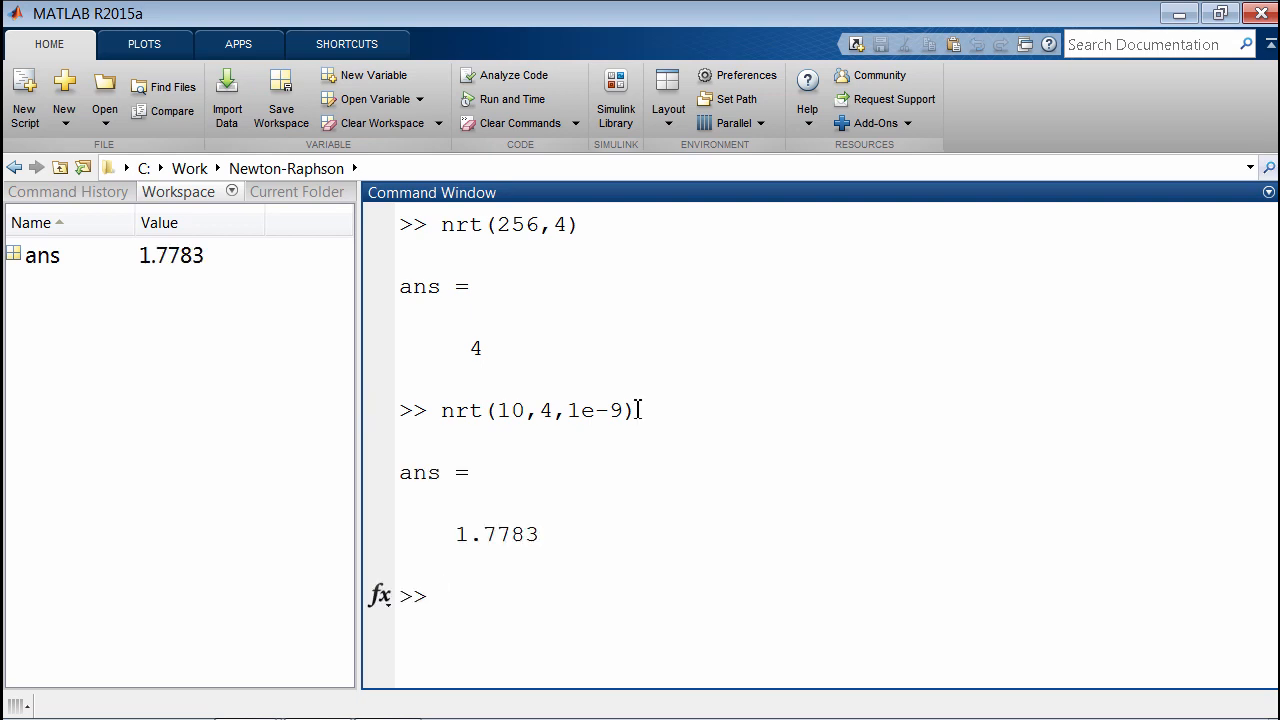
mouse_move(604, 585)
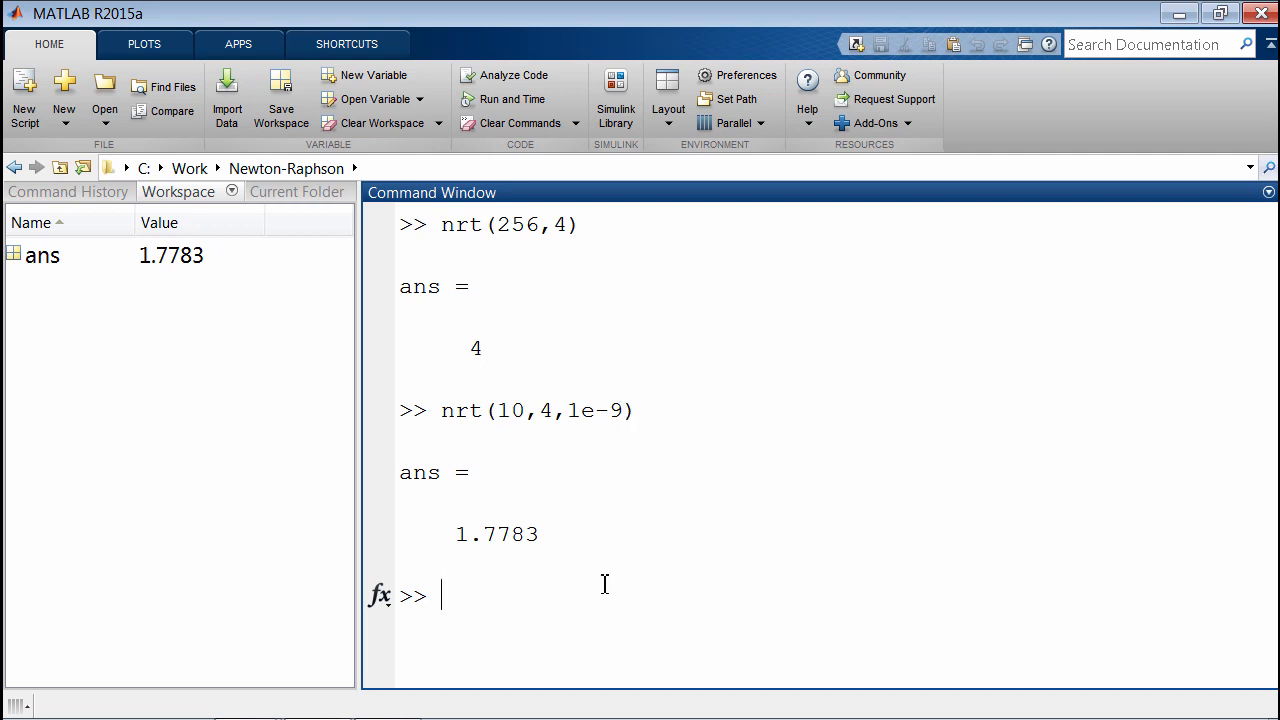
Step: Open nrt.m with 'edit nrt', then open newtonSearchAlgorithm and locate its f_and_df call
text(edit nrt)
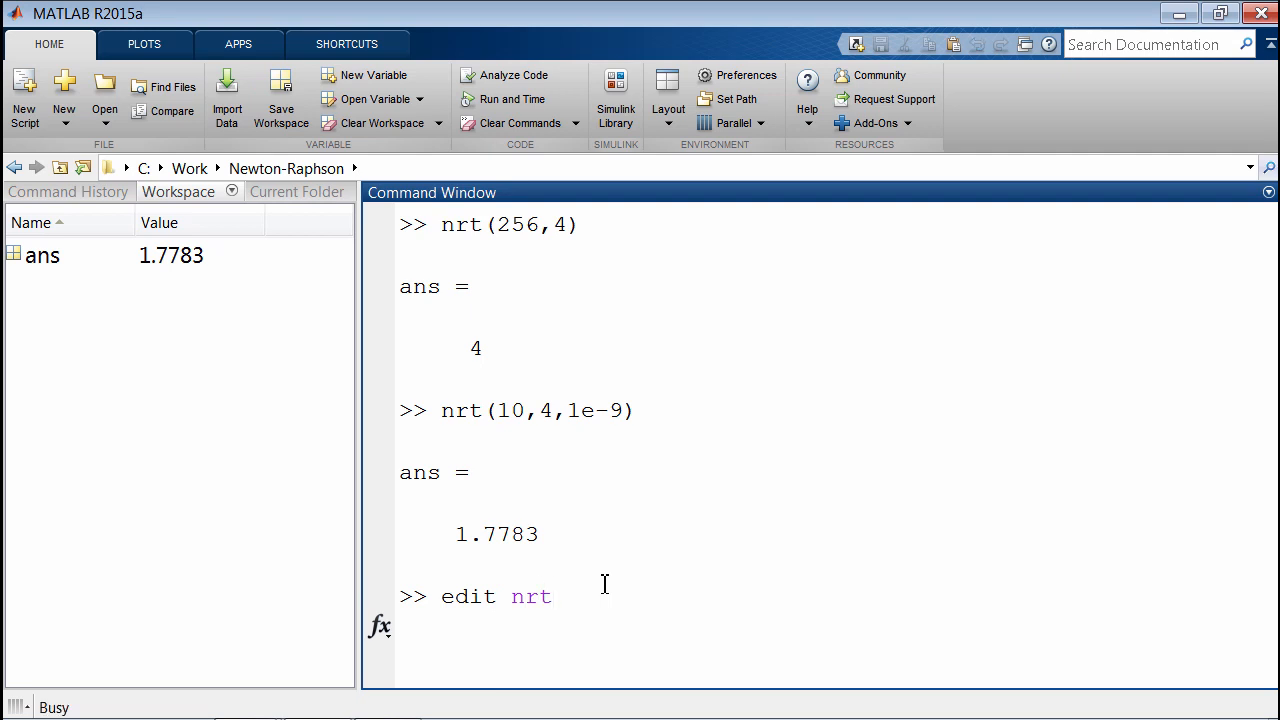
key(enter)
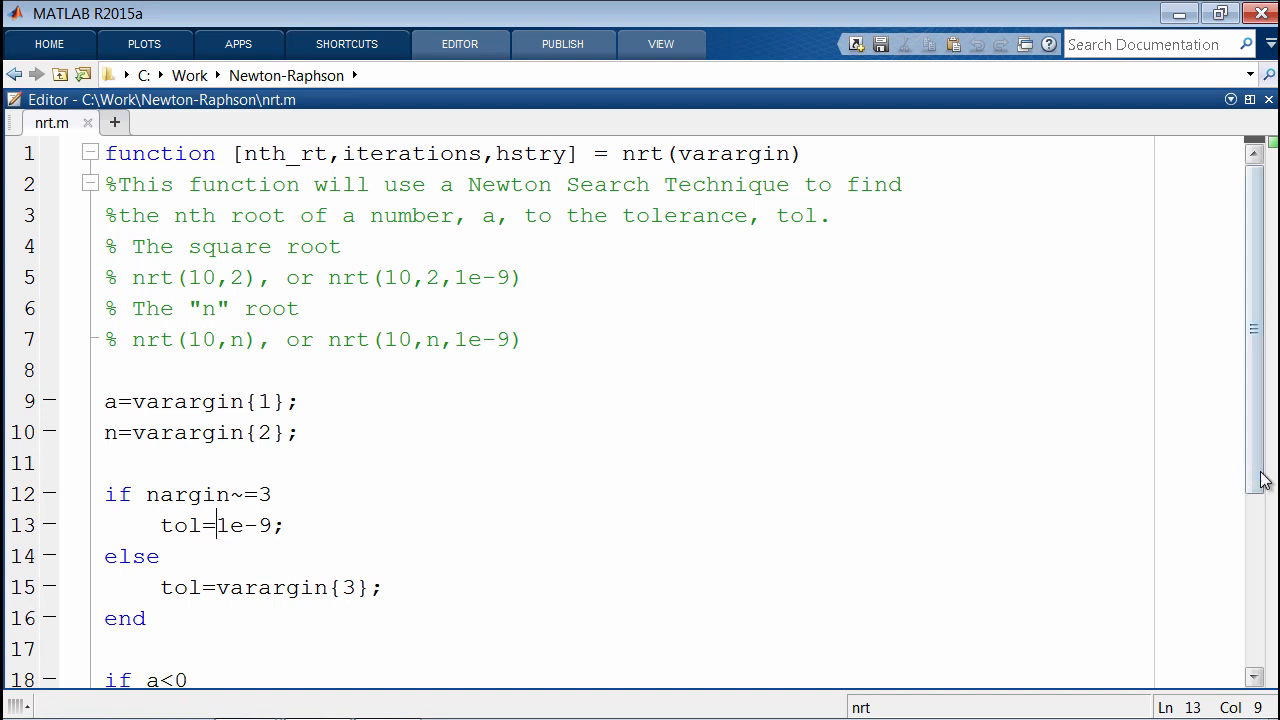
scroll(down, 3)
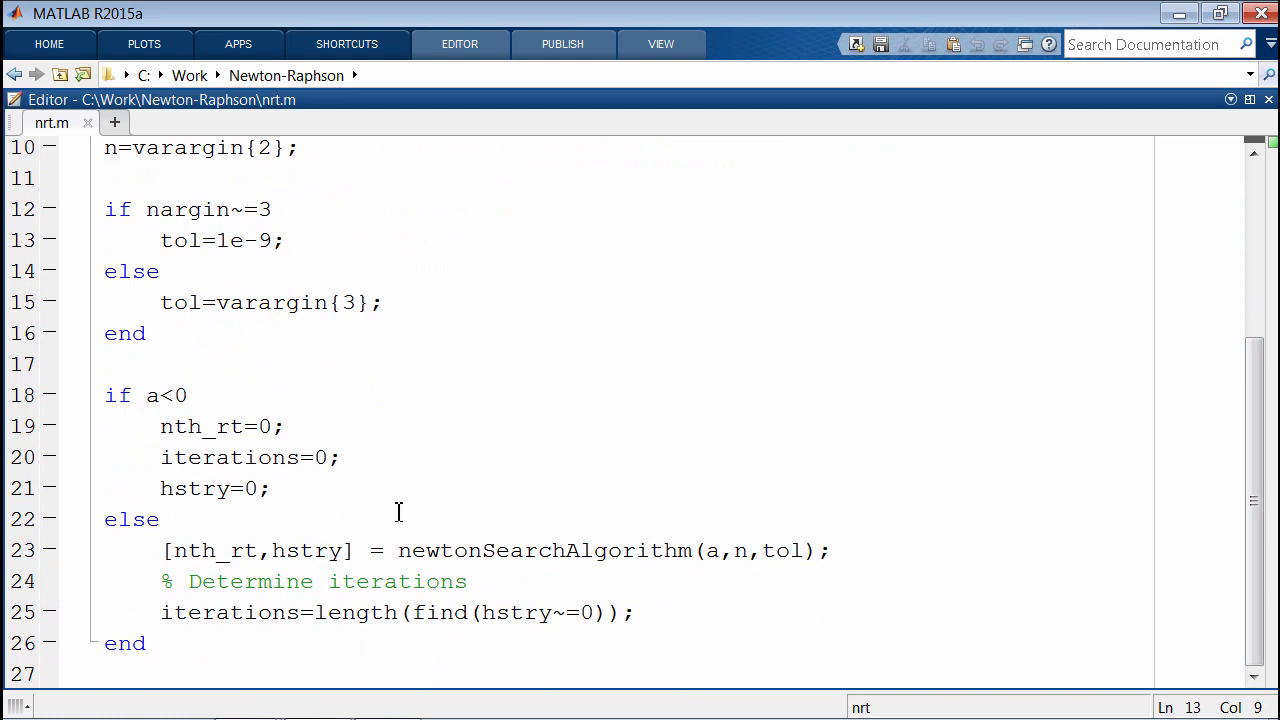
click(497, 550)
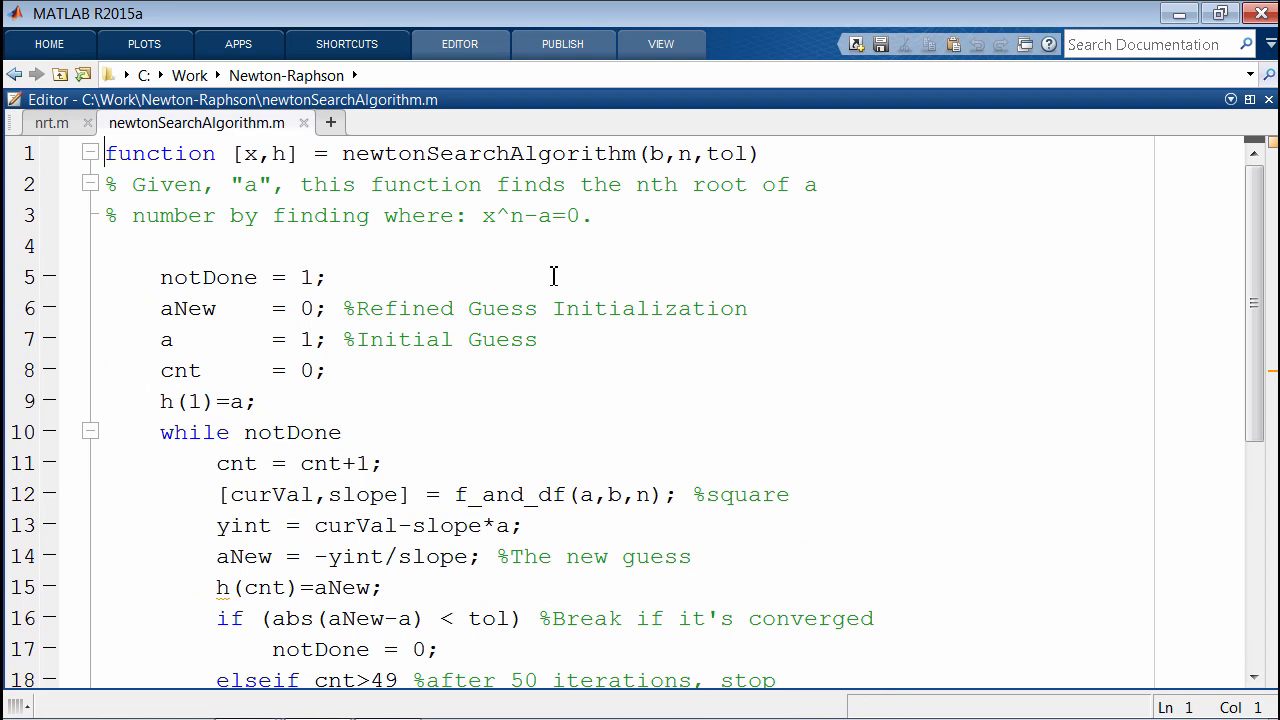
click(240, 339)
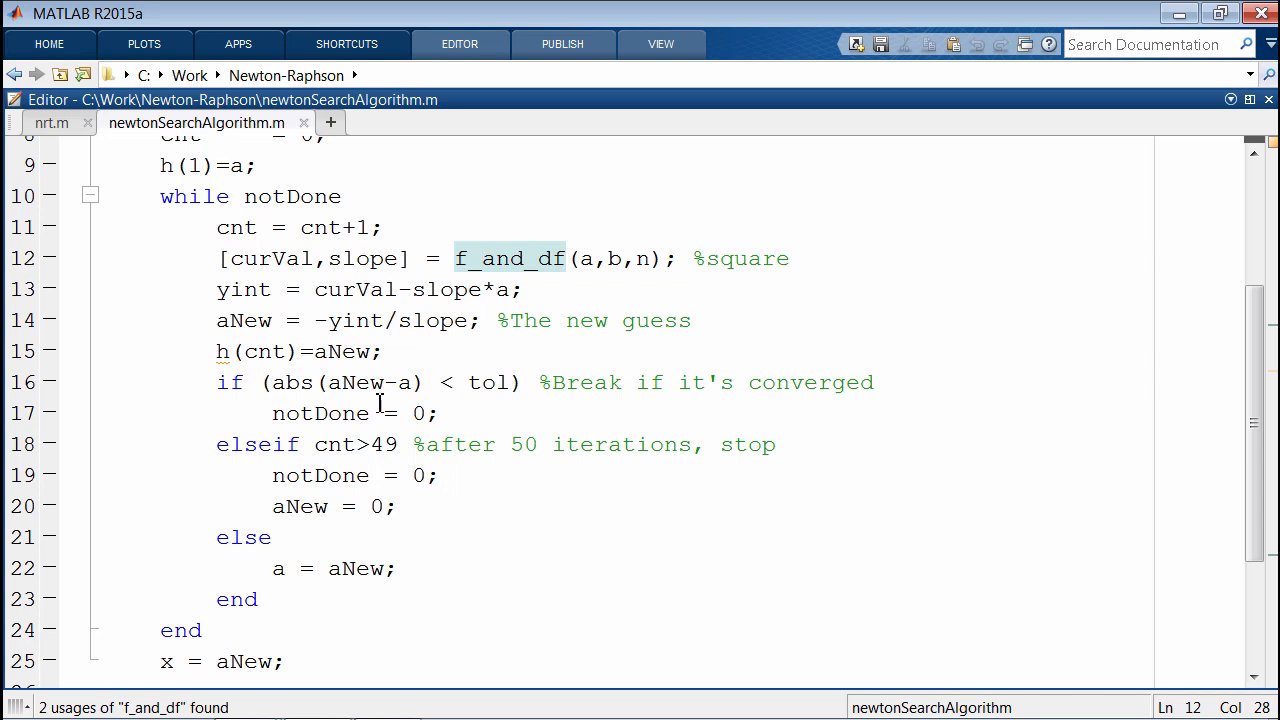
mouse_move(320, 452)
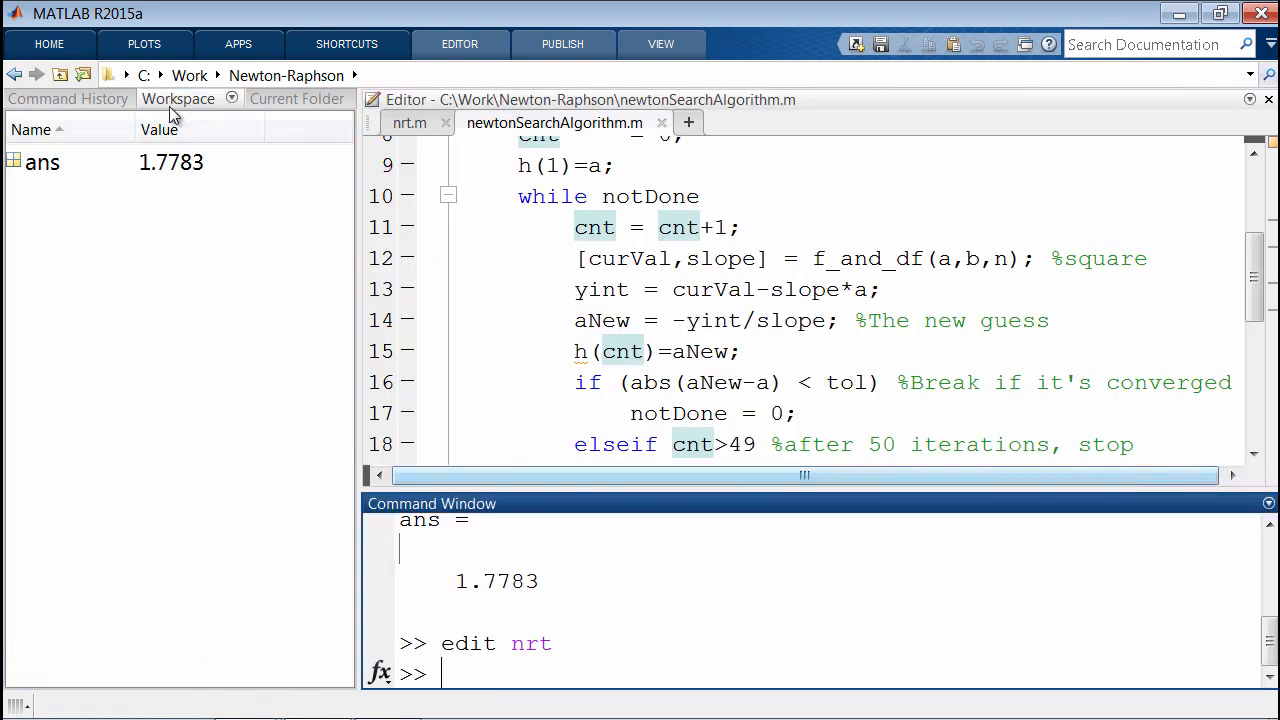
Step: Start a new script containing the call nrt(10,4,1e-9)
click(49, 43)
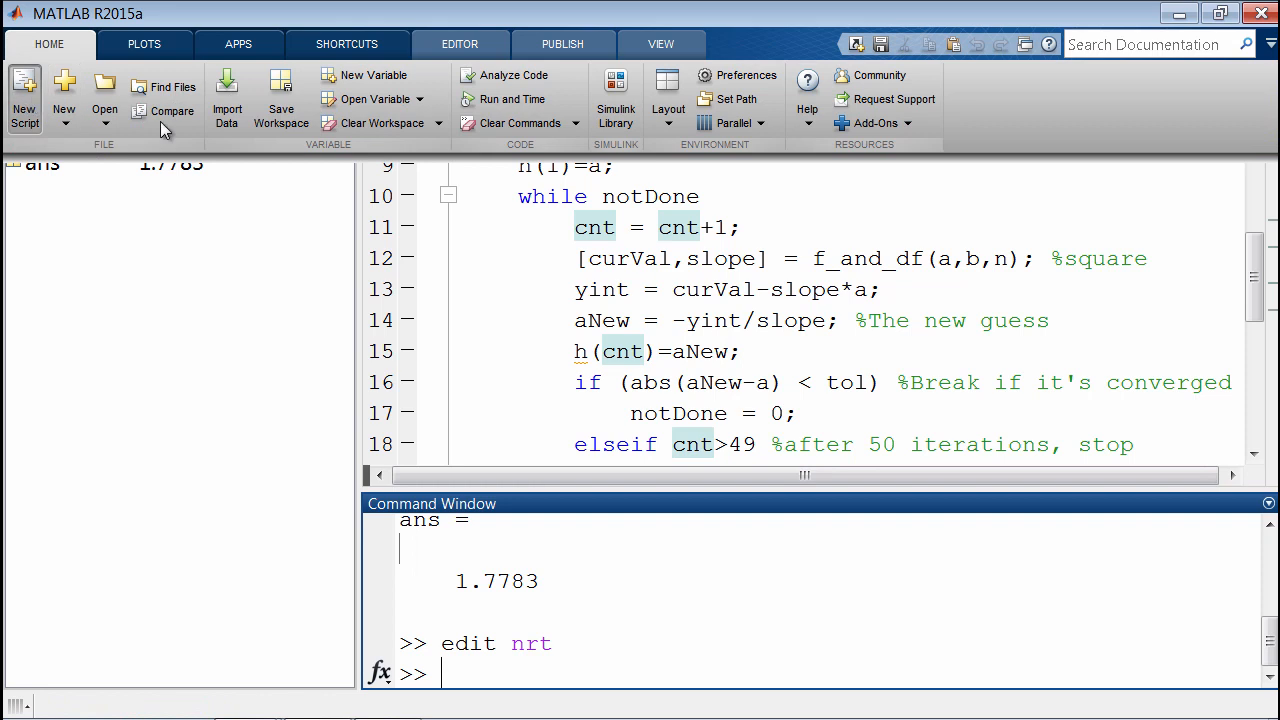
text(nrt ()
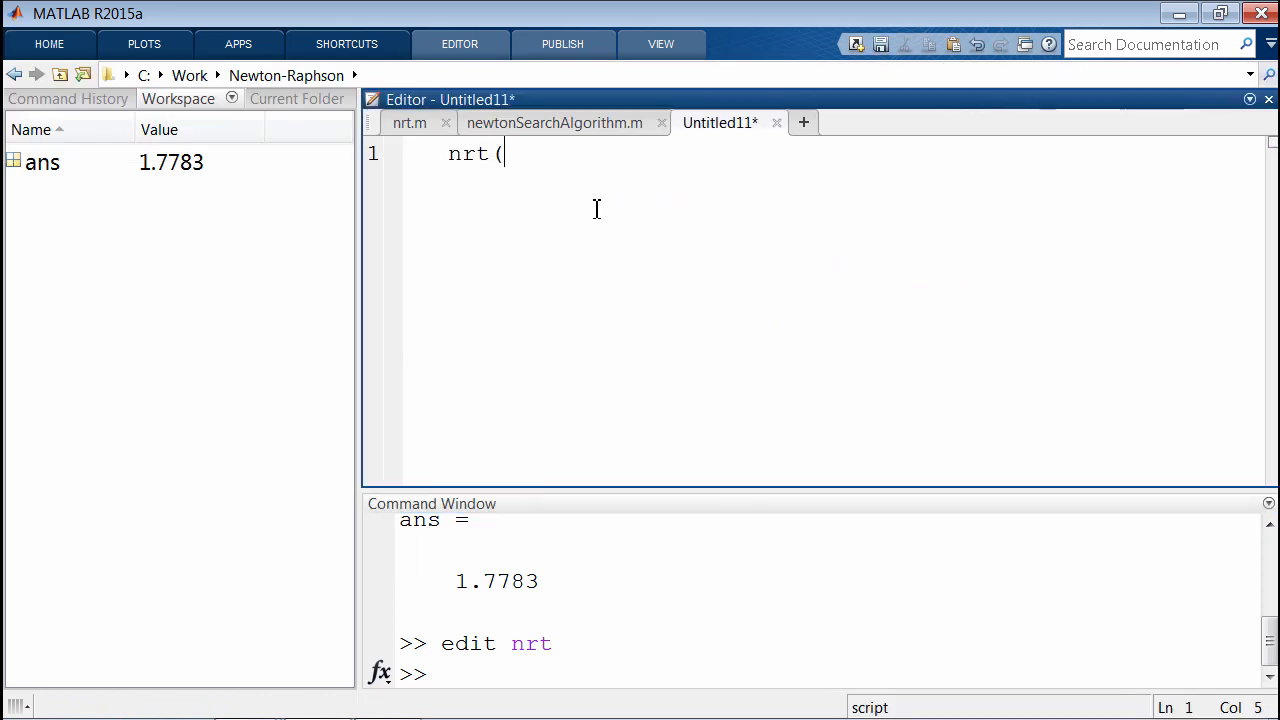
text(10,4,1)
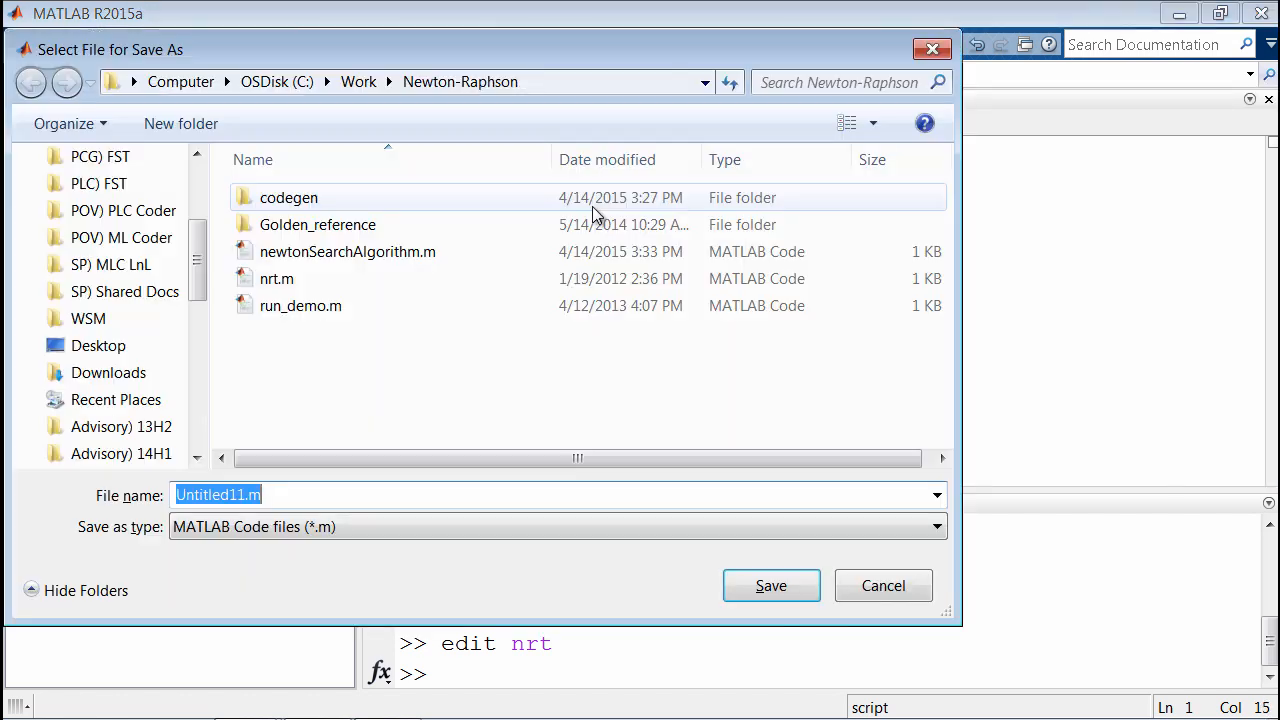
Step: Save the script as Testbench.m and return to nrt.m to launch MATLAB Coder from Apps
text(Testb)
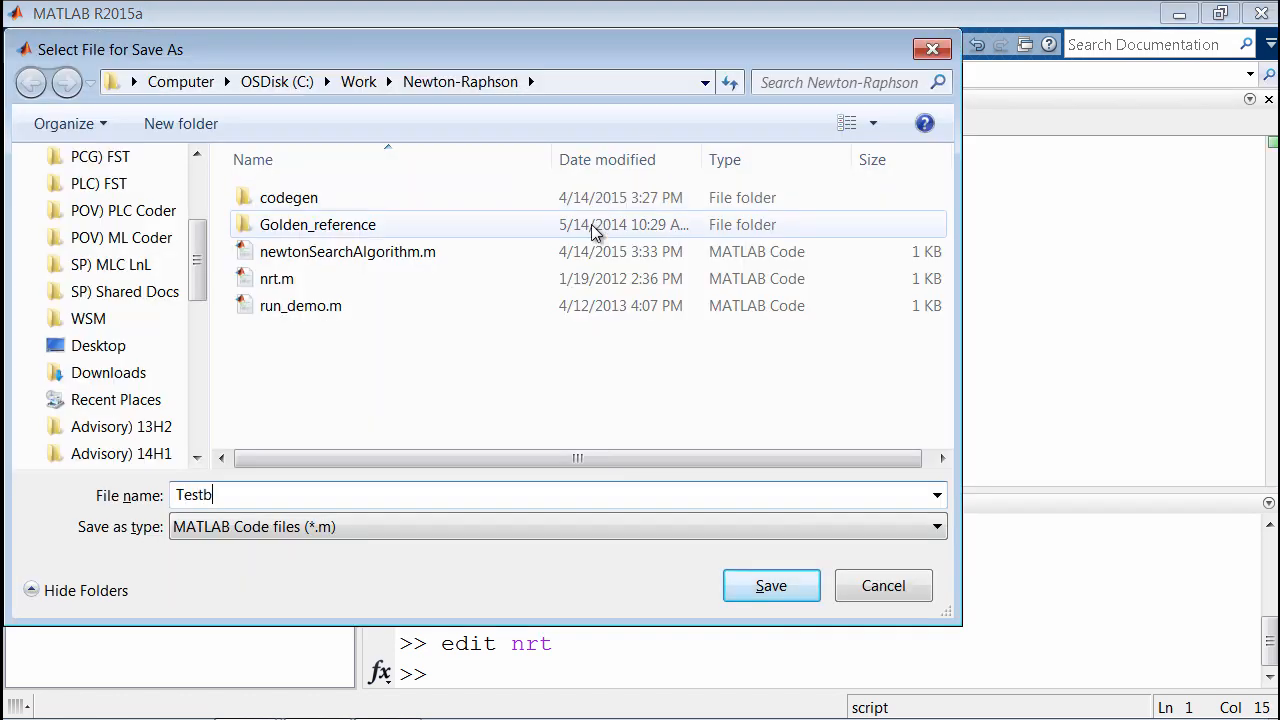
click(771, 585)
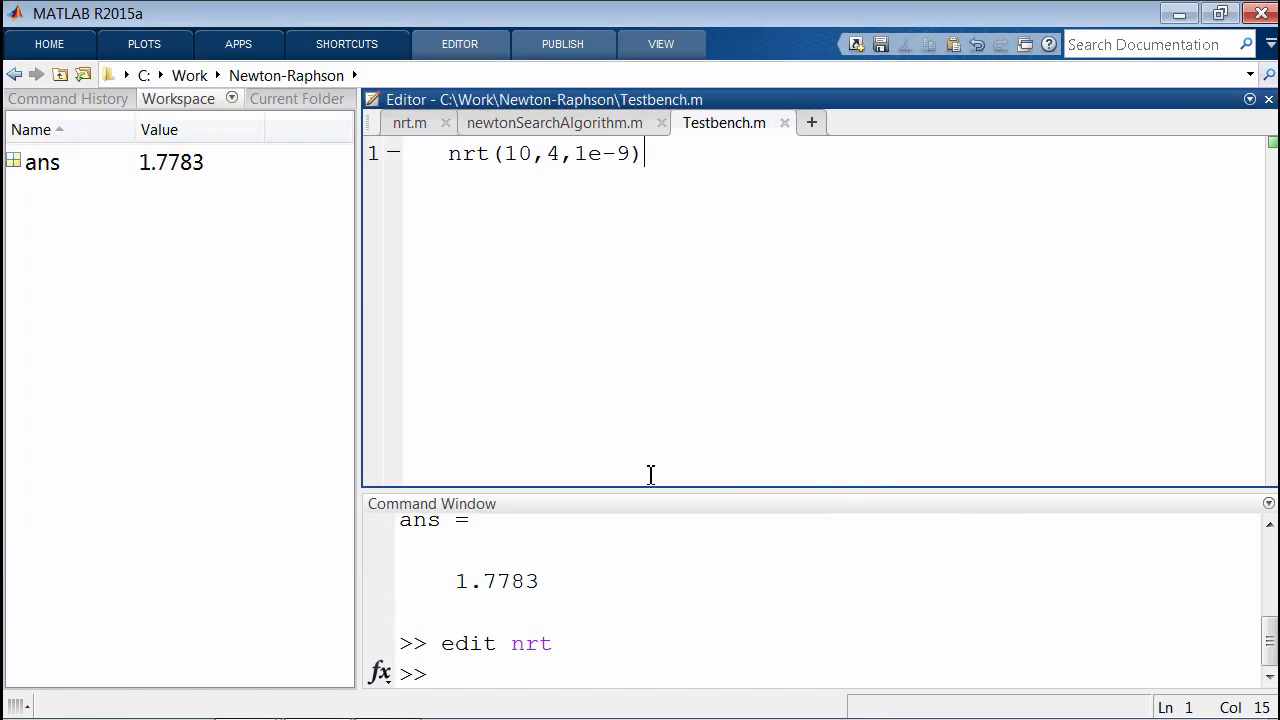
text(T)
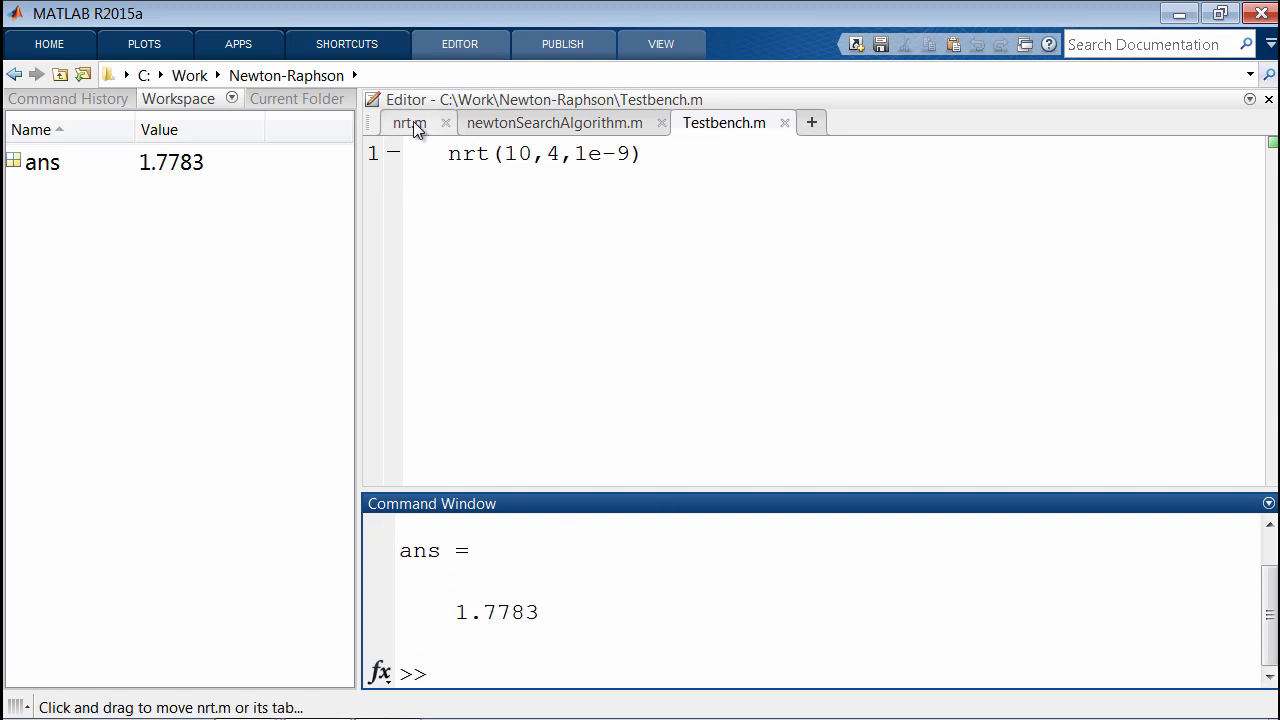
click(408, 122)
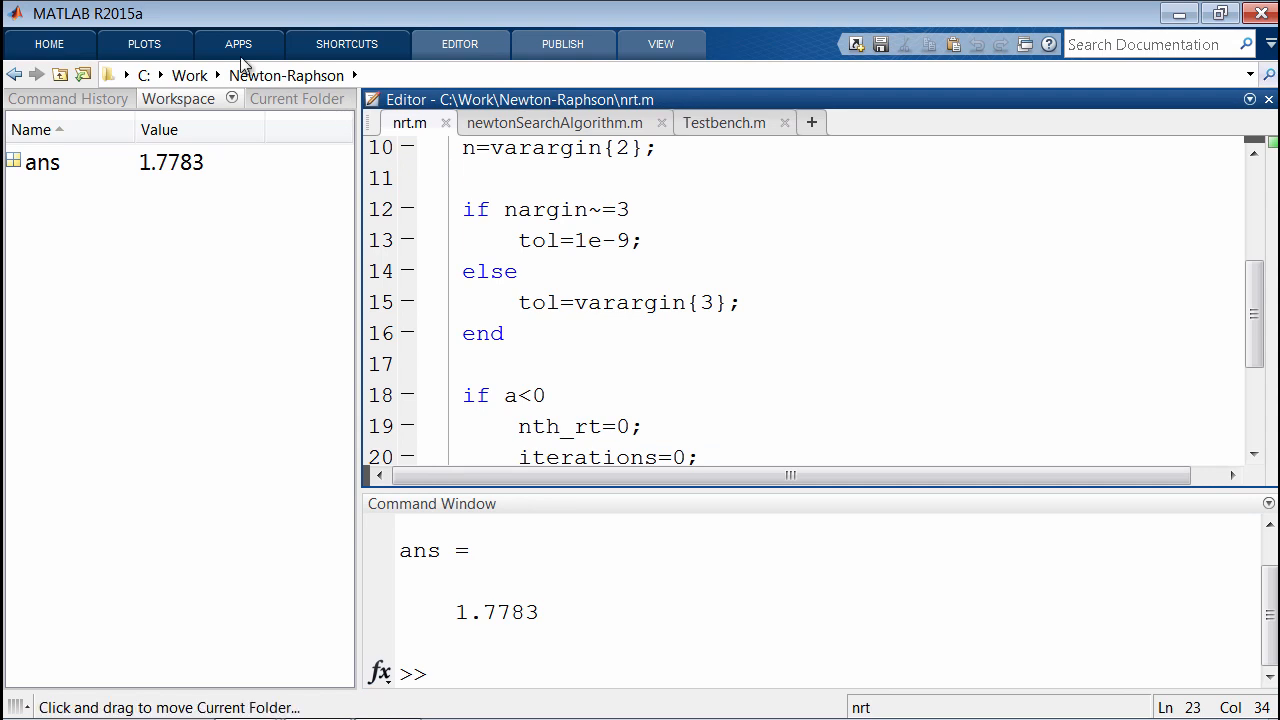
click(238, 43)
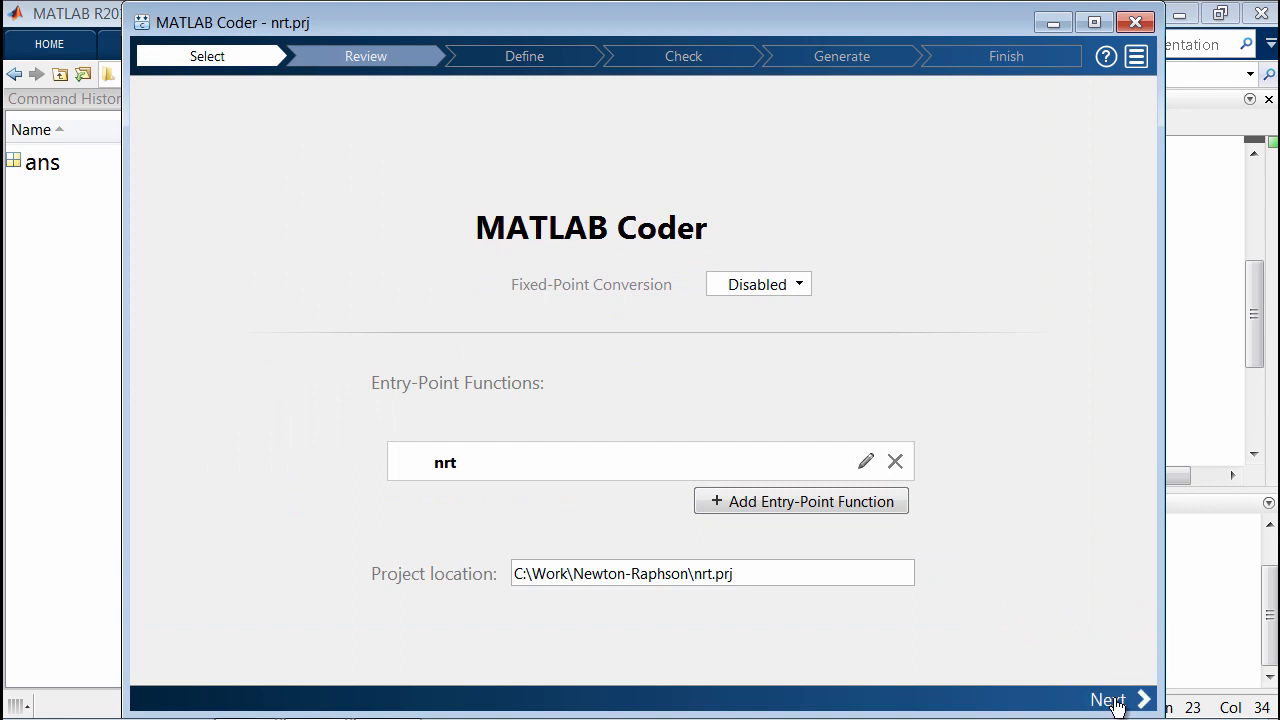
Step: Accept nrt as the entry-point function and advance to the readiness review
click(1109, 699)
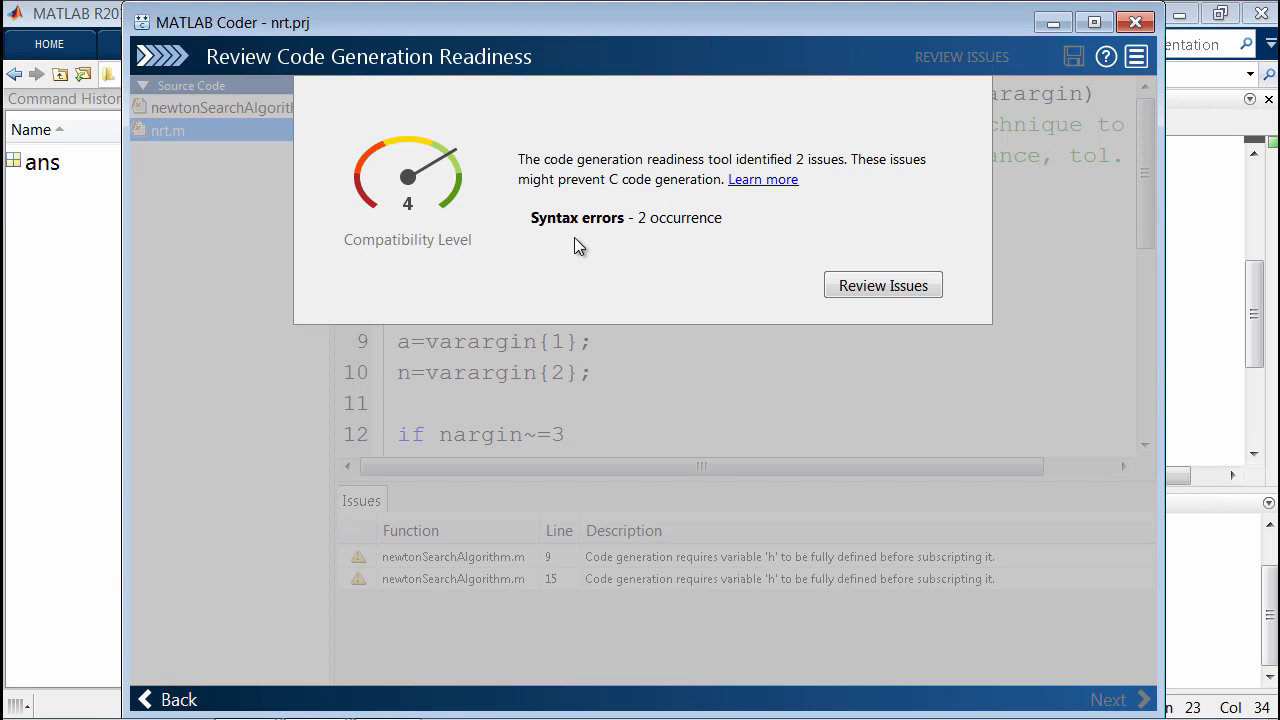
mouse_move(653, 238)
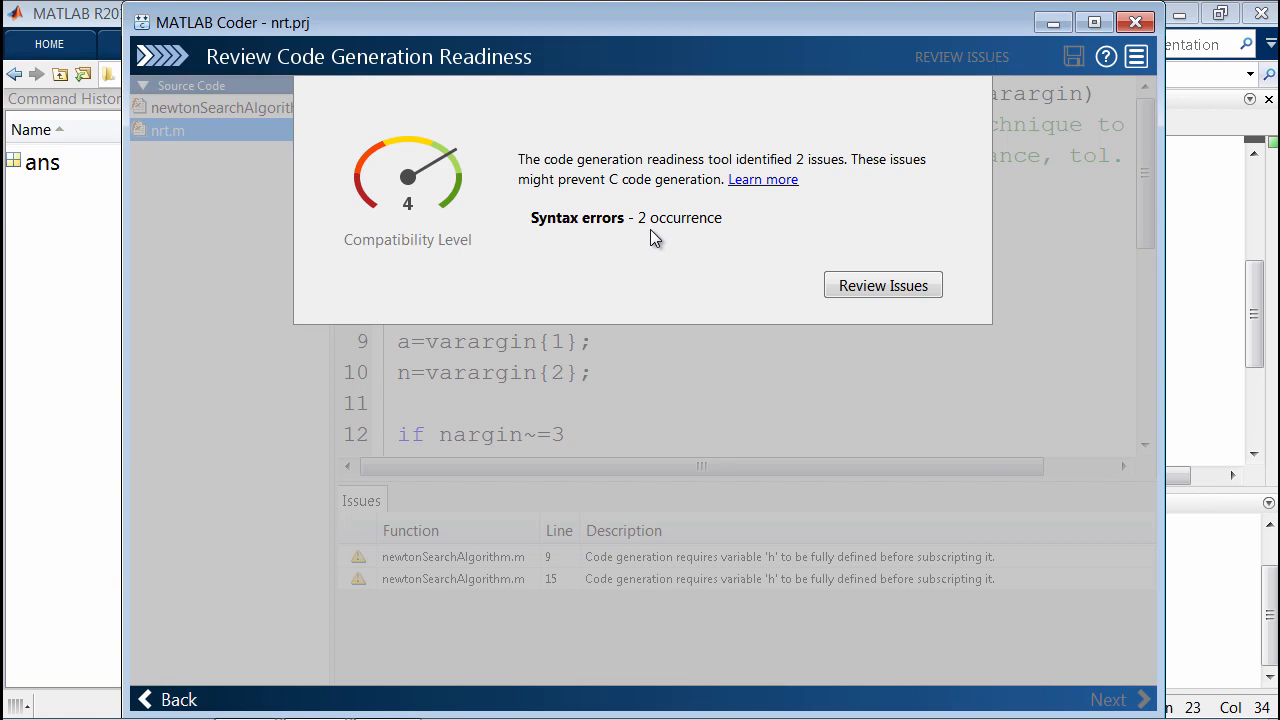
mouse_move(863, 205)
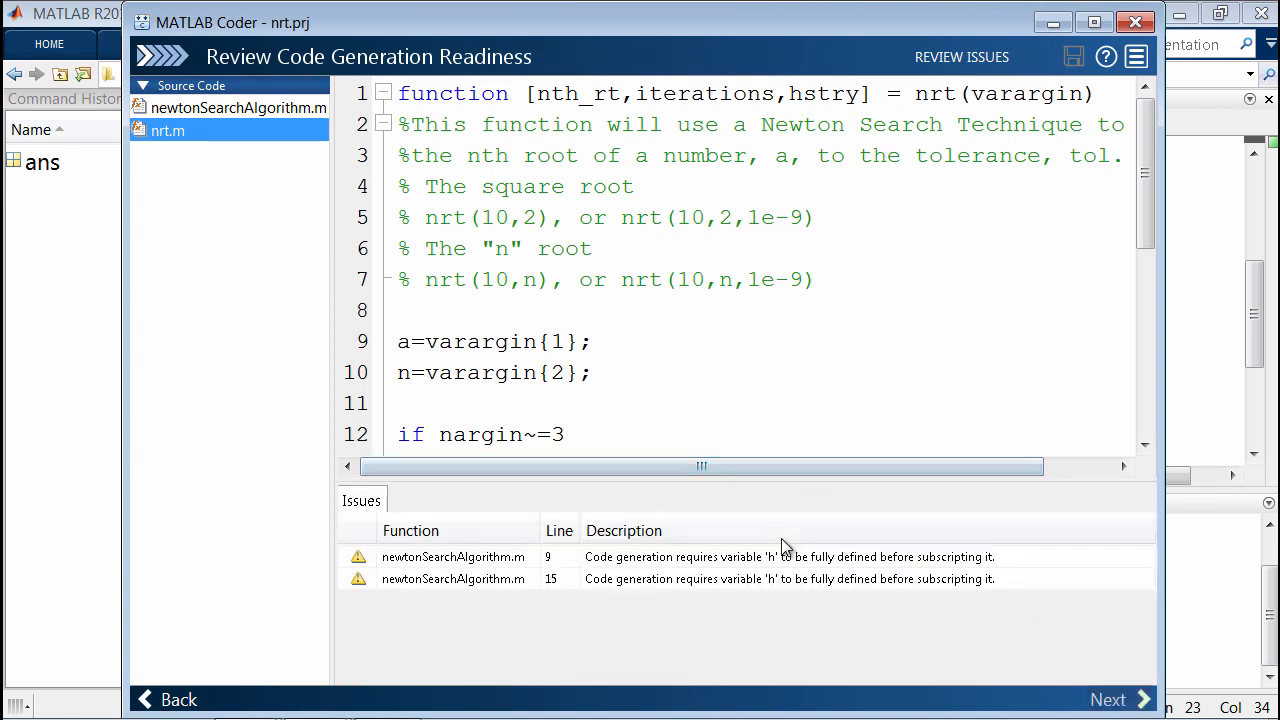
Step: Fix both 'h' issues by preallocating h = zeros(1,50) in newtonSearchAlgorithm.m, then recheck readiness
click(453, 557)
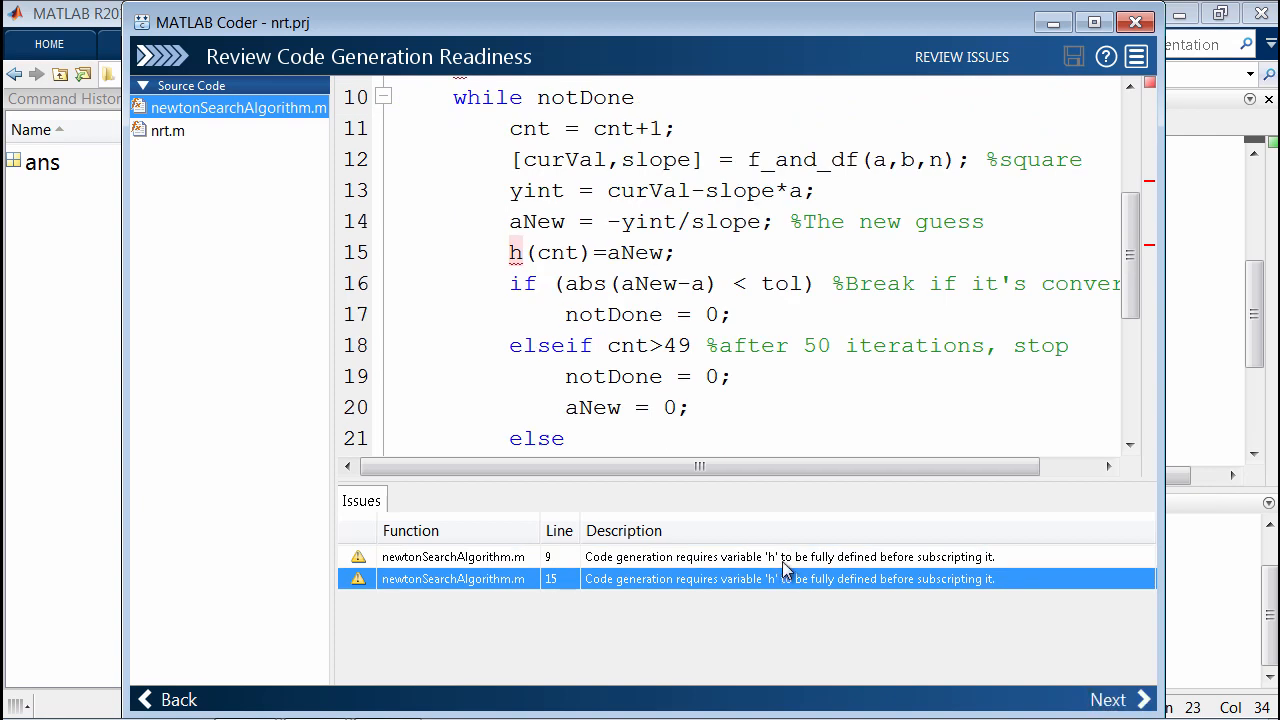
click(452, 557)
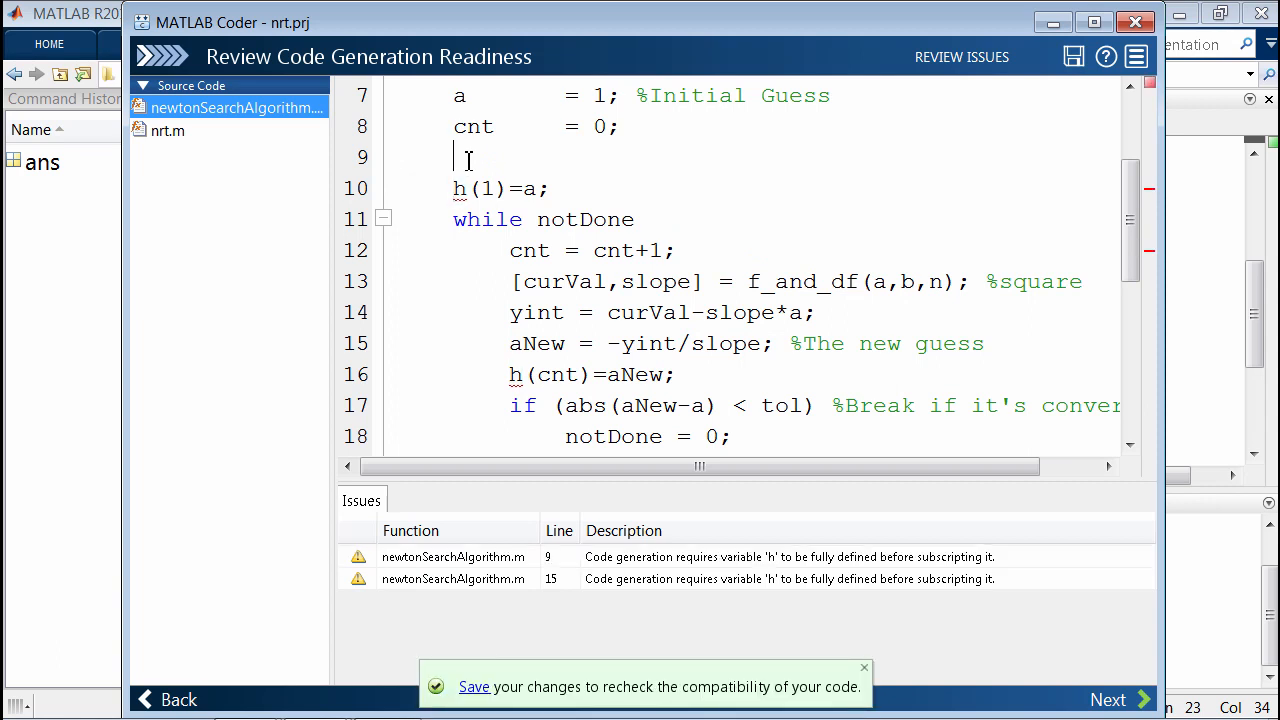
text(h = z)
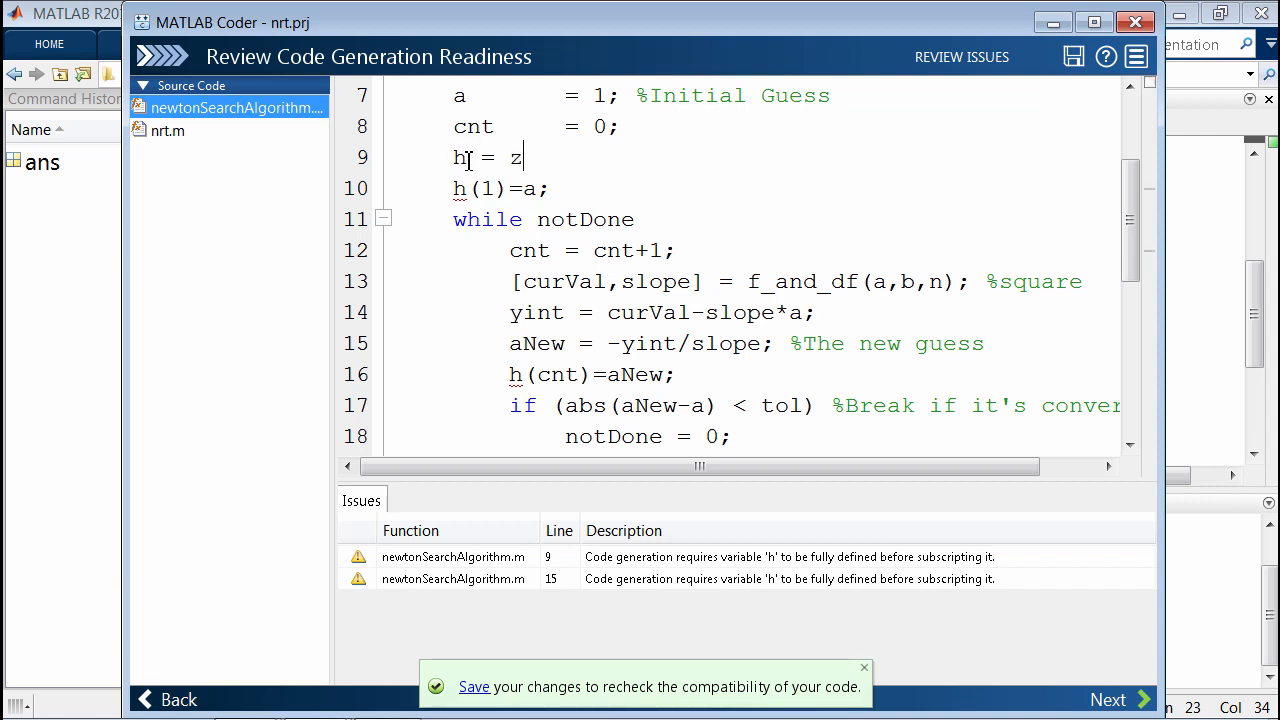
text(eros(1,50);)
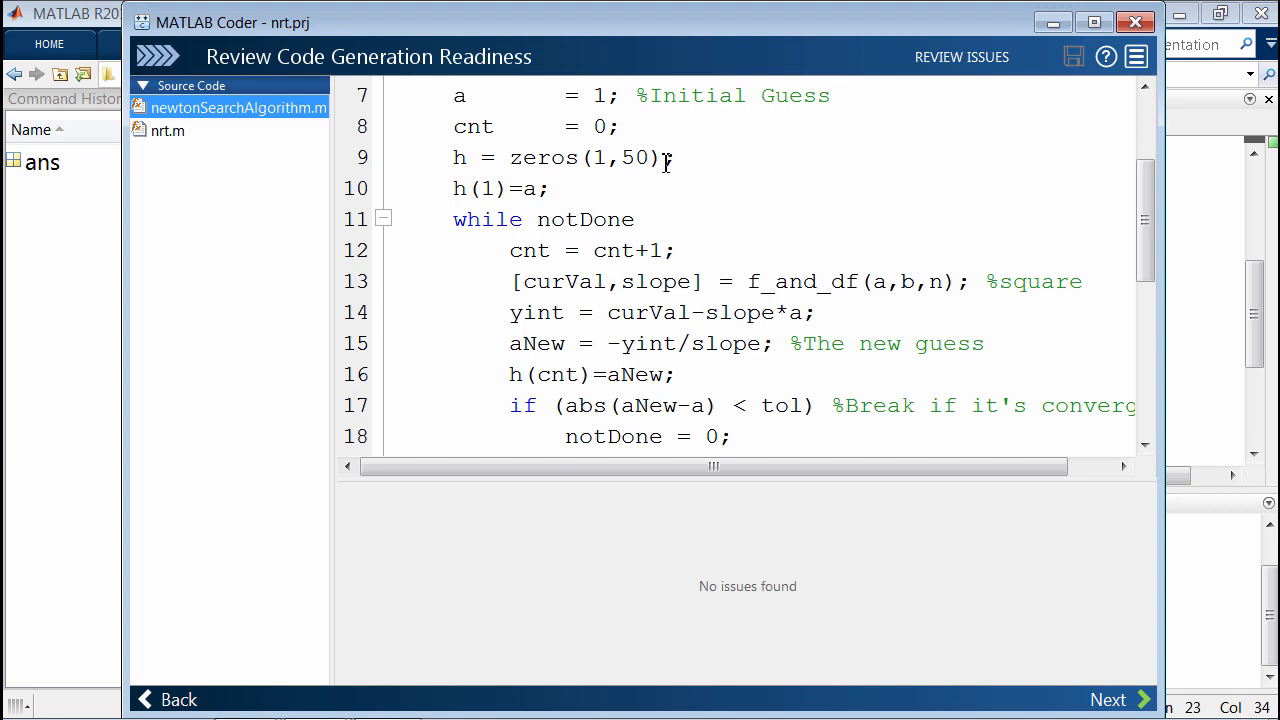
mouse_move(690, 160)
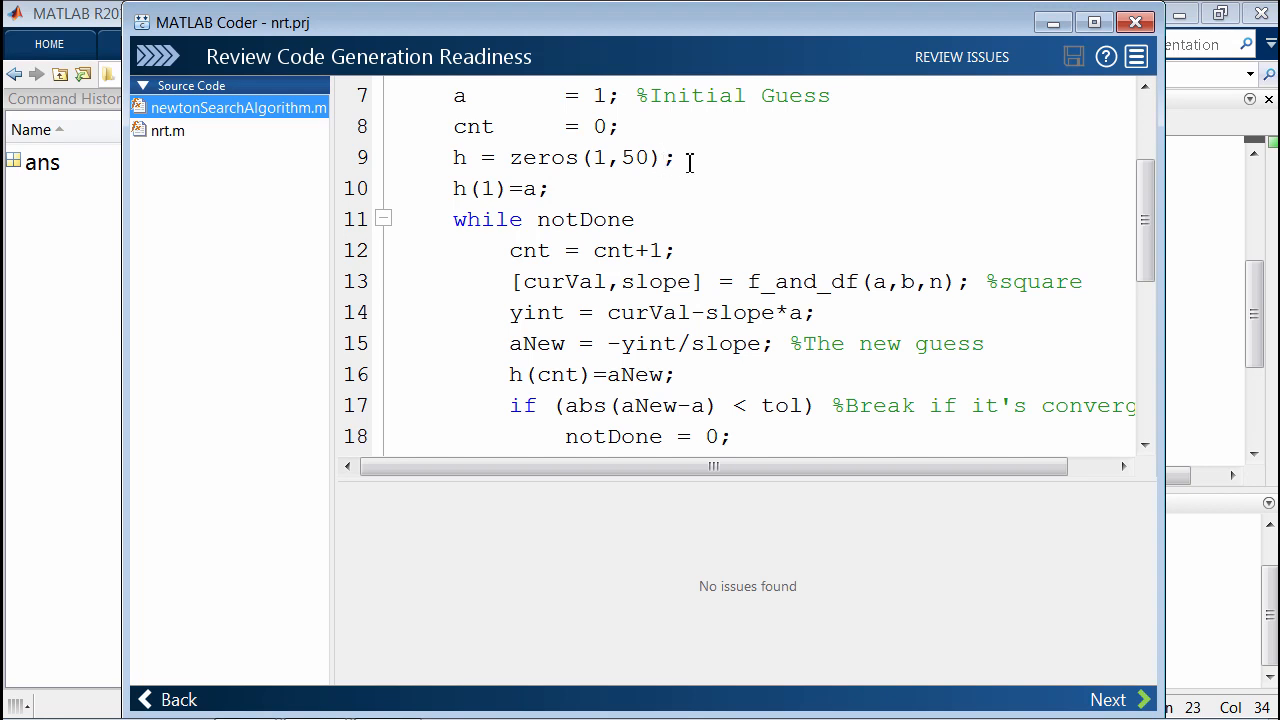
click(961, 56)
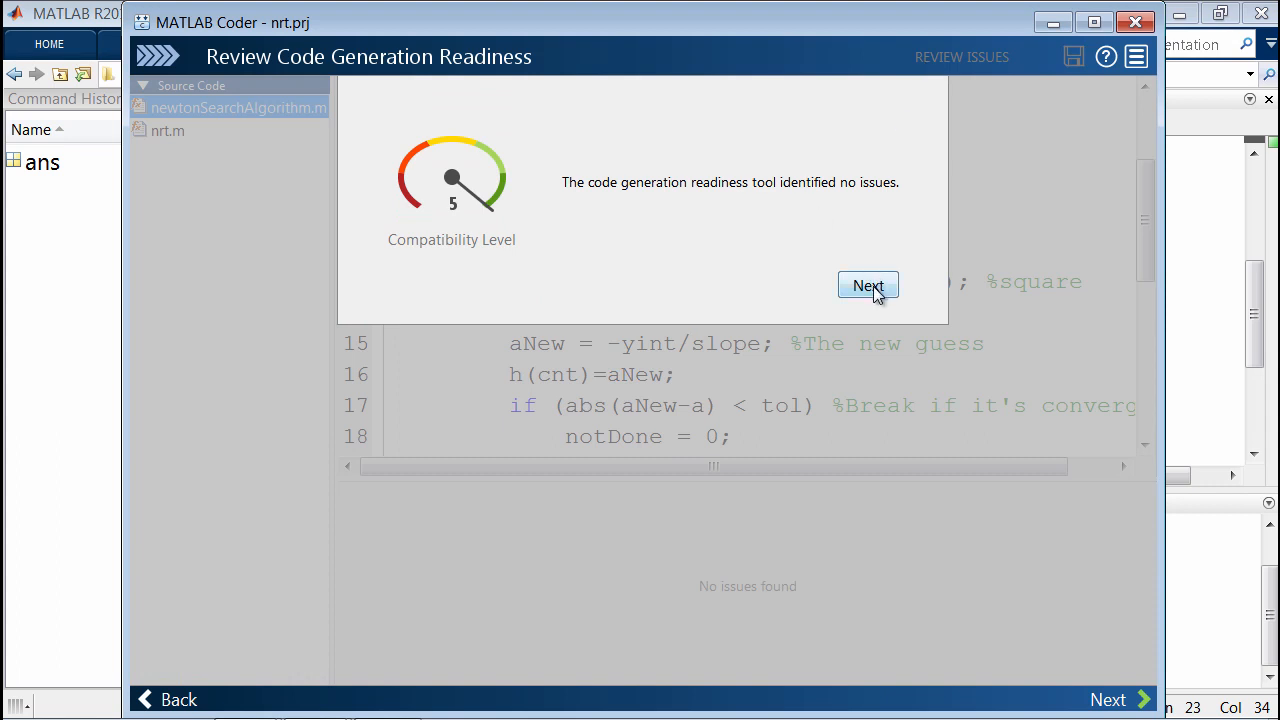
Step: Autodefine nrt's inputs from Testbench as three double scalars, resolving the type conflict
click(867, 286)
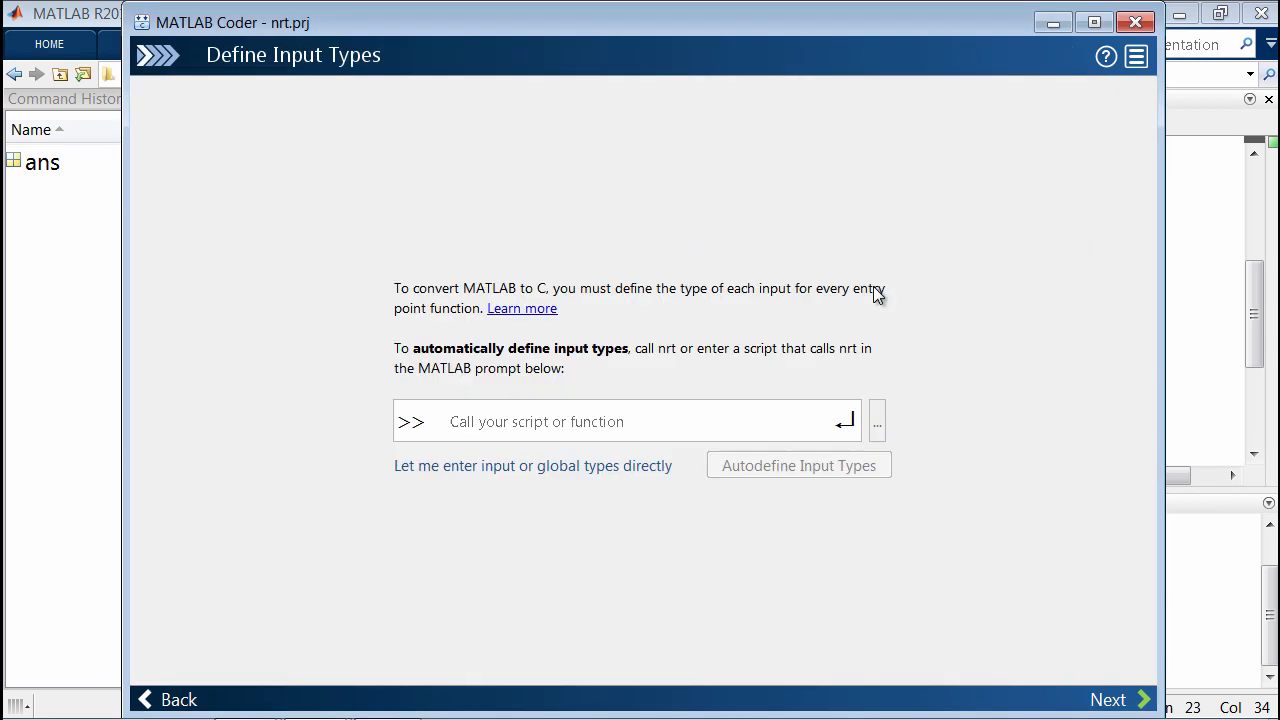
mouse_move(880, 418)
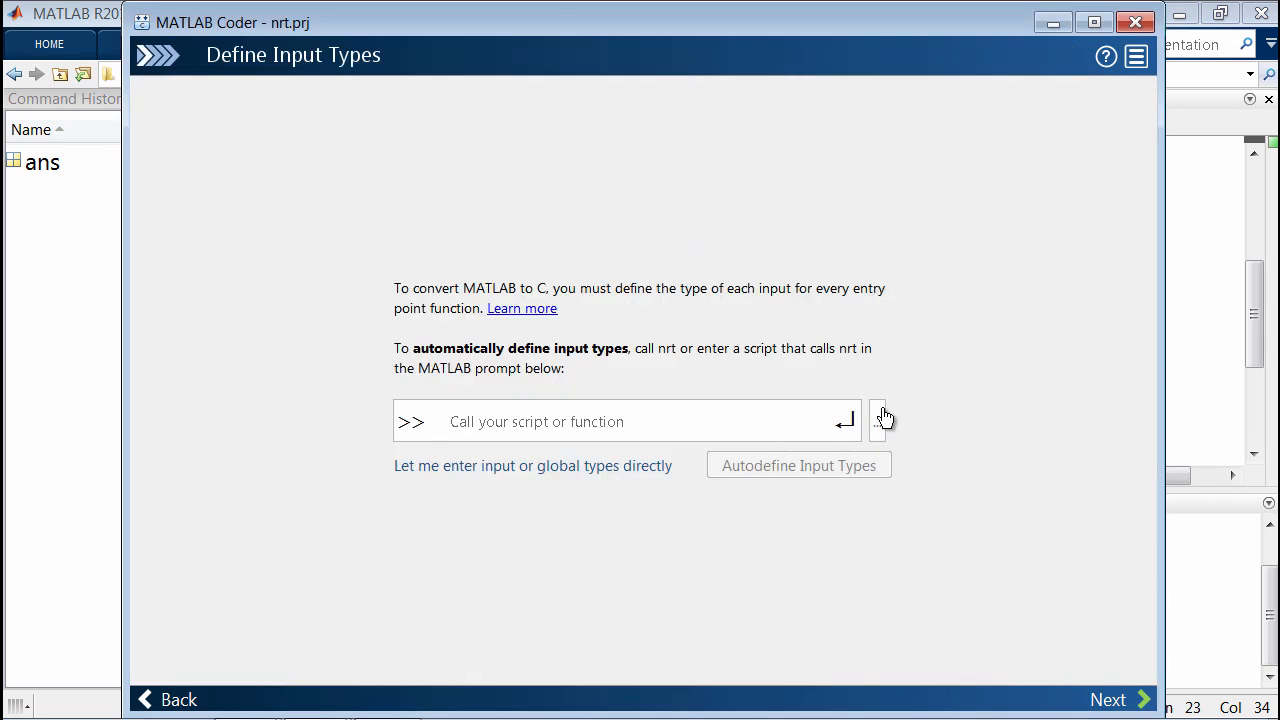
click(882, 421)
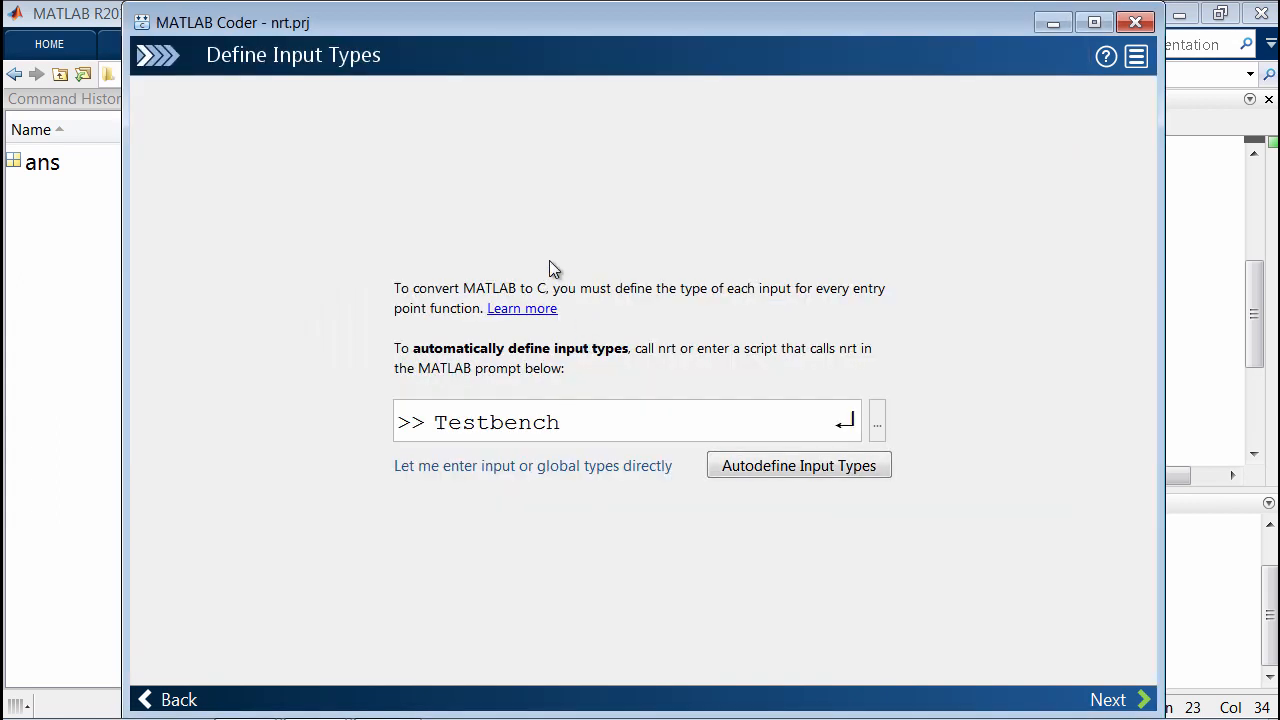
mouse_move(645, 466)
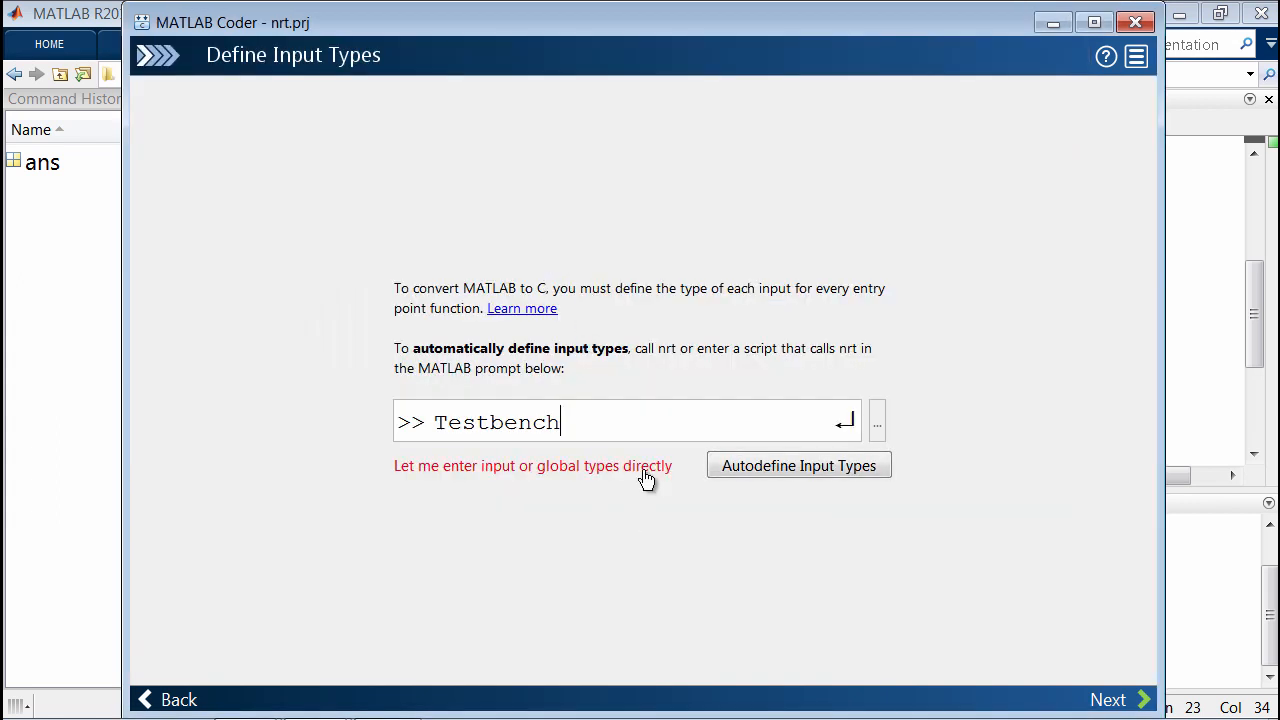
click(798, 465)
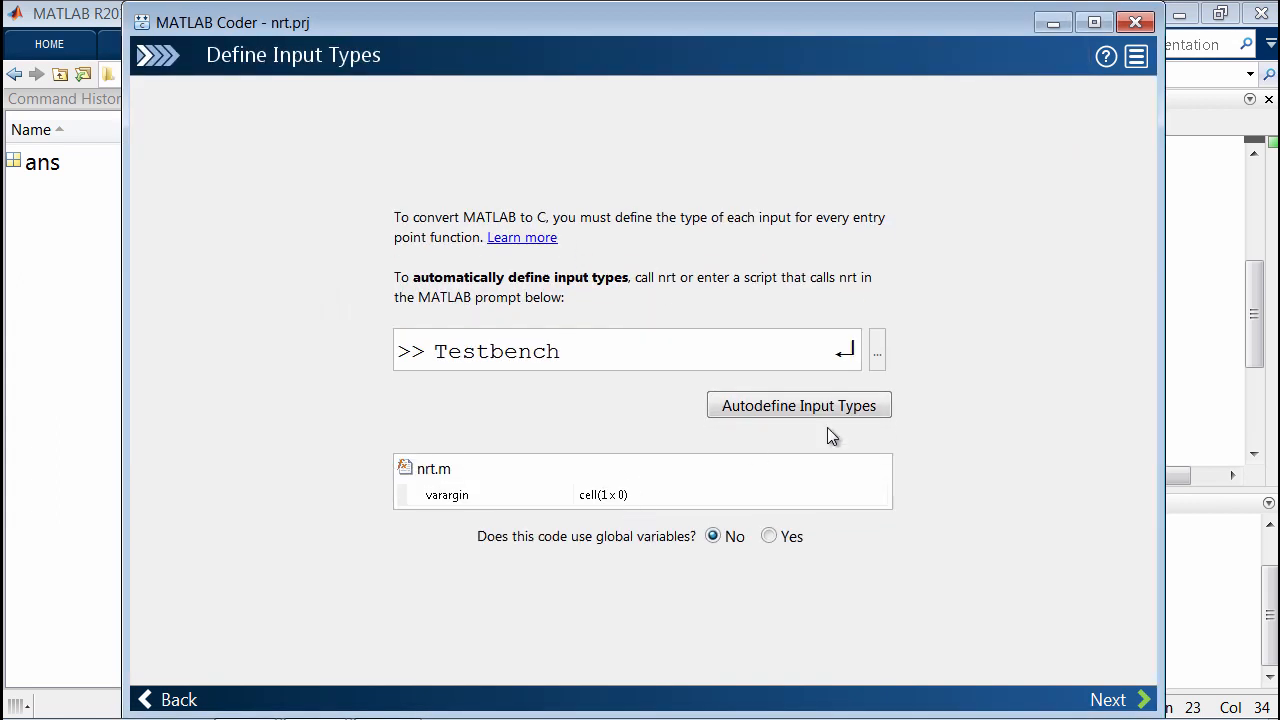
click(798, 405)
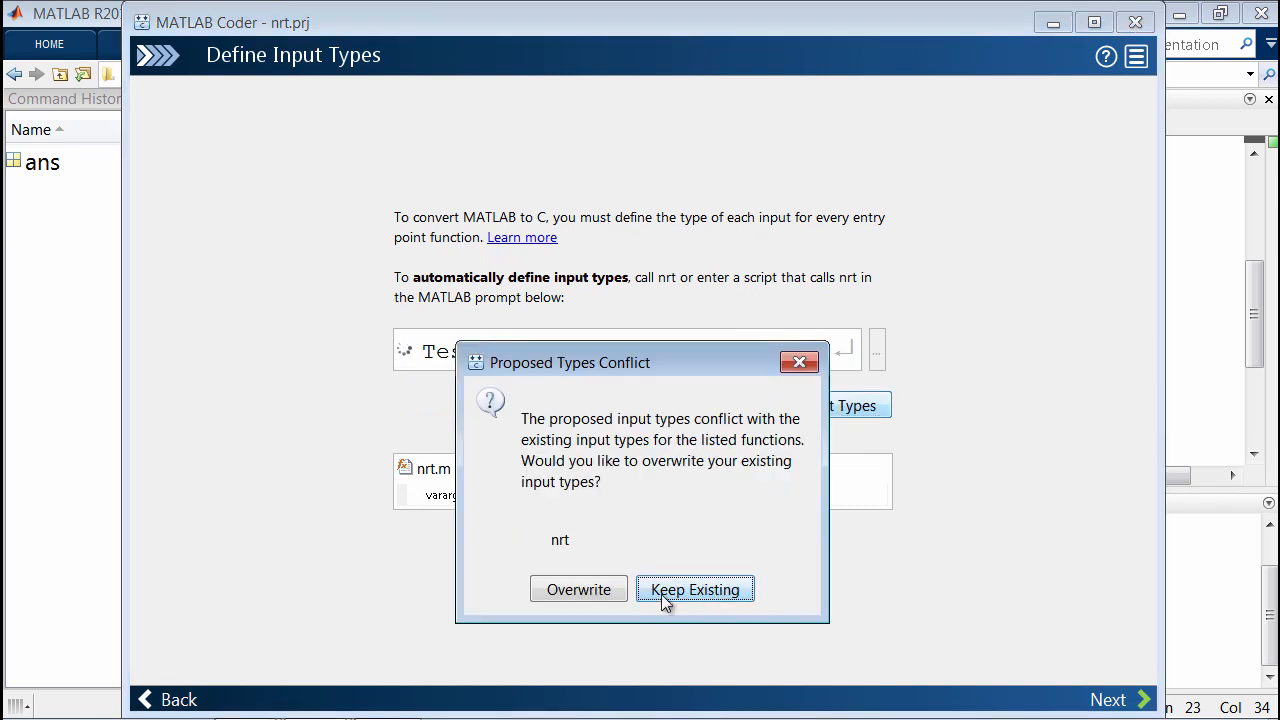
click(694, 589)
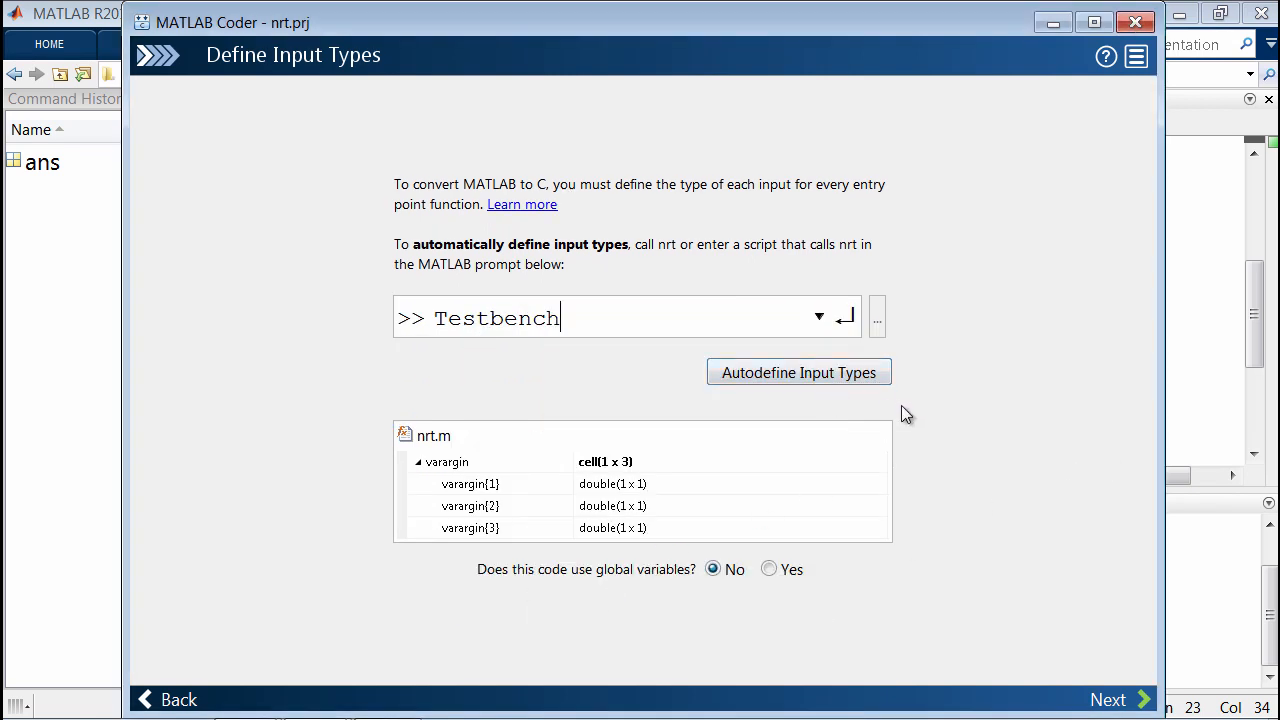
mouse_move(1078, 658)
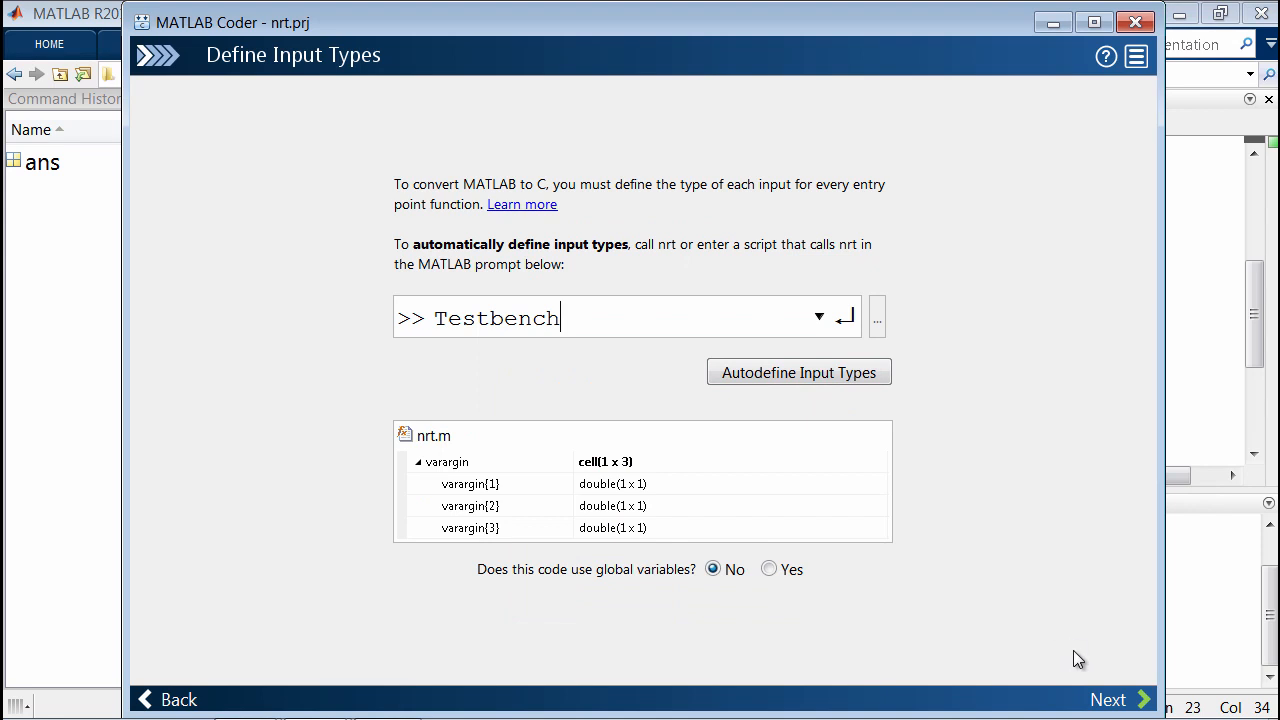
click(1108, 699)
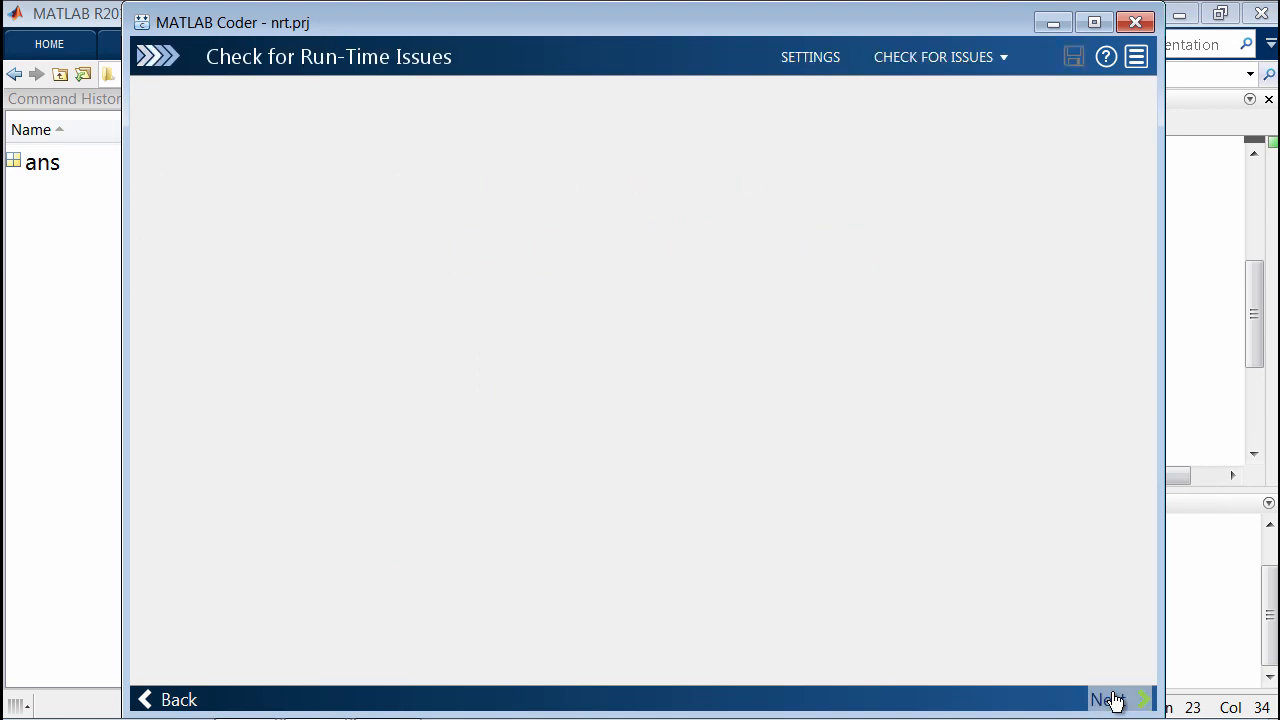
Step: Build the MEX and check run-time issues with Testbench, getting no issues and output 1.7783
click(1108, 699)
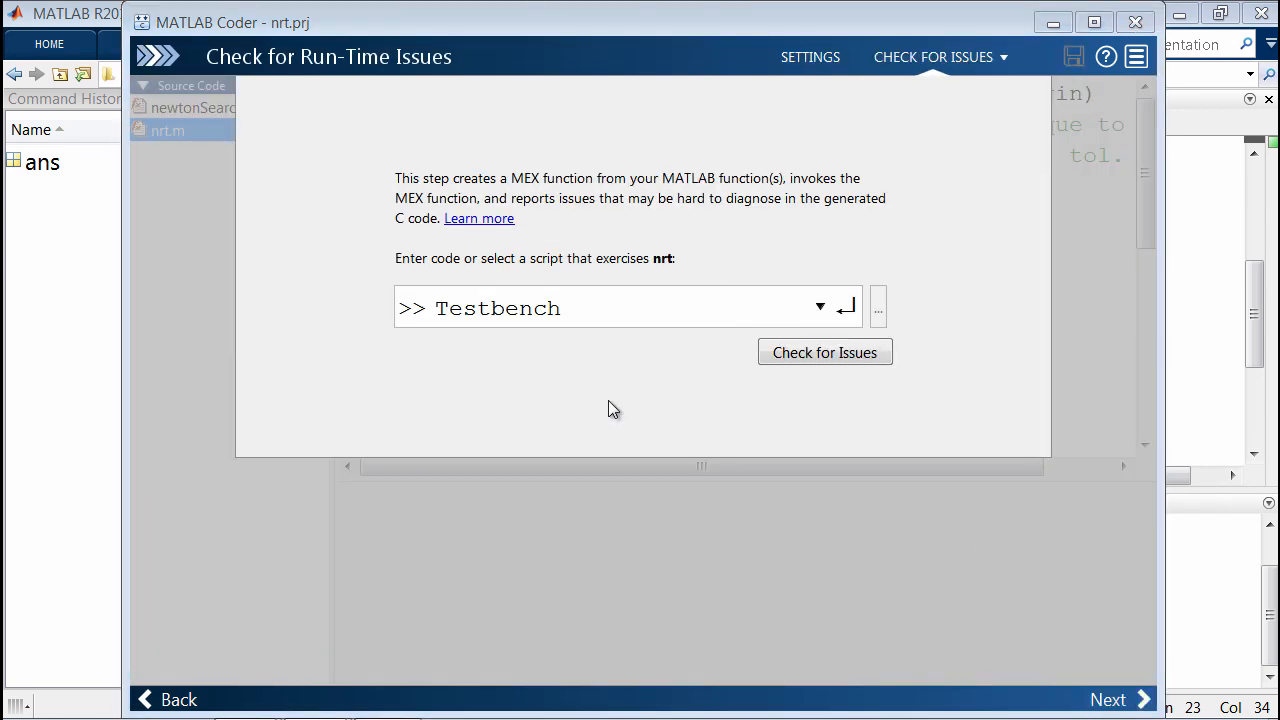
mouse_move(316, 154)
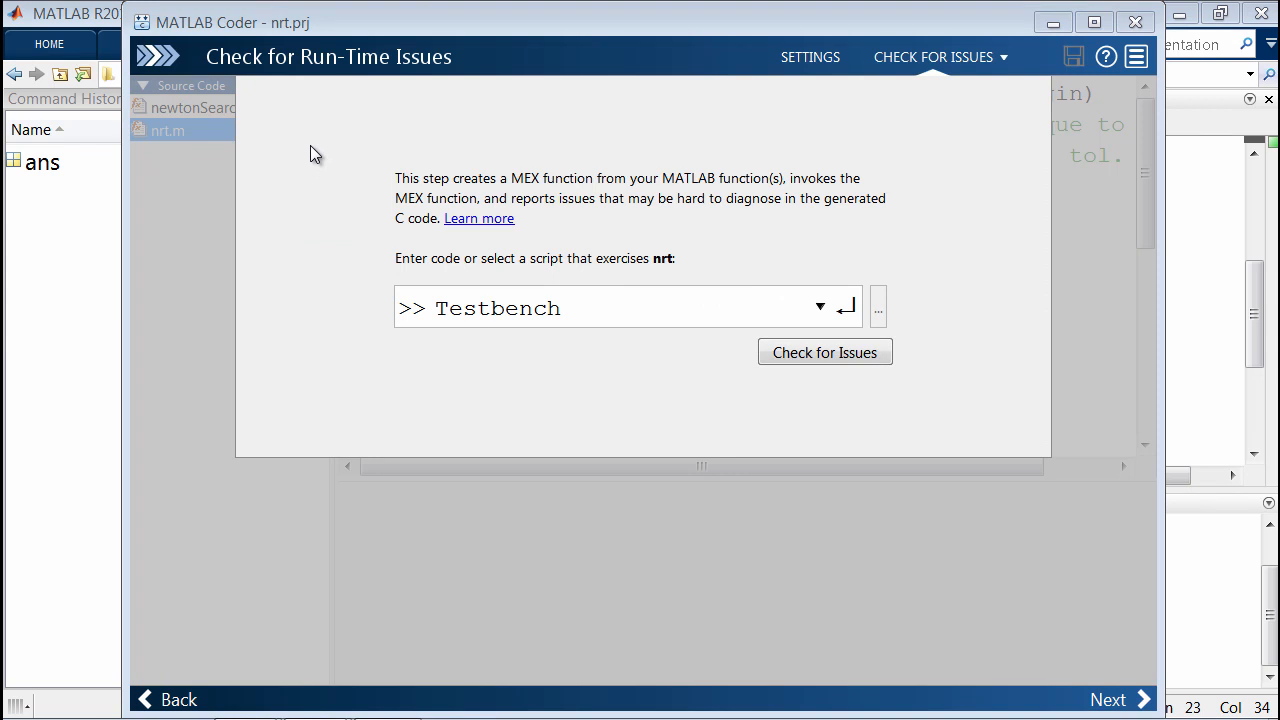
mouse_move(398, 165)
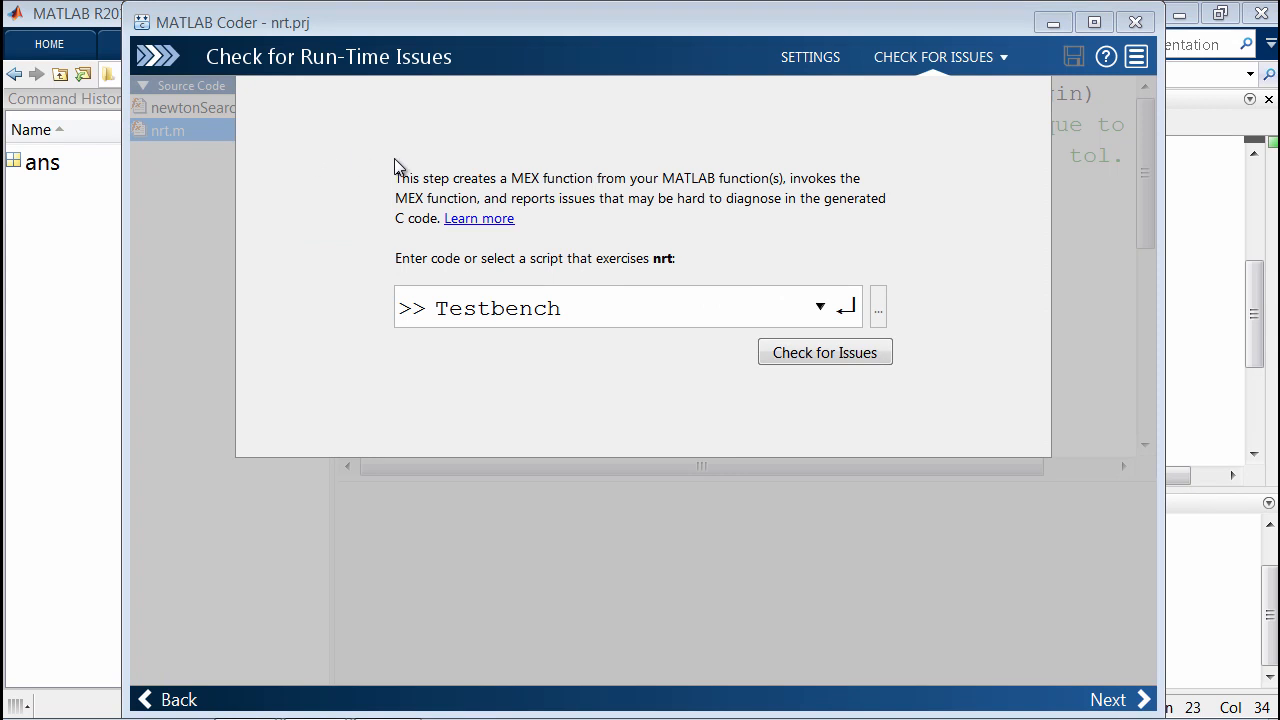
mouse_move(651, 210)
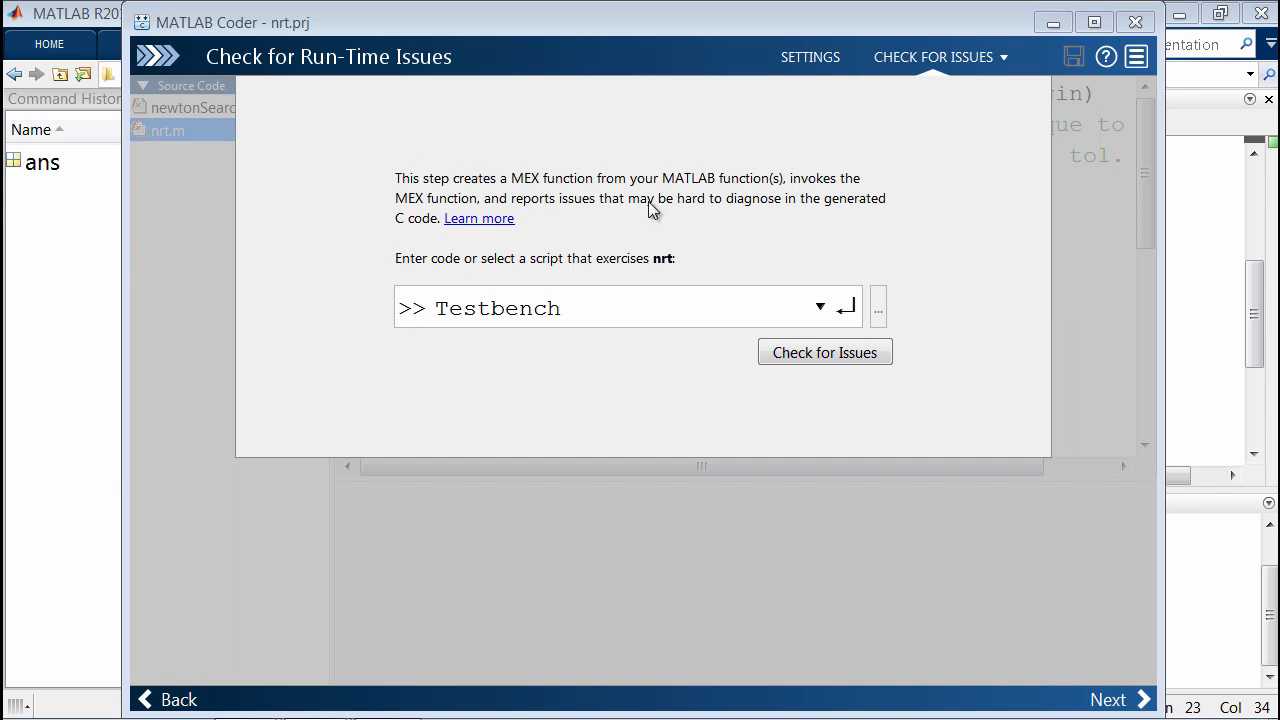
mouse_move(774, 250)
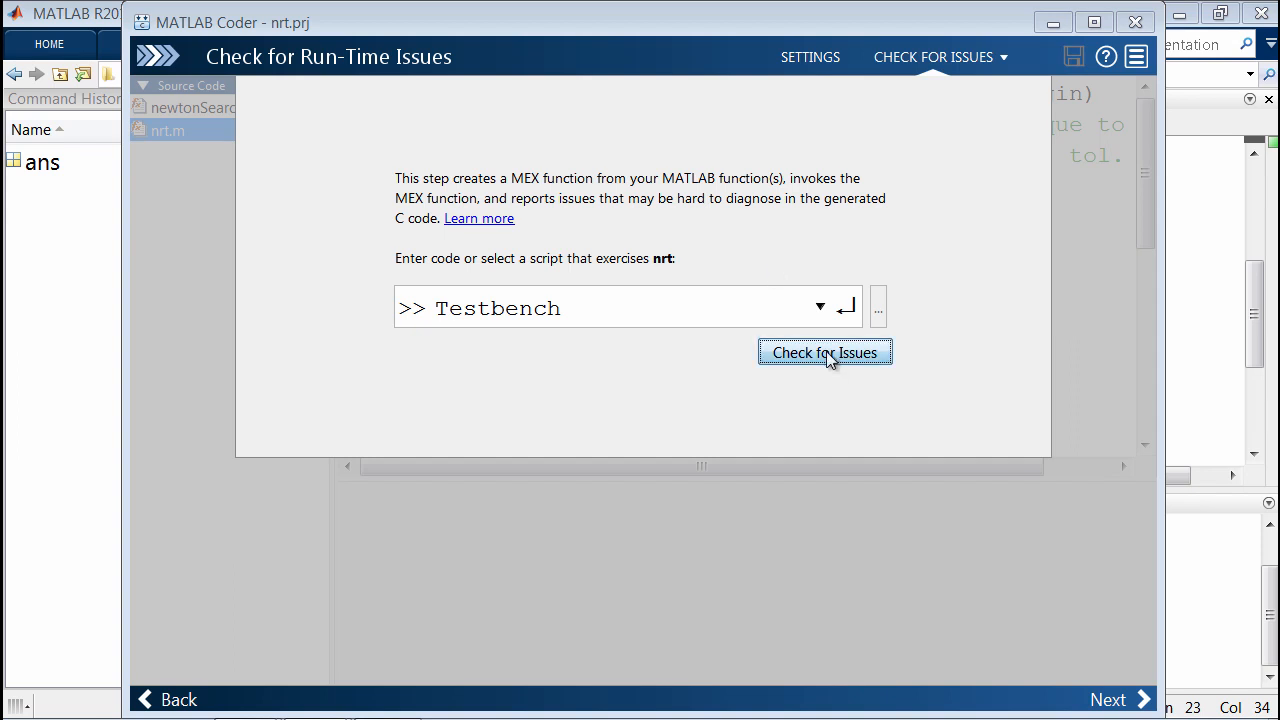
click(824, 352)
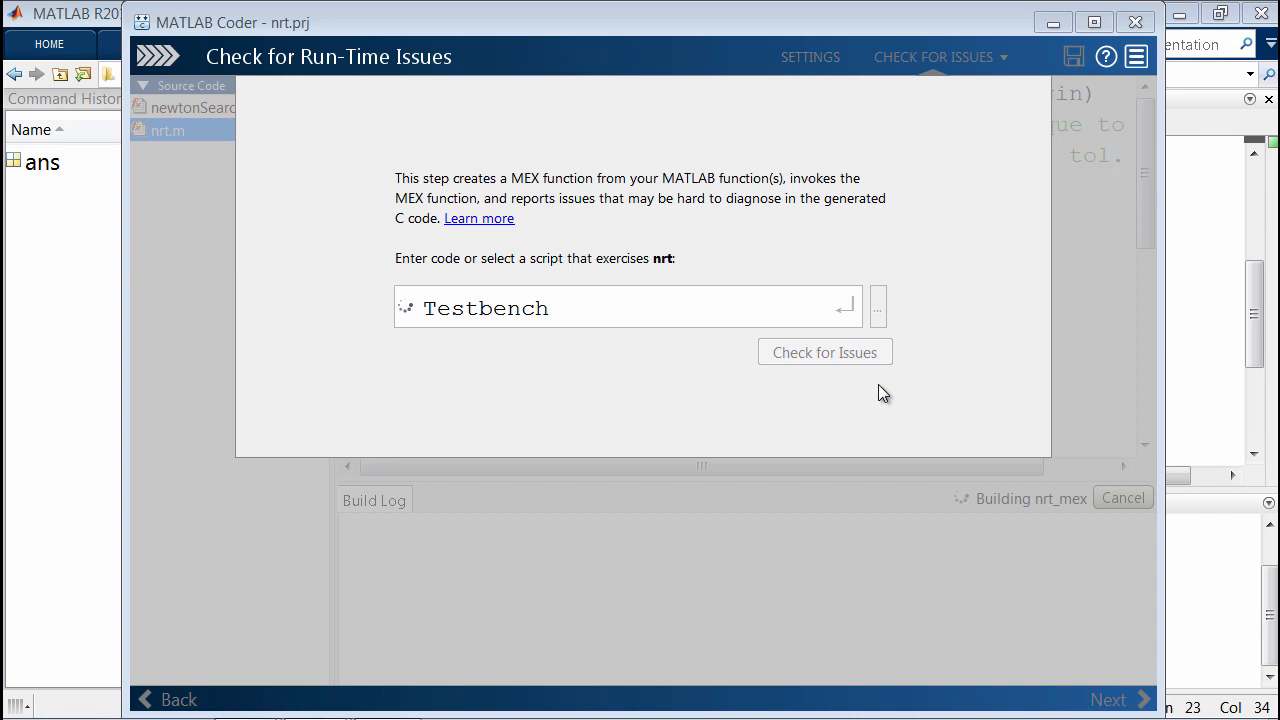
click(824, 352)
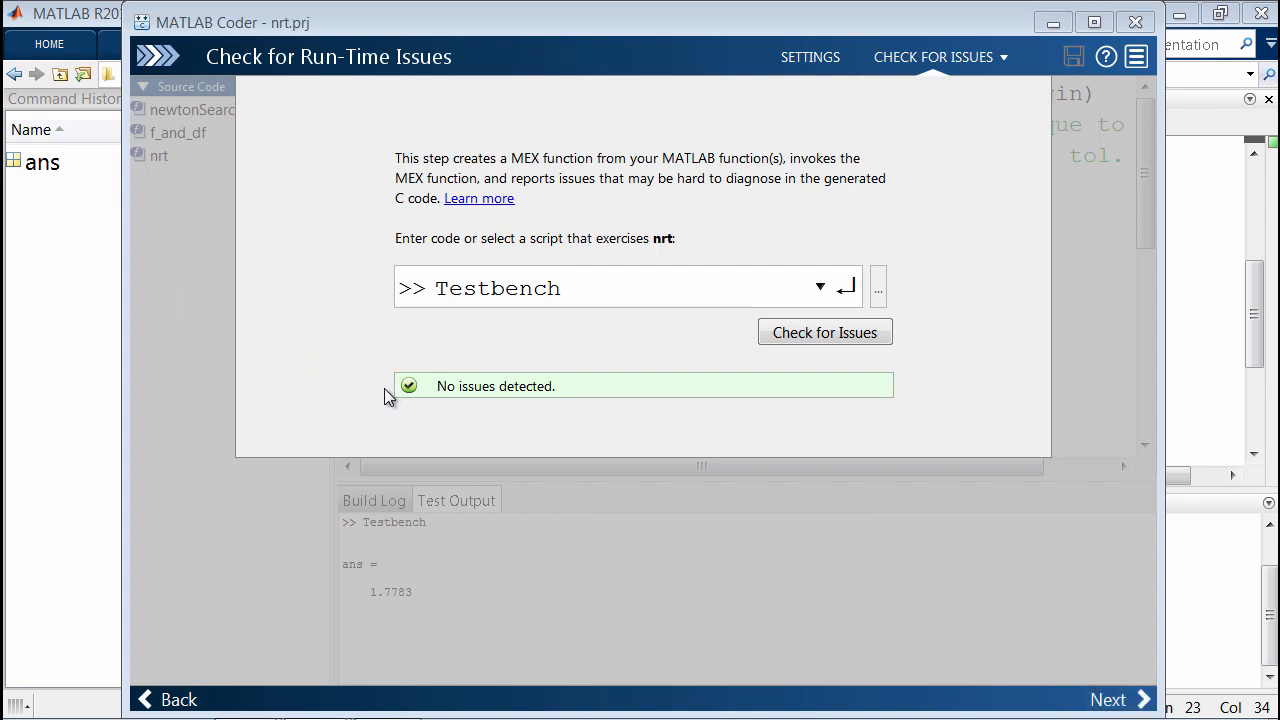
mouse_move(570, 415)
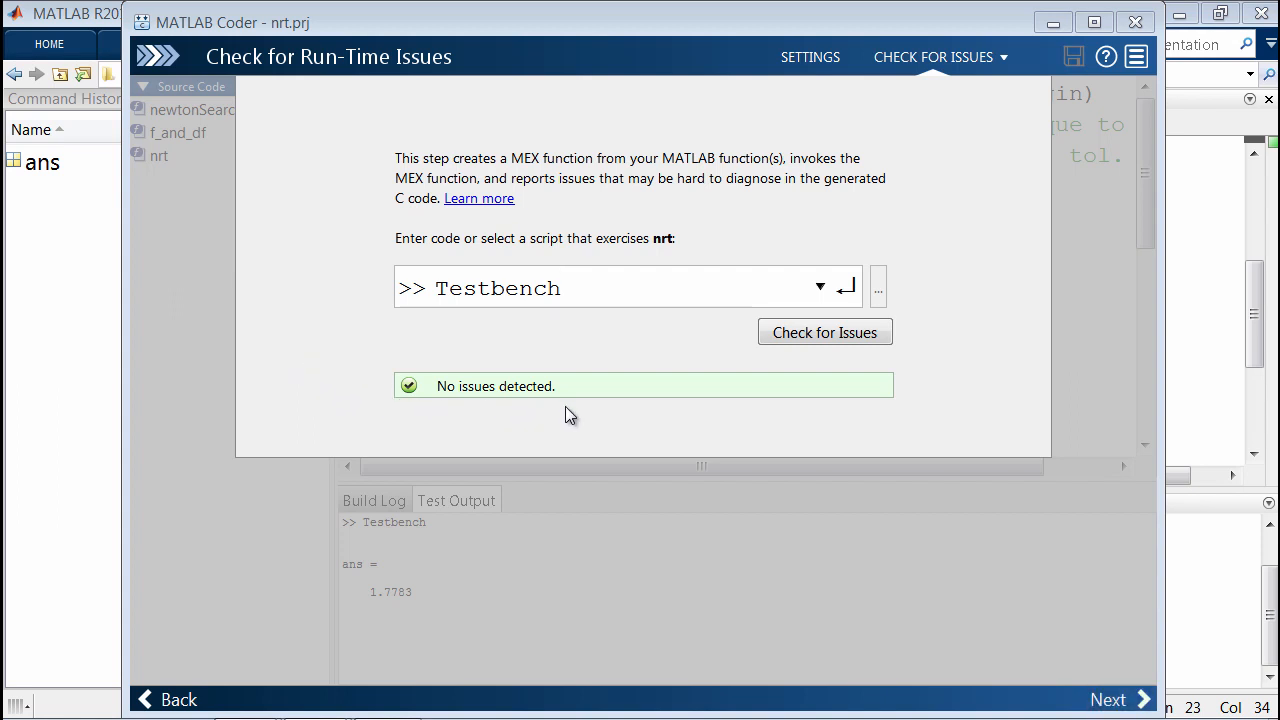
mouse_move(657, 415)
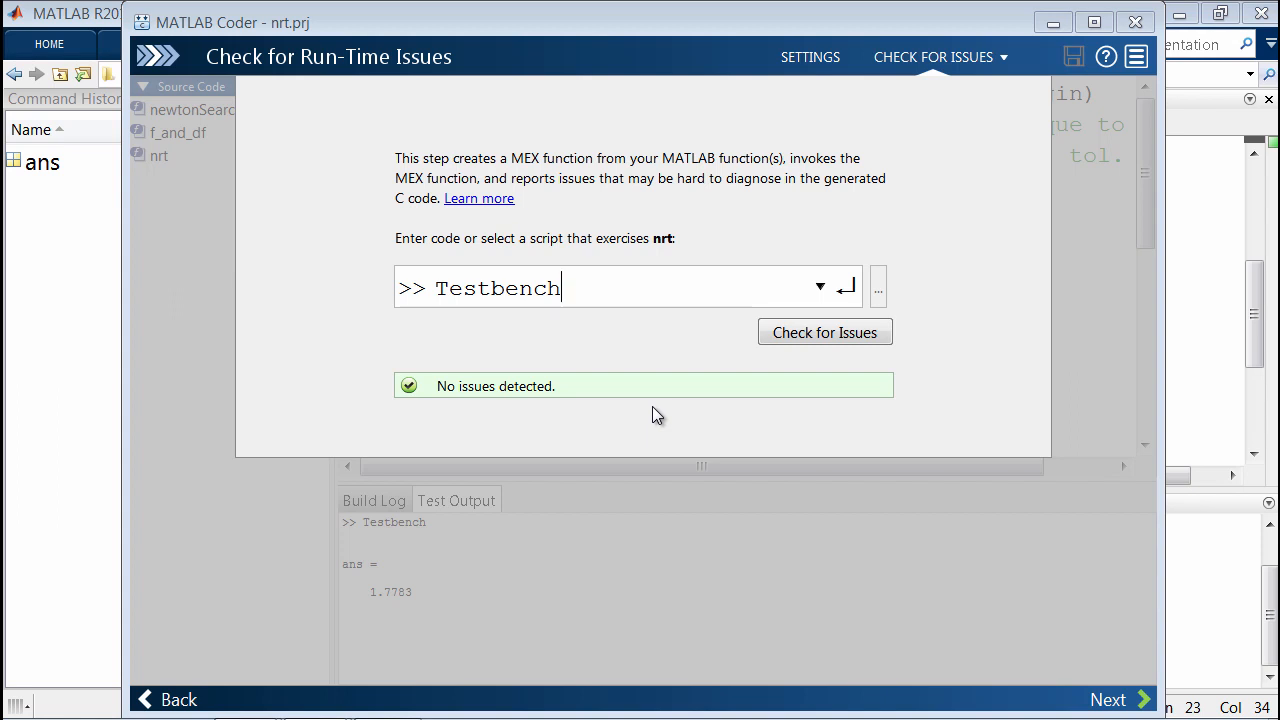
mouse_move(835, 212)
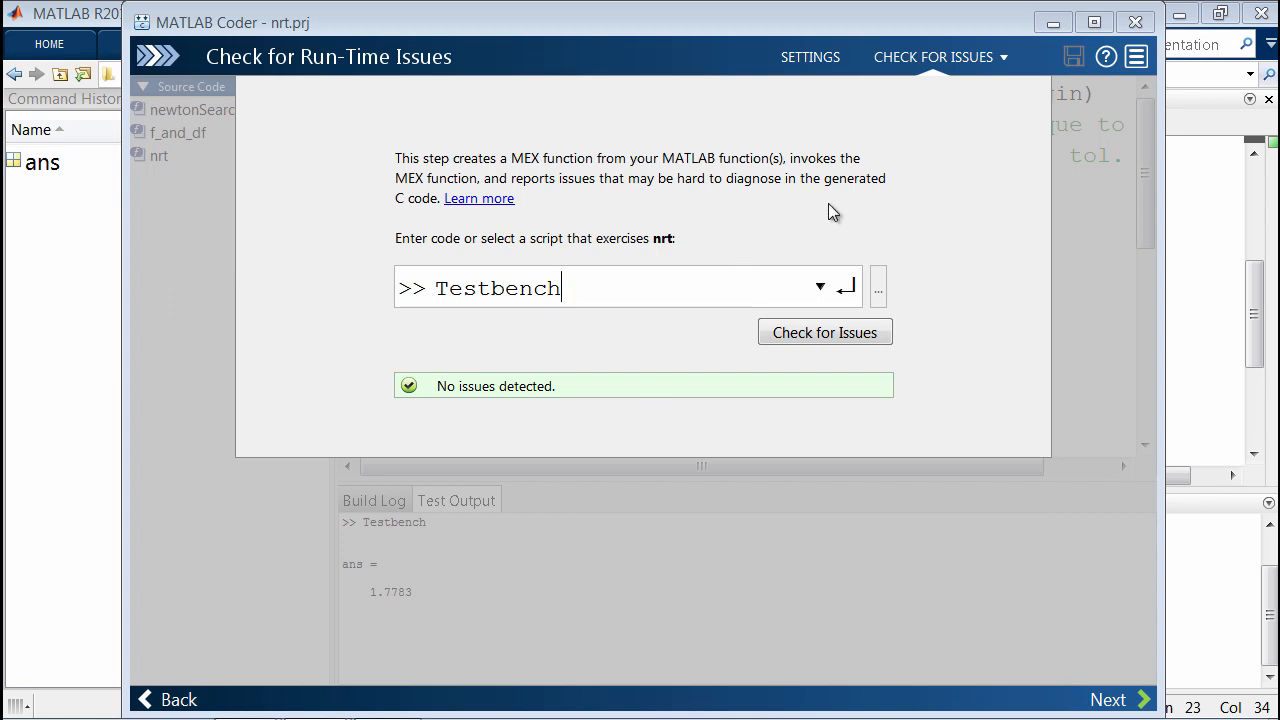
mouse_move(921, 232)
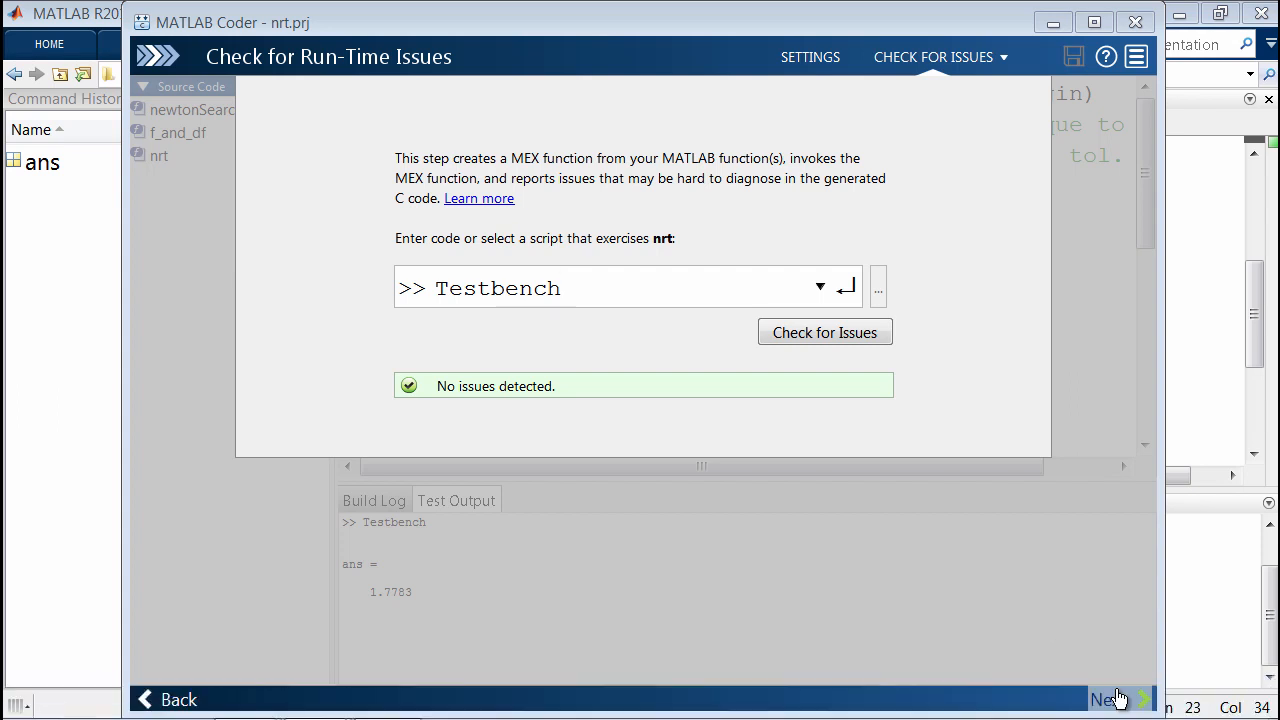
Step: Set the build type to Static Library (.lib) in C and generate nrt.c with its companion files
click(1110, 699)
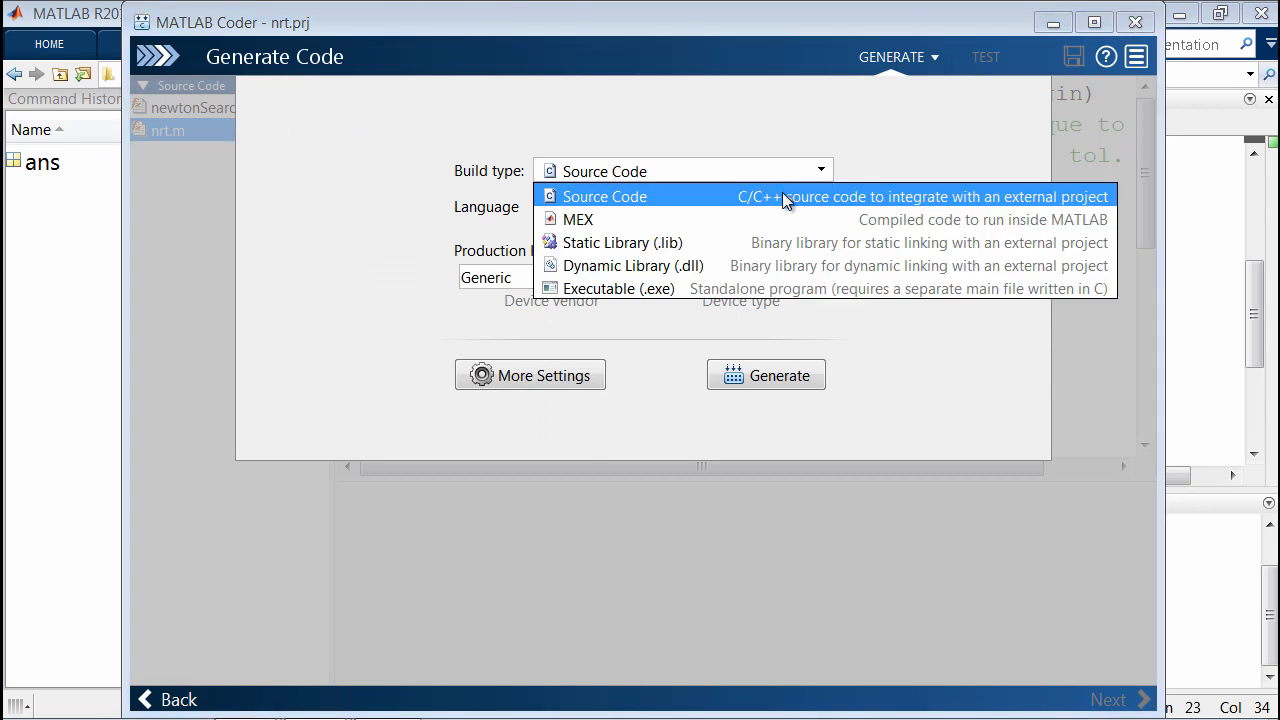
click(621, 242)
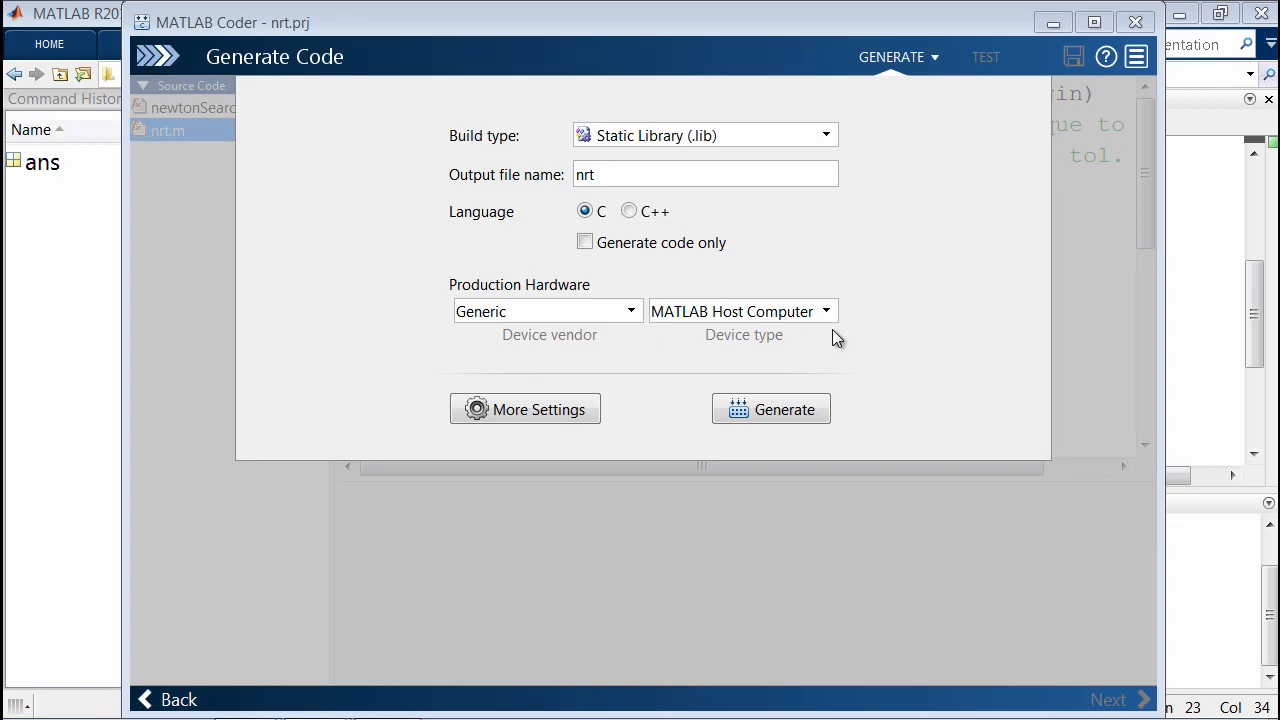
click(770, 409)
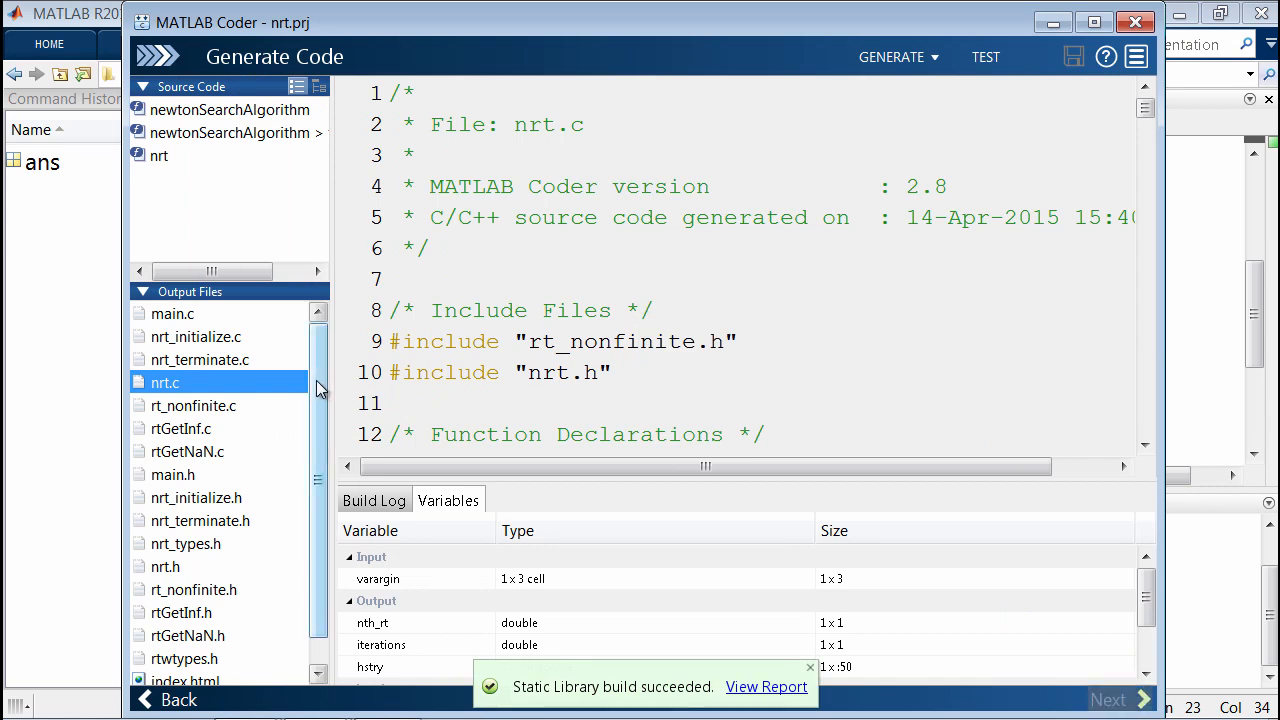
click(159, 155)
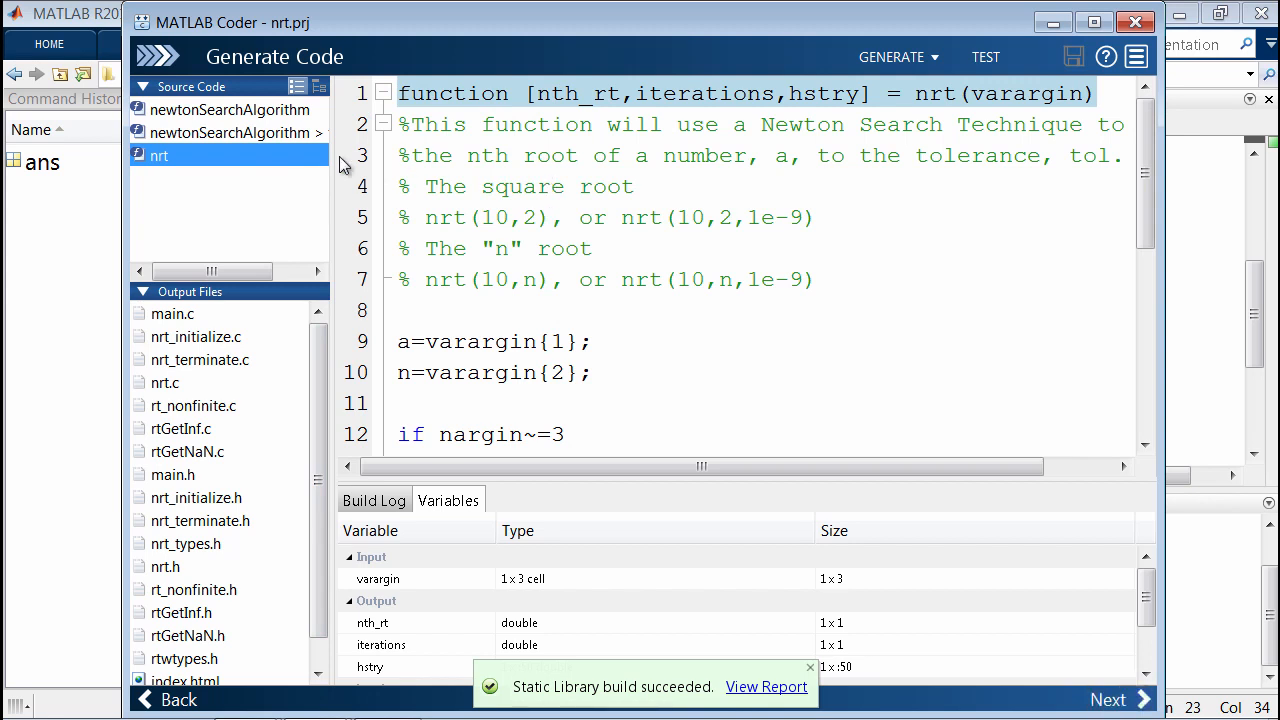
click(227, 109)
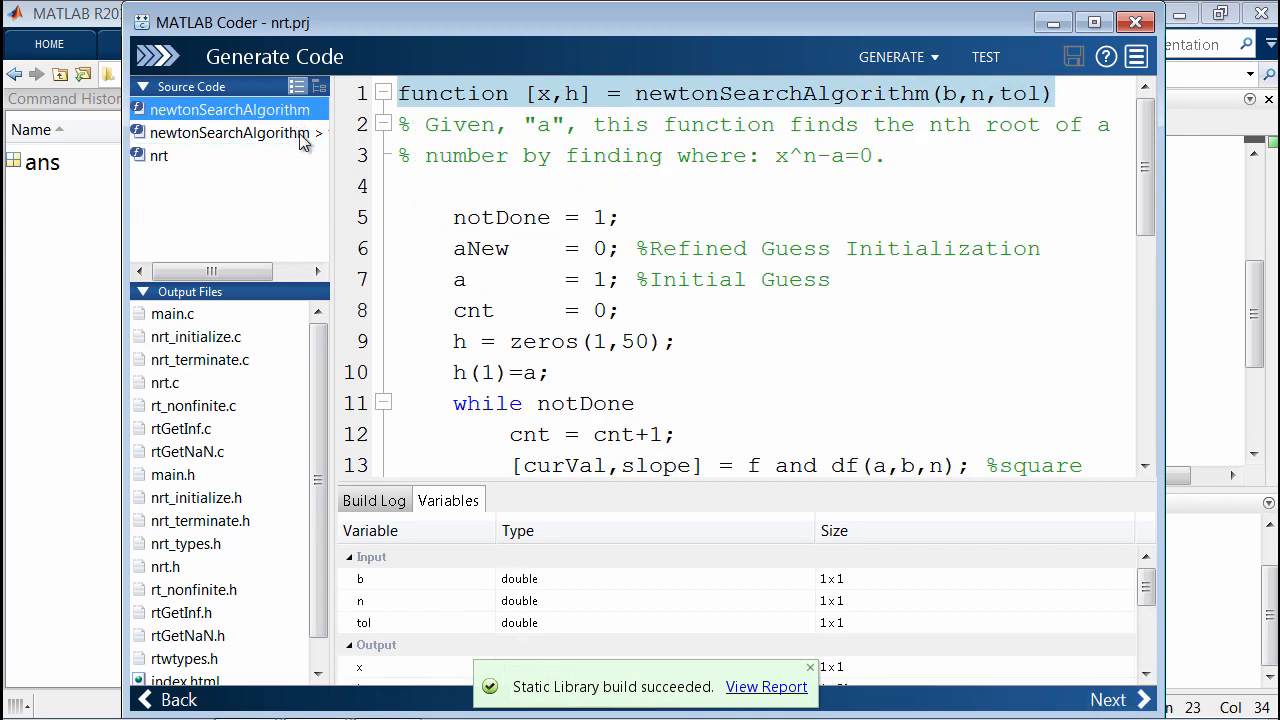
click(165, 382)
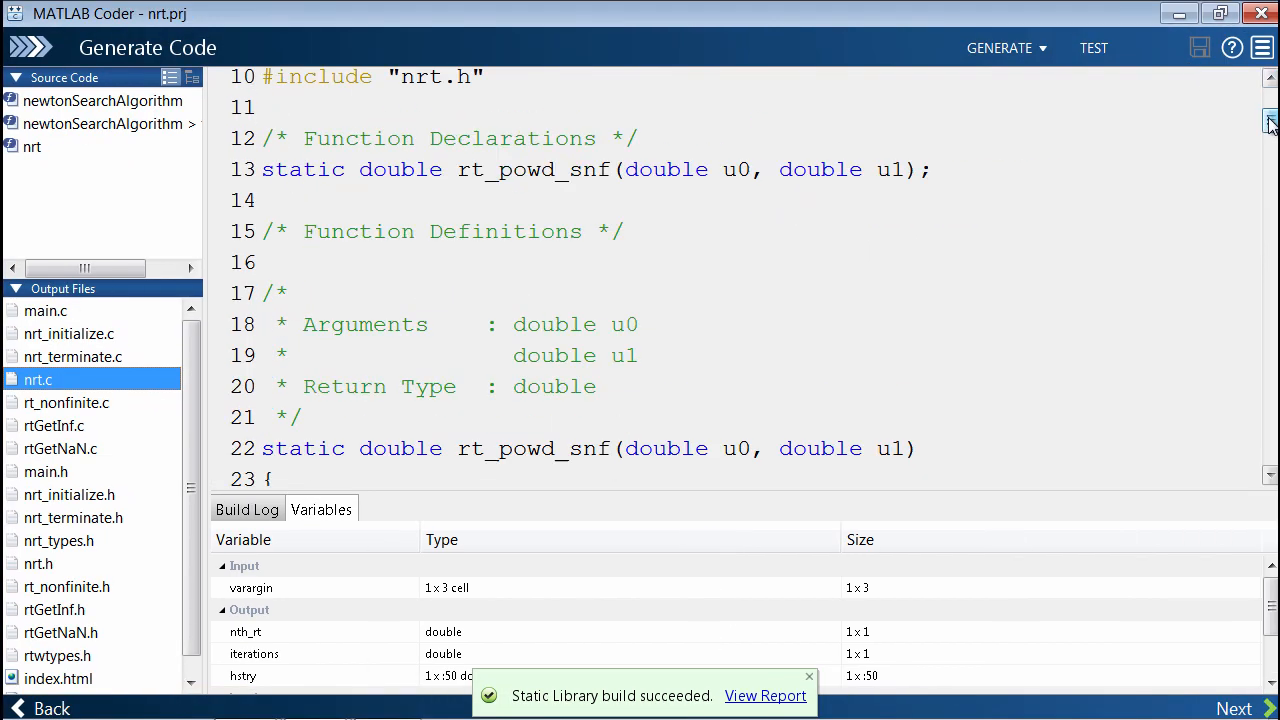
scroll(down, 3)
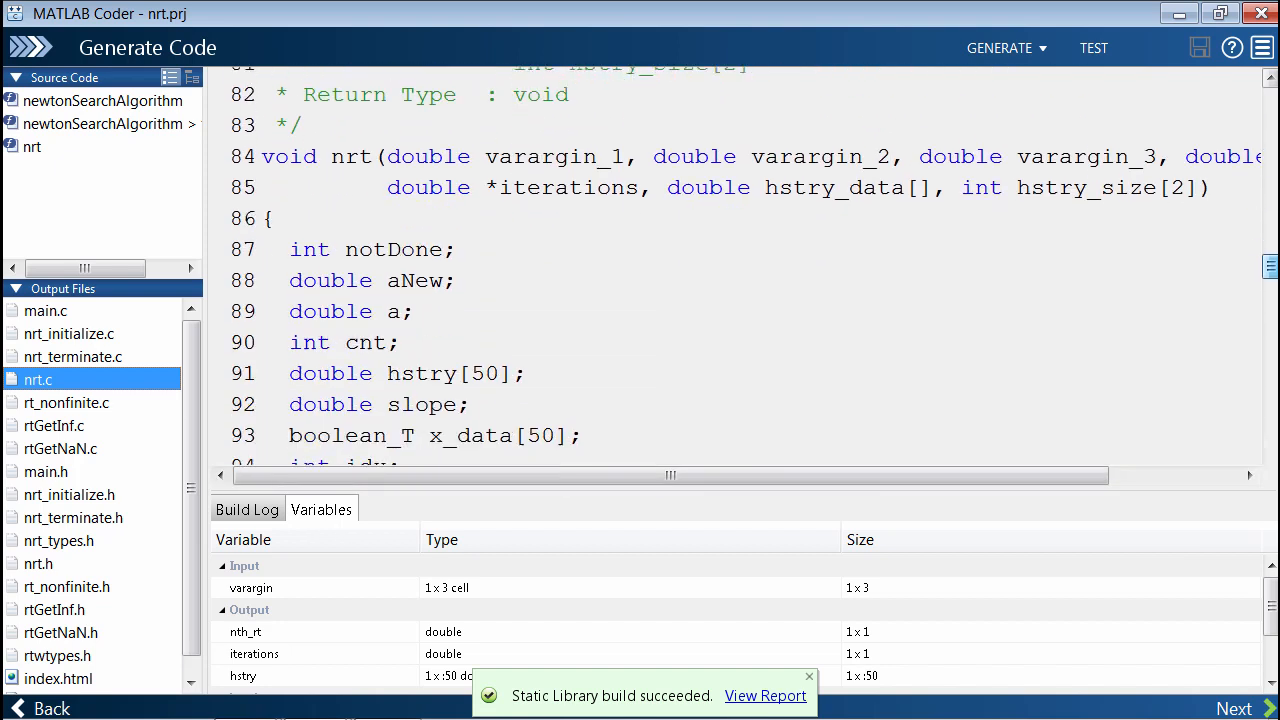
double_click(350, 110)
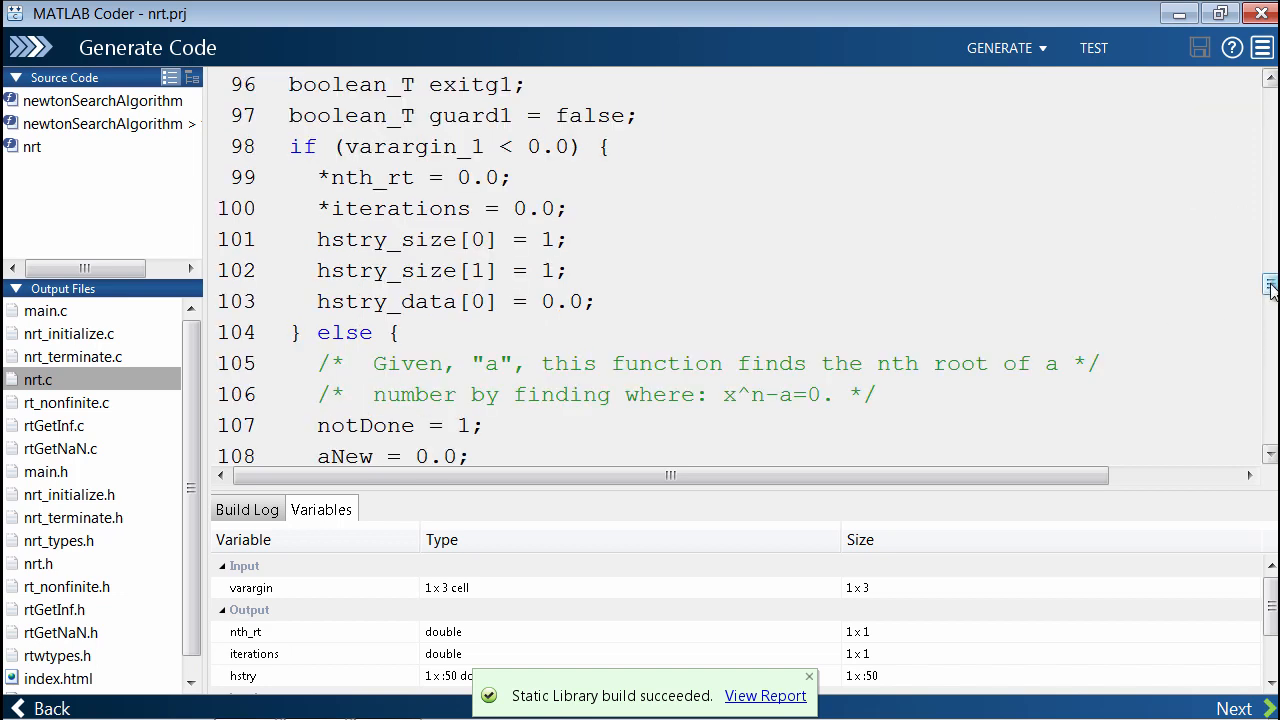
scroll(down, 3)
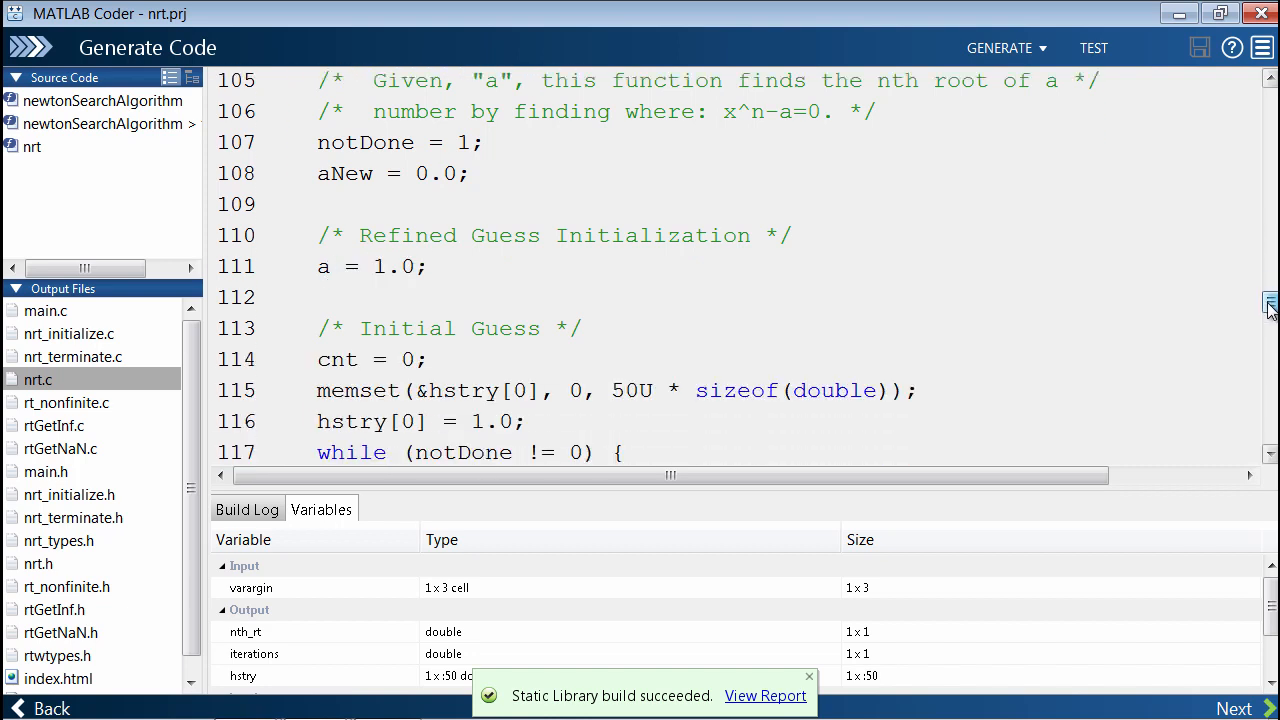
scroll(down, 3)
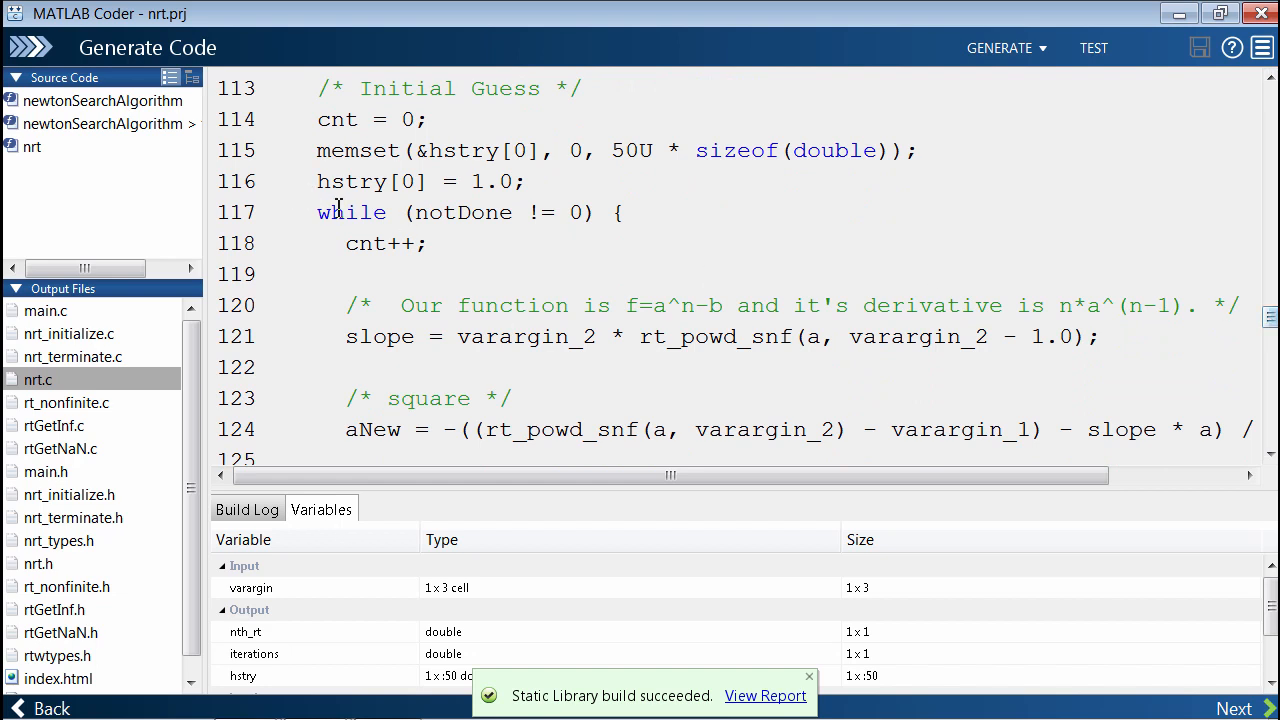
mouse_move(357, 220)
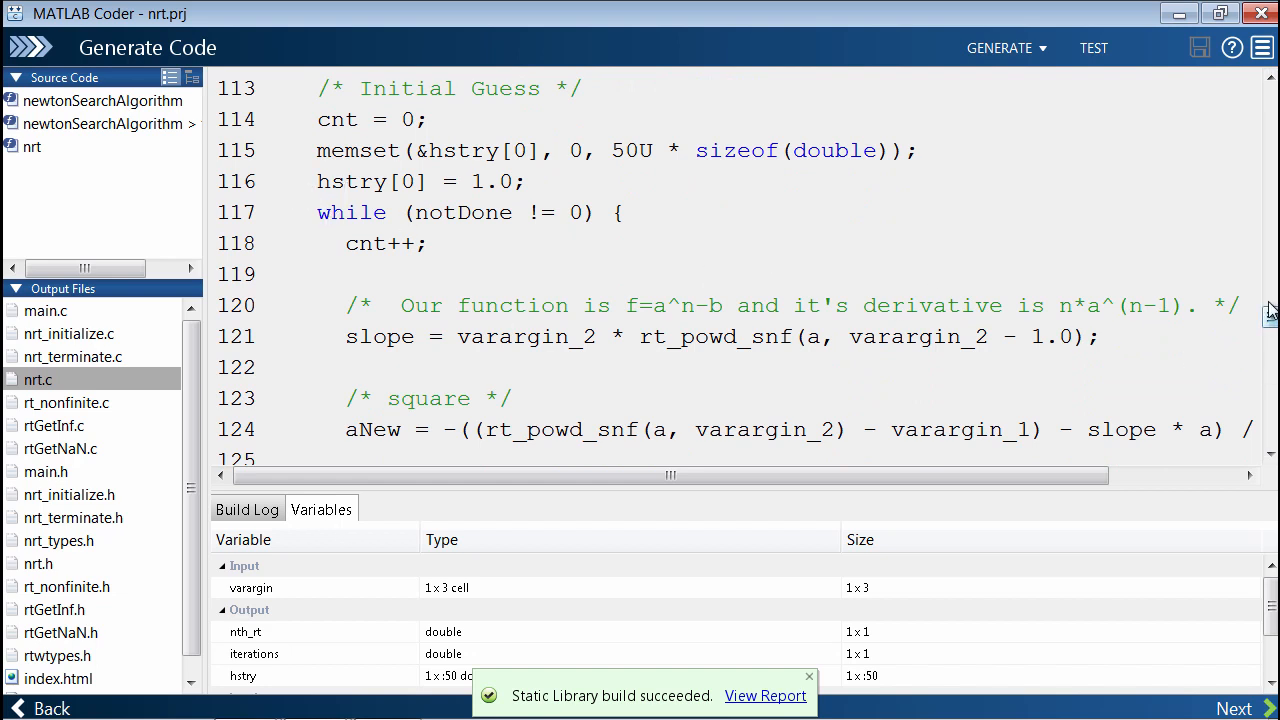
scroll(down, 3)
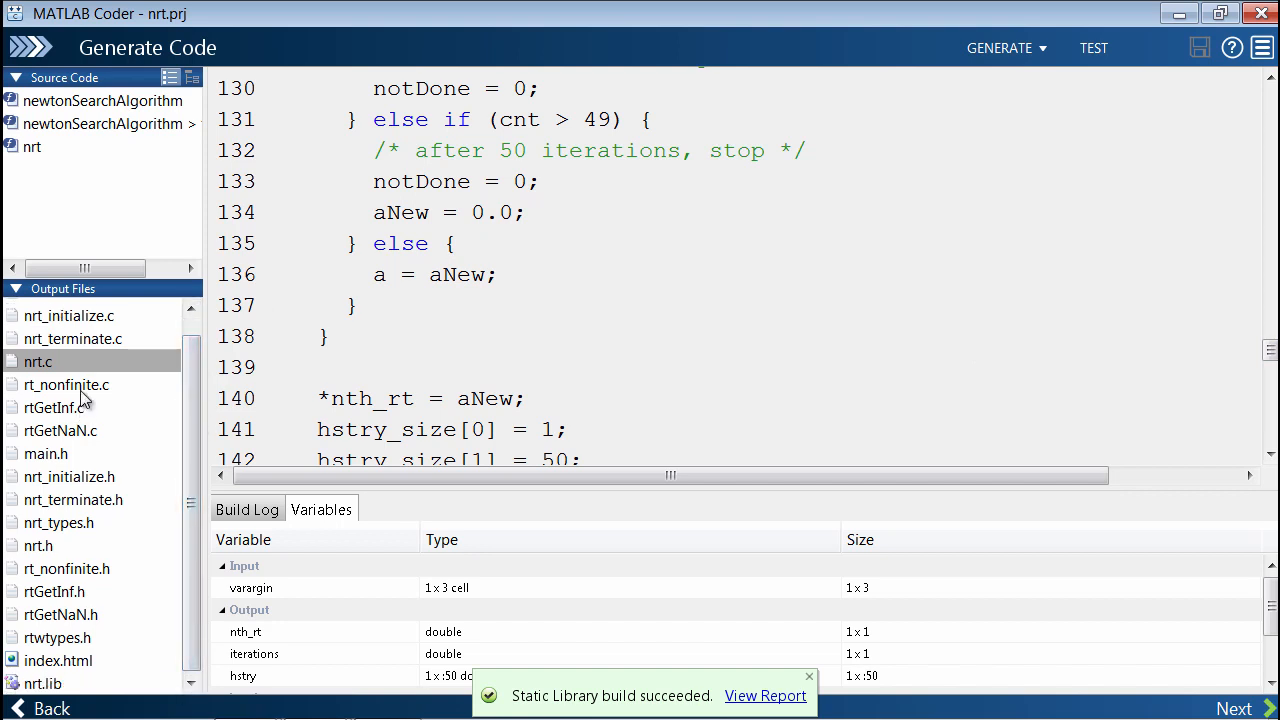
mouse_move(140, 415)
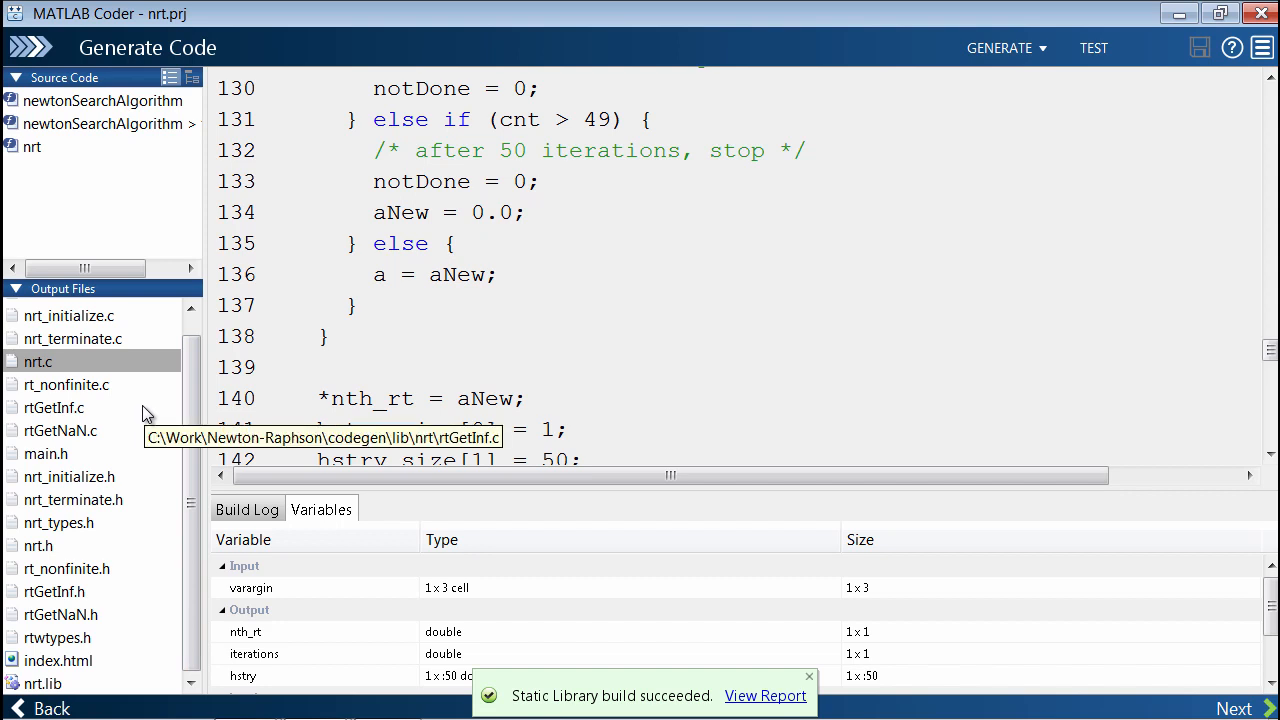
mouse_move(1060, 73)
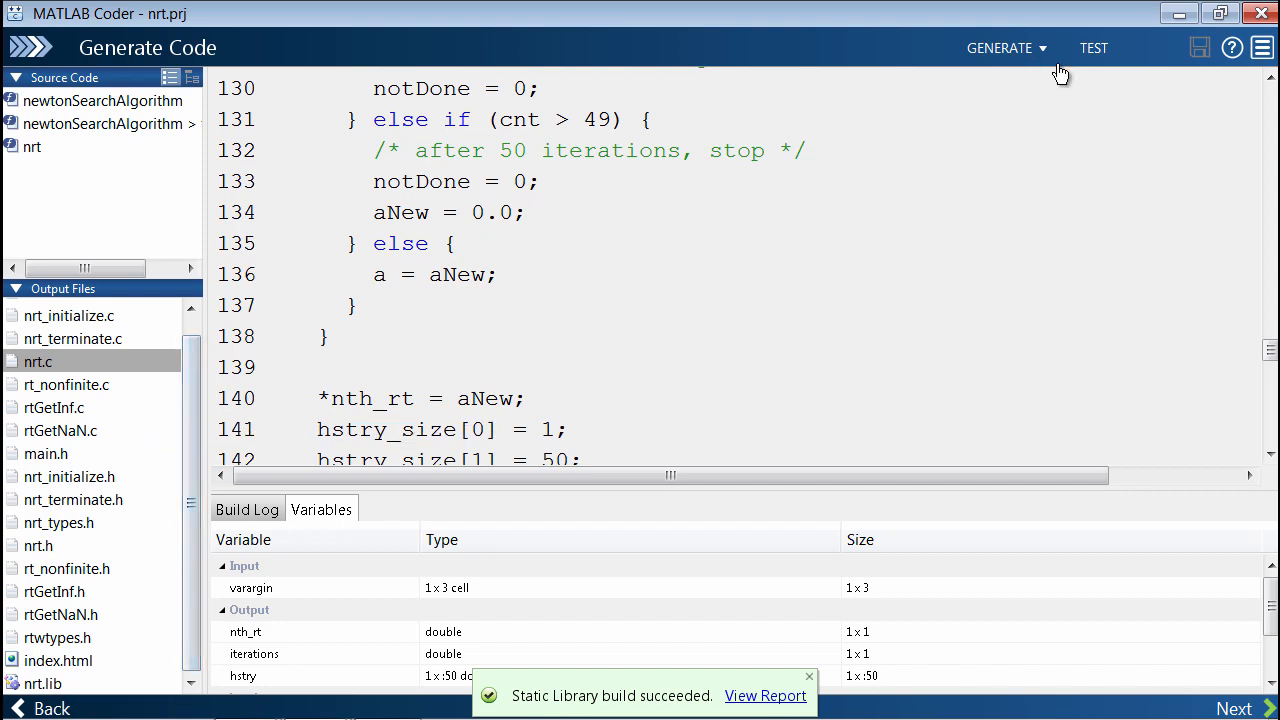
Step: Turn off Support non-finite numbers in the Speed settings and regenerate the static library
click(999, 47)
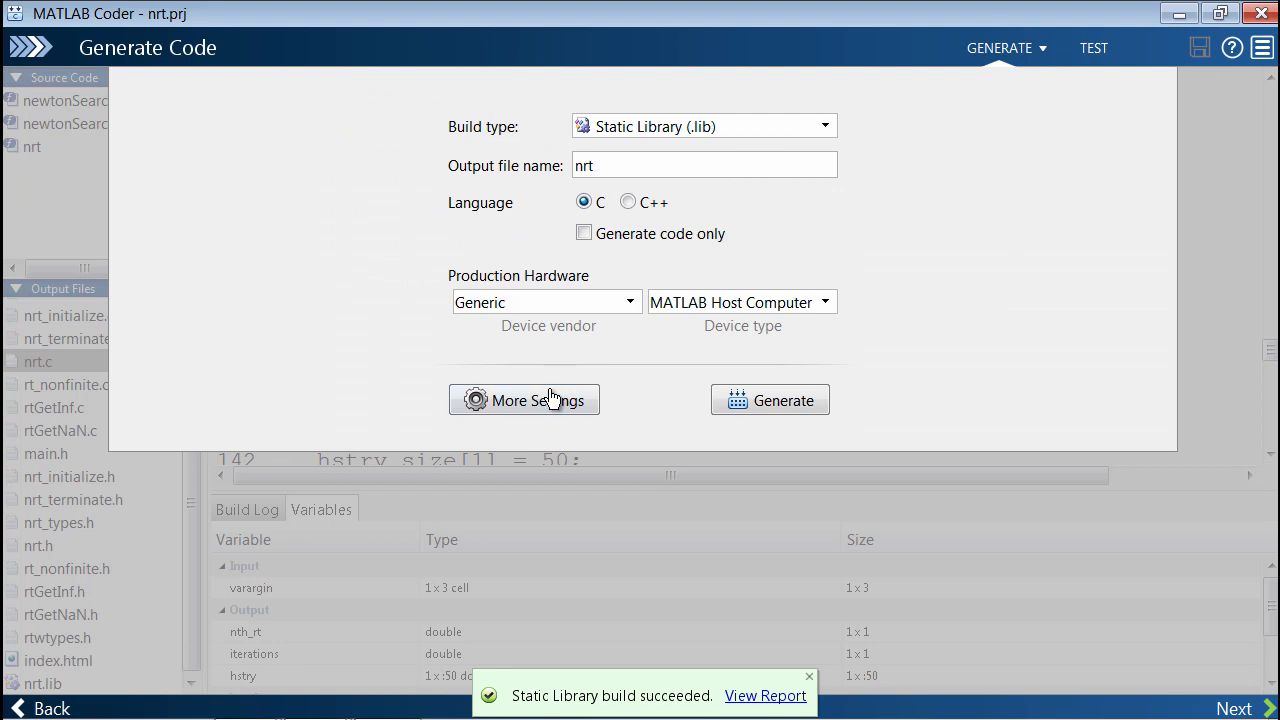
click(524, 400)
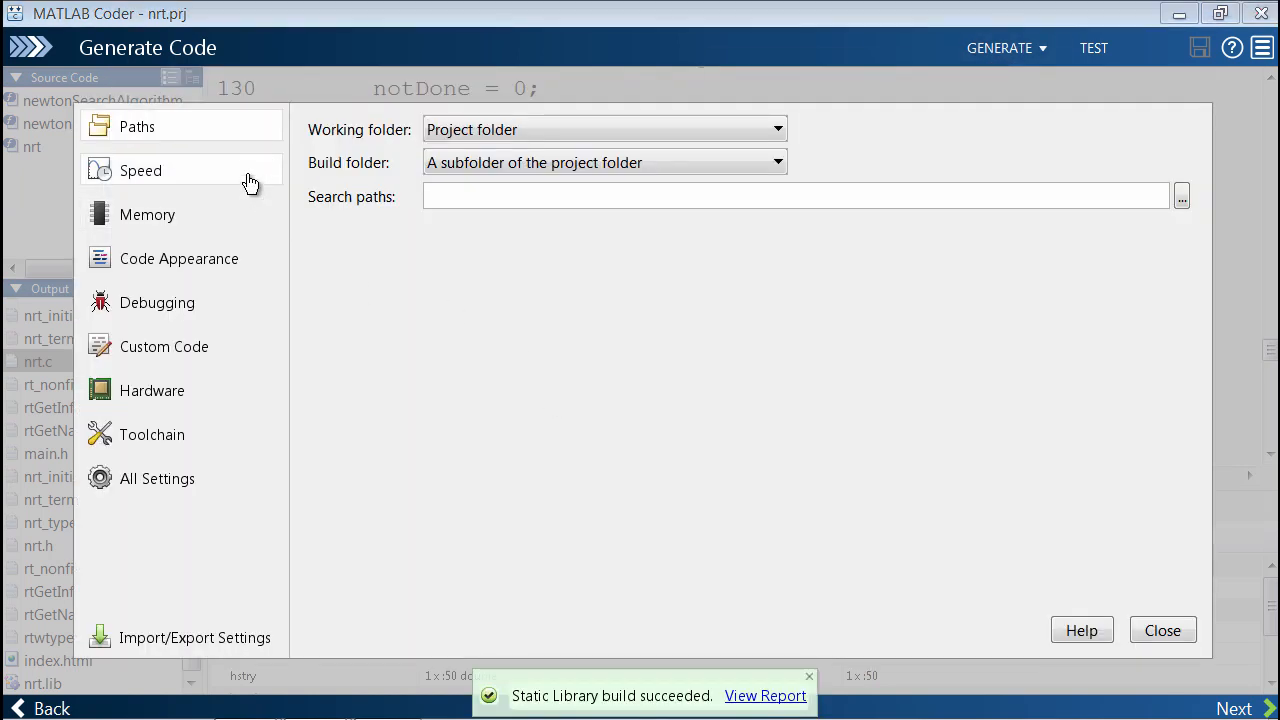
click(140, 170)
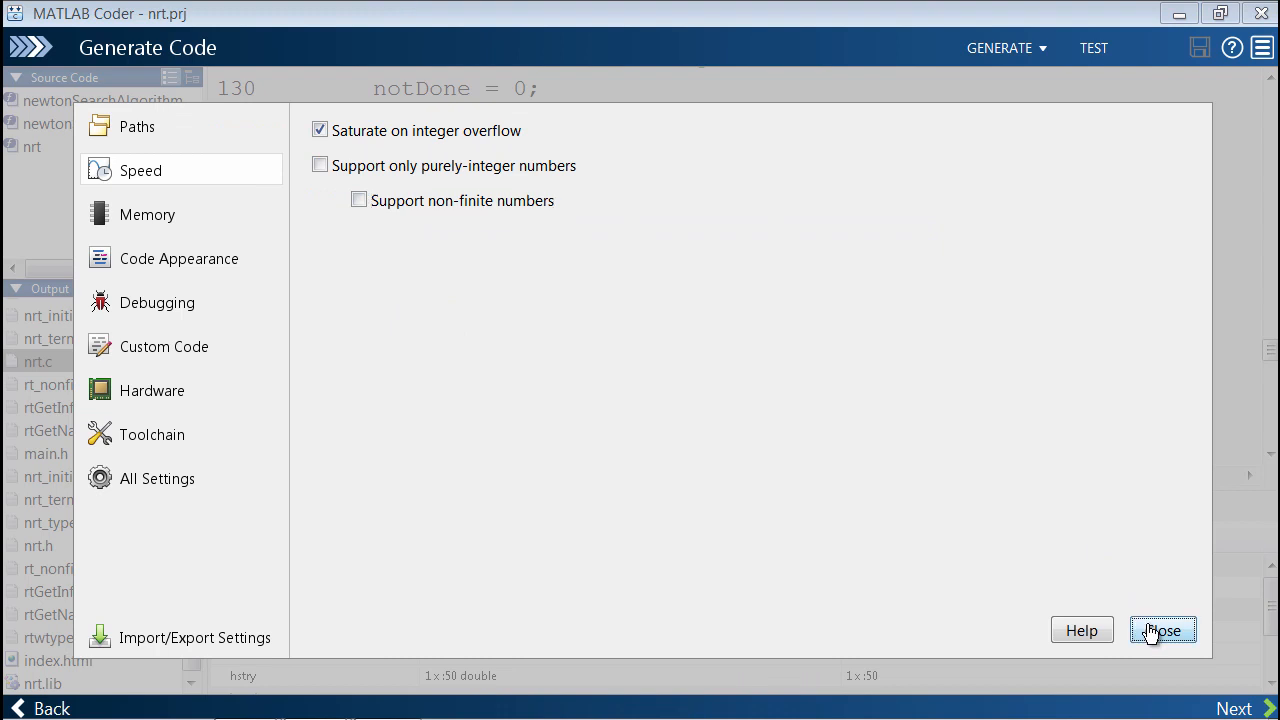
click(1162, 630)
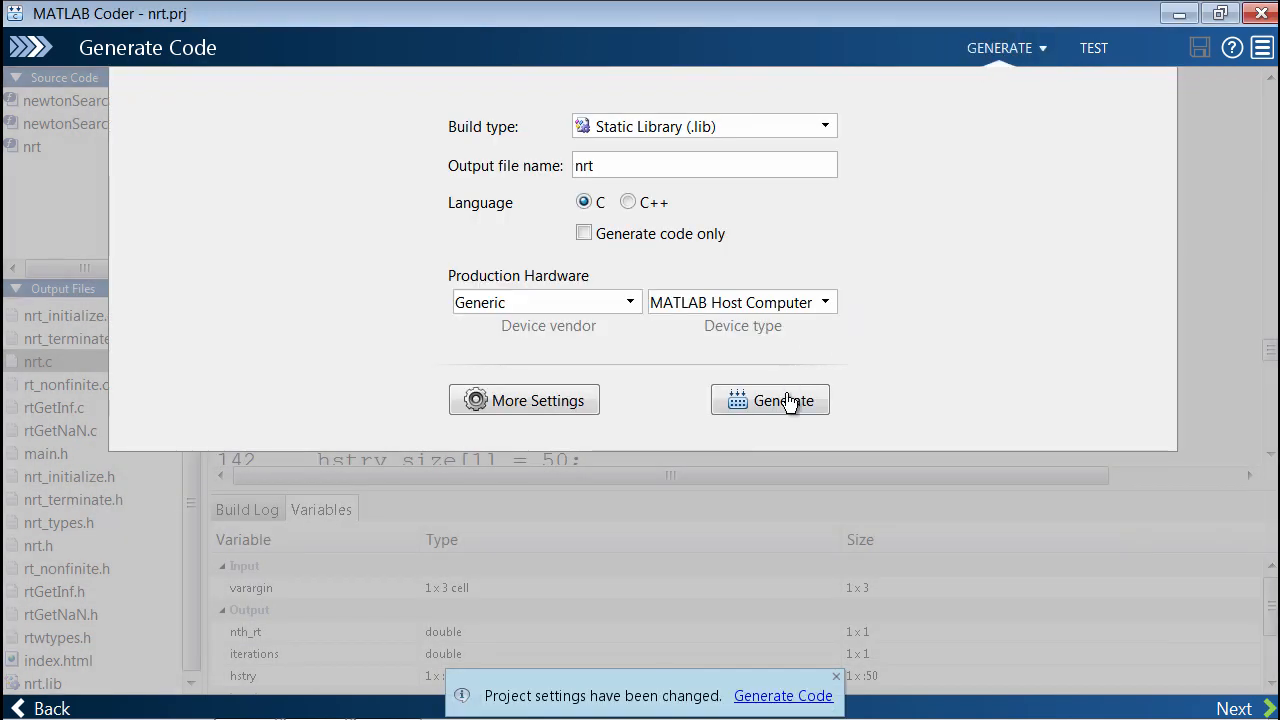
click(770, 400)
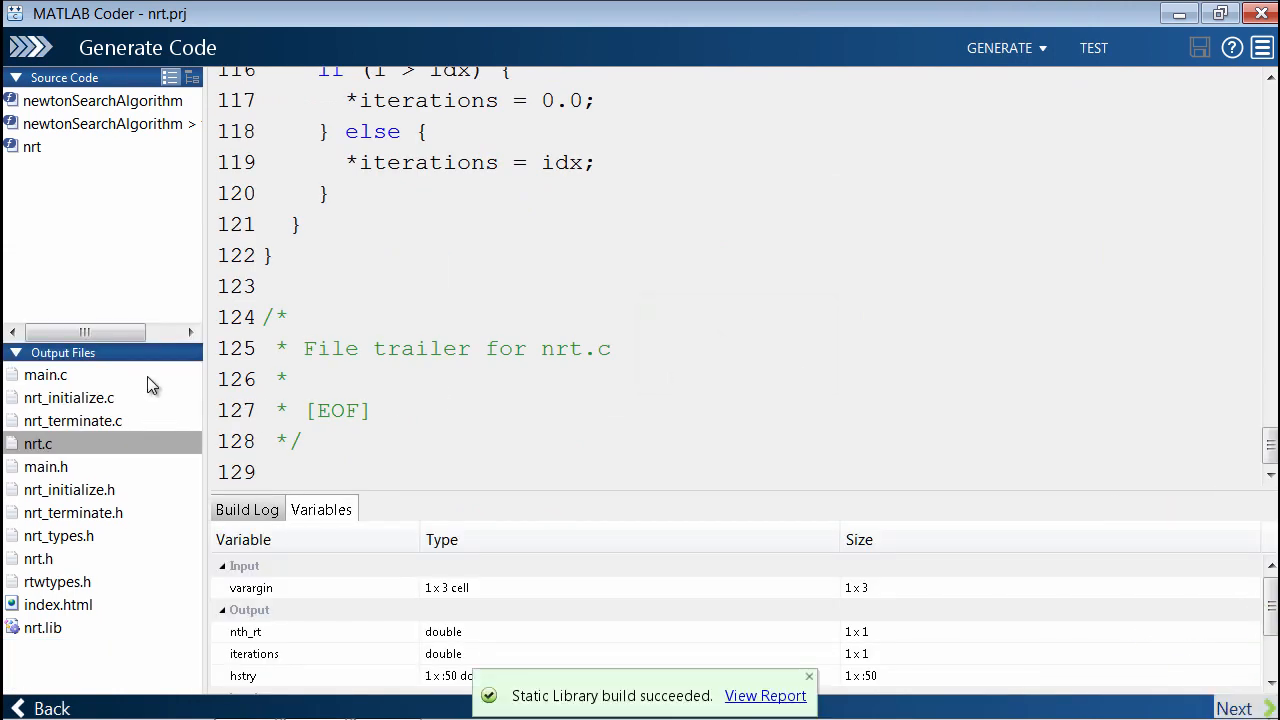
mouse_move(160, 410)
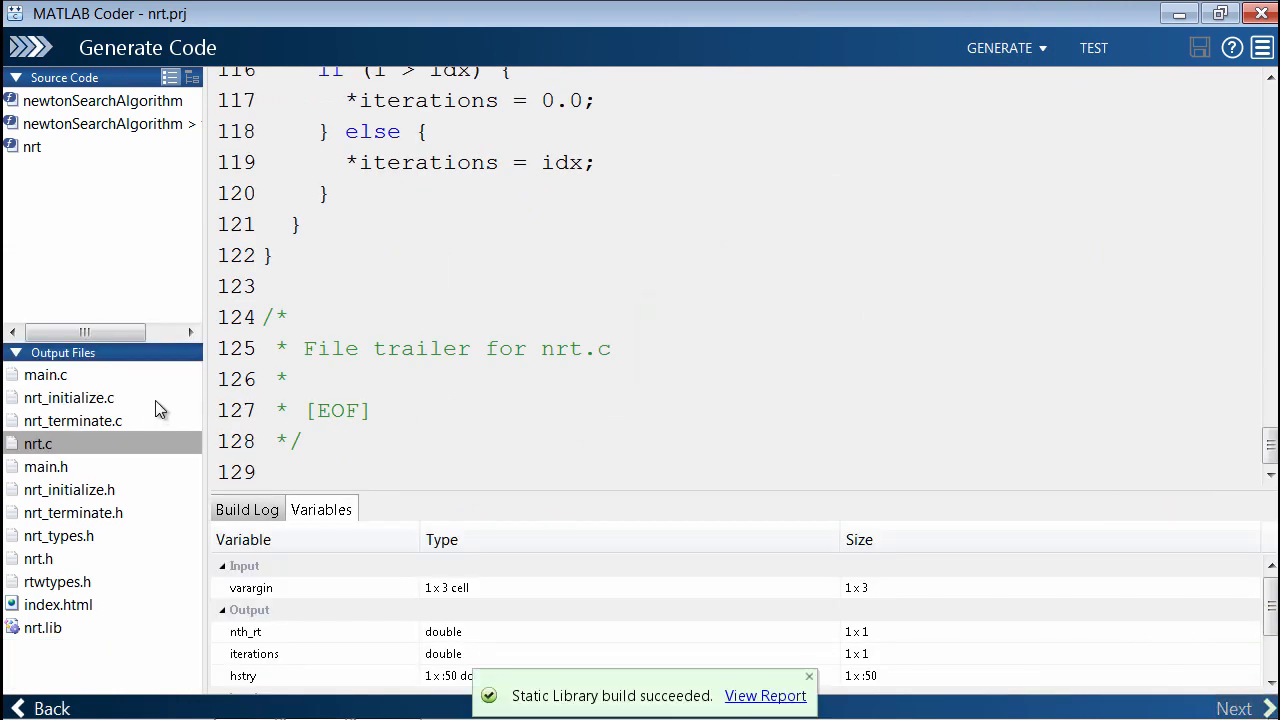
mouse_move(248, 413)
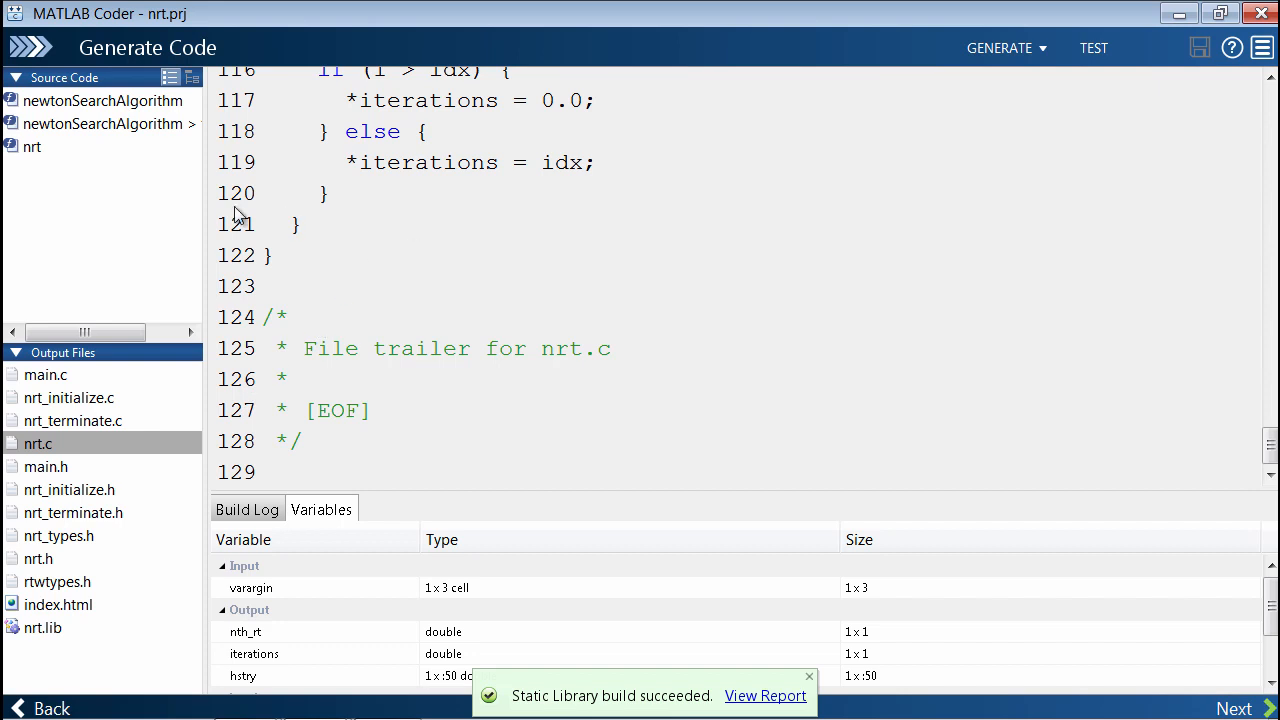
Step: Select the find call on the iterations line of the original nrt.m source
click(32, 146)
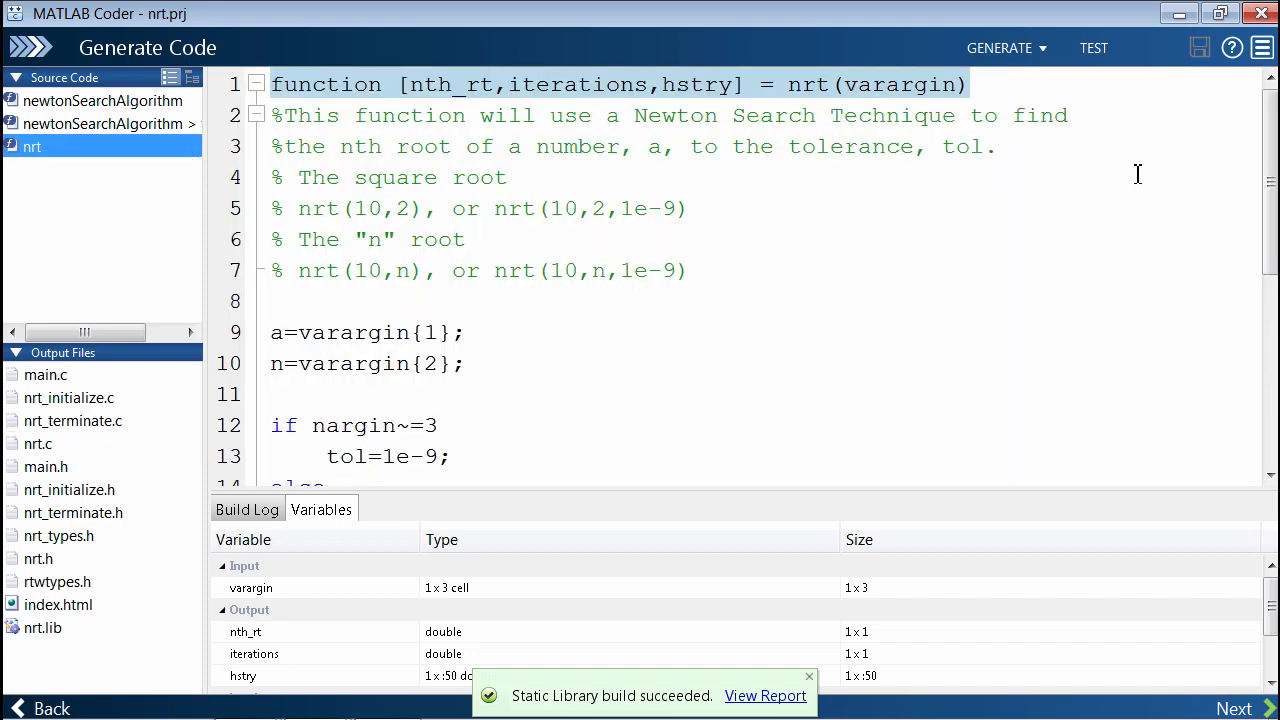
scroll(down, 3)
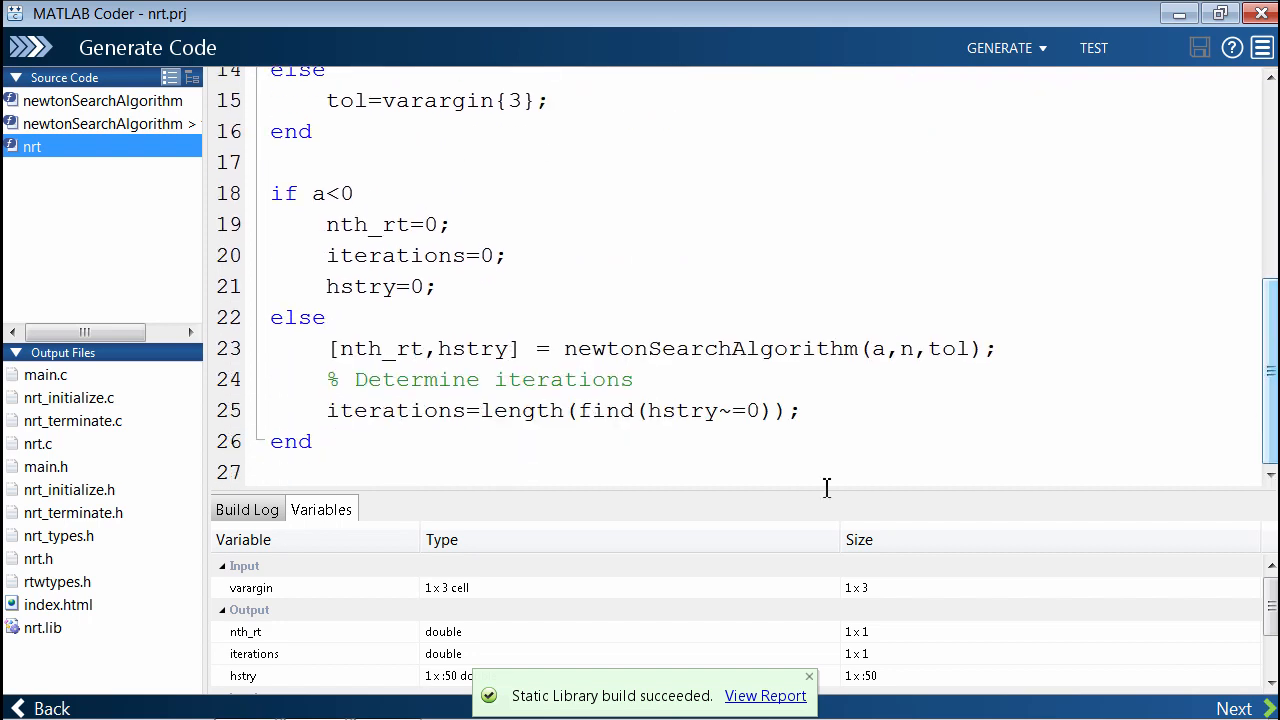
double_click(607, 410)
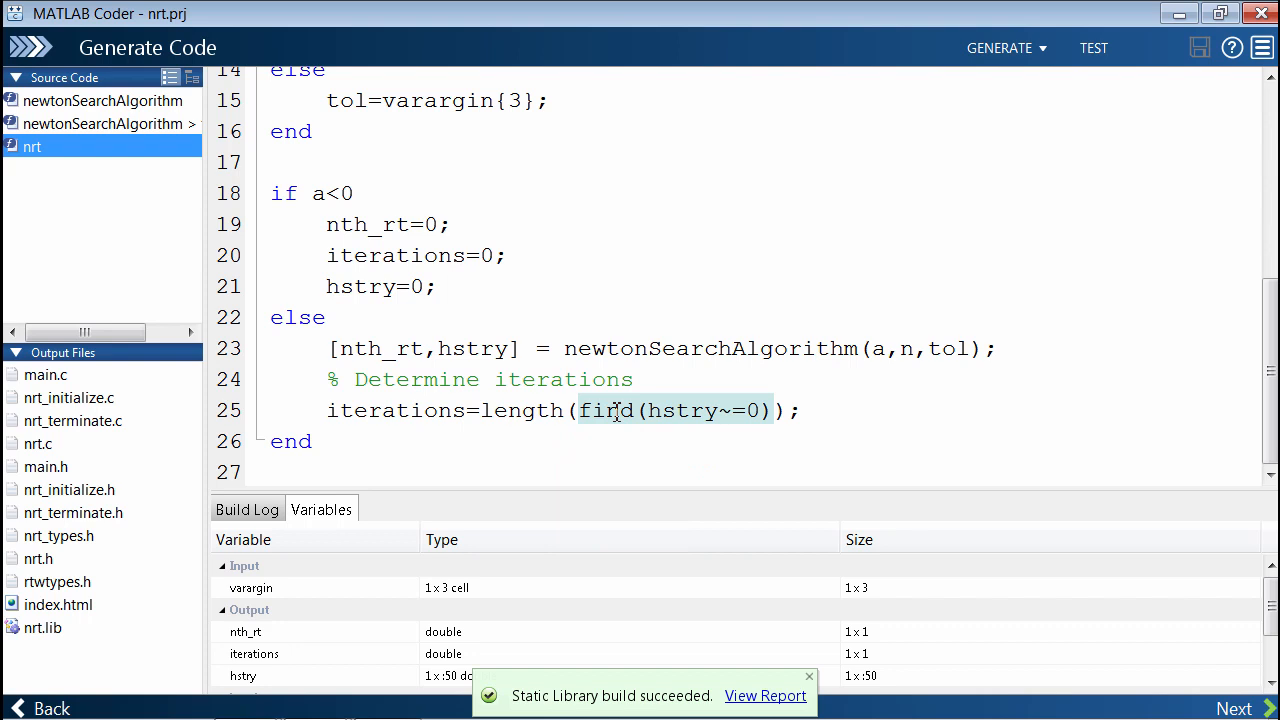
Step: Scroll through the generated nrt.c to the loop copying history data and counting iterations
click(38, 443)
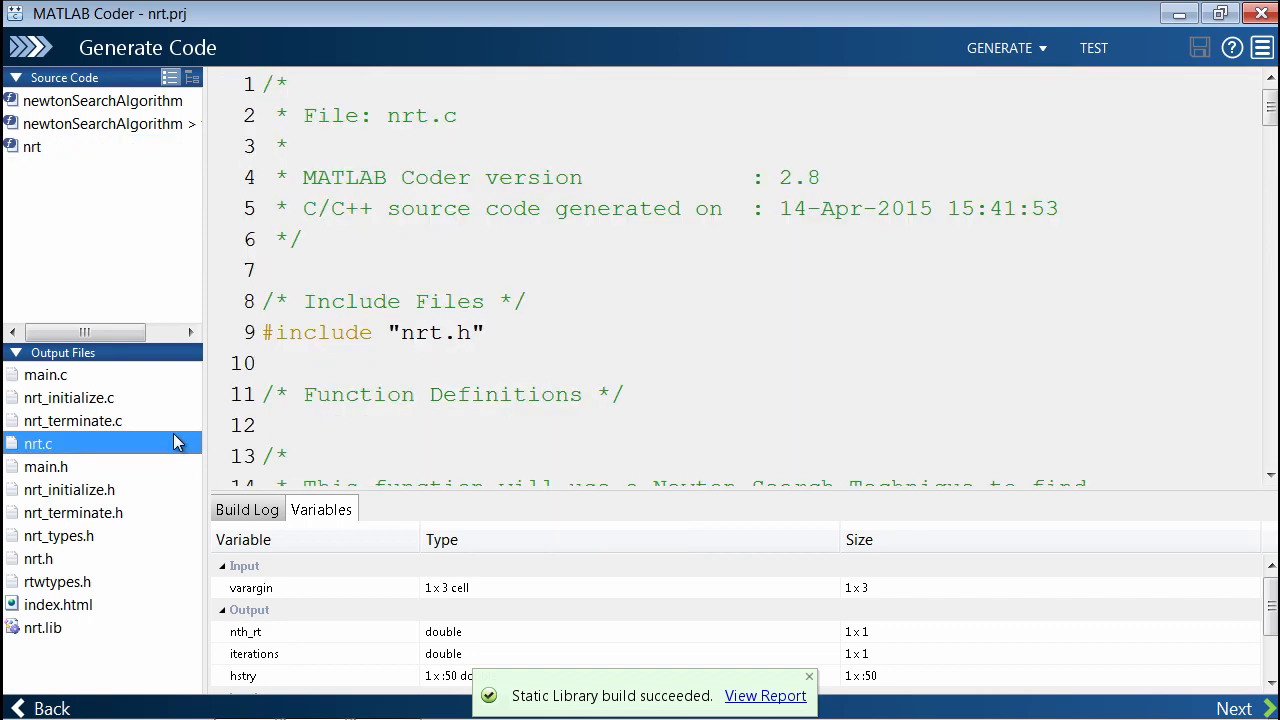
scroll(down, 3)
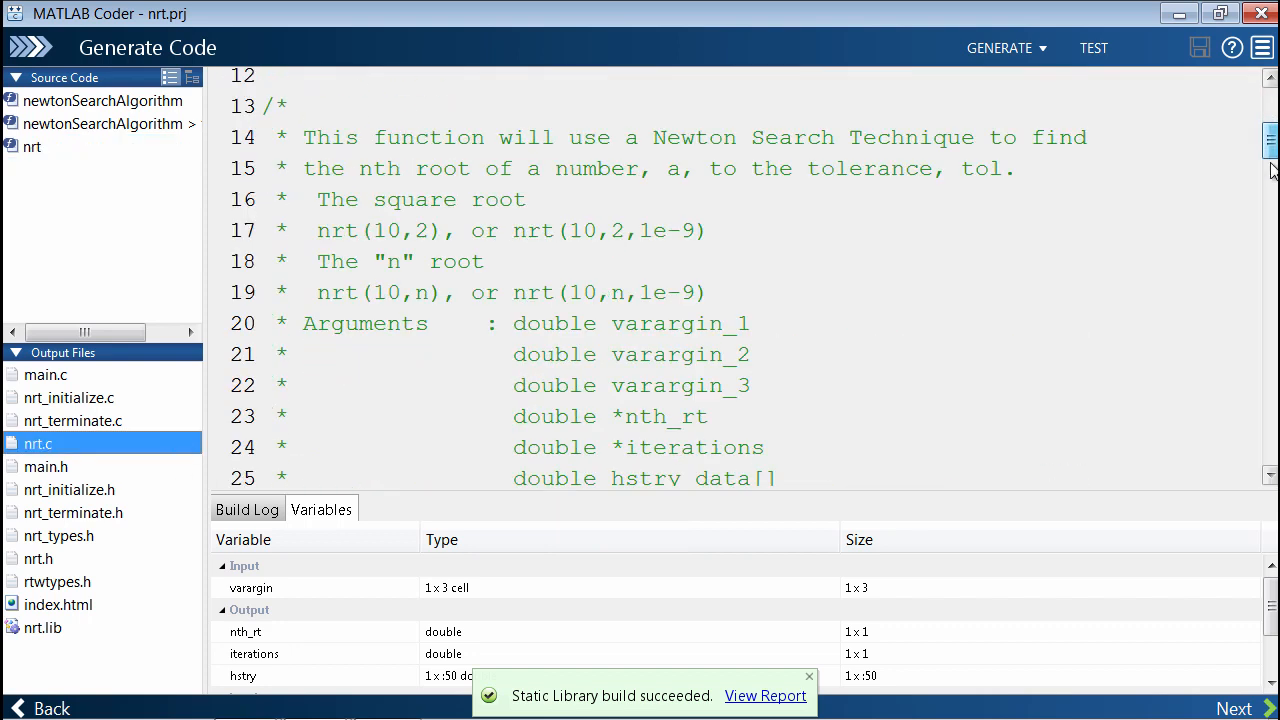
scroll(down, 3)
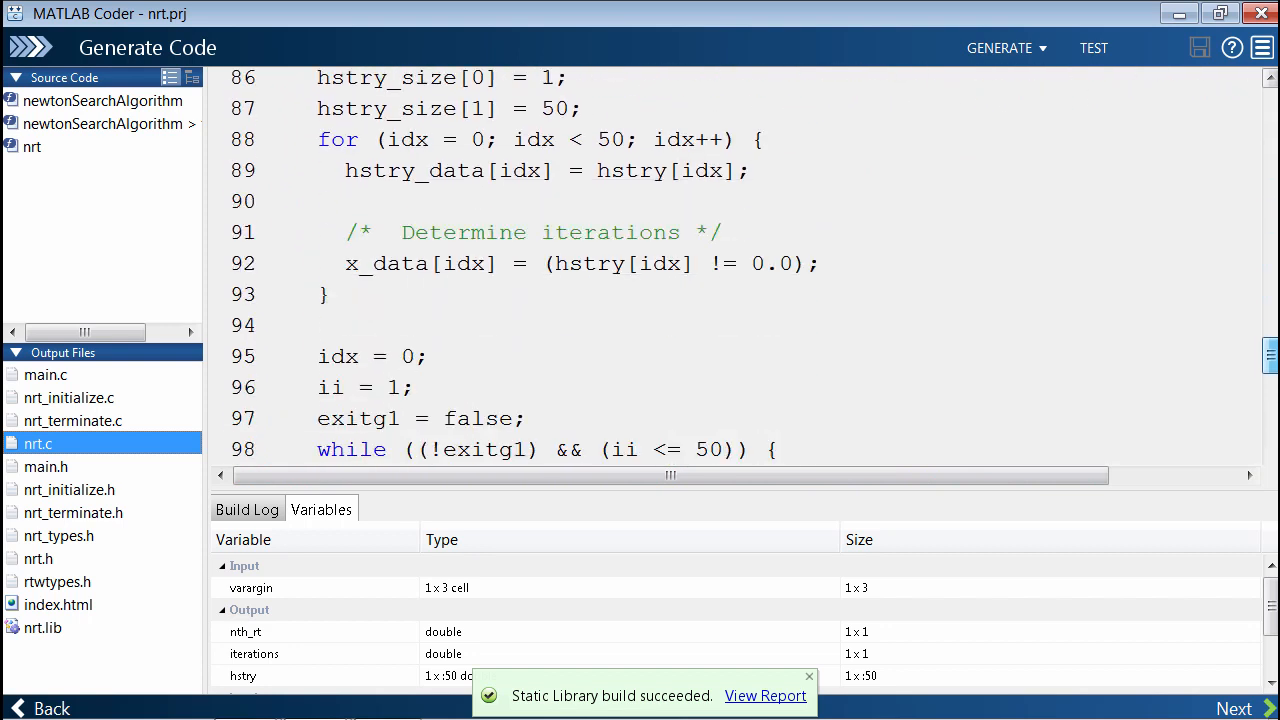
scroll(down, 3)
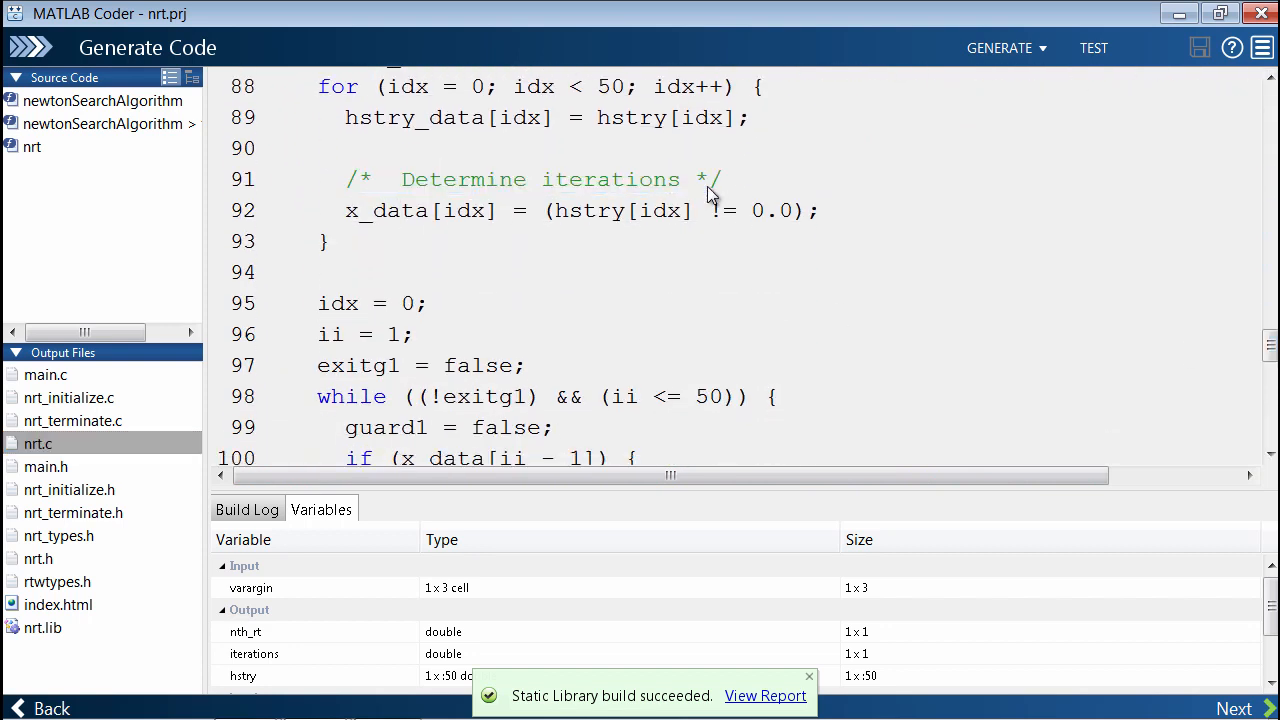
double_click(530, 179)
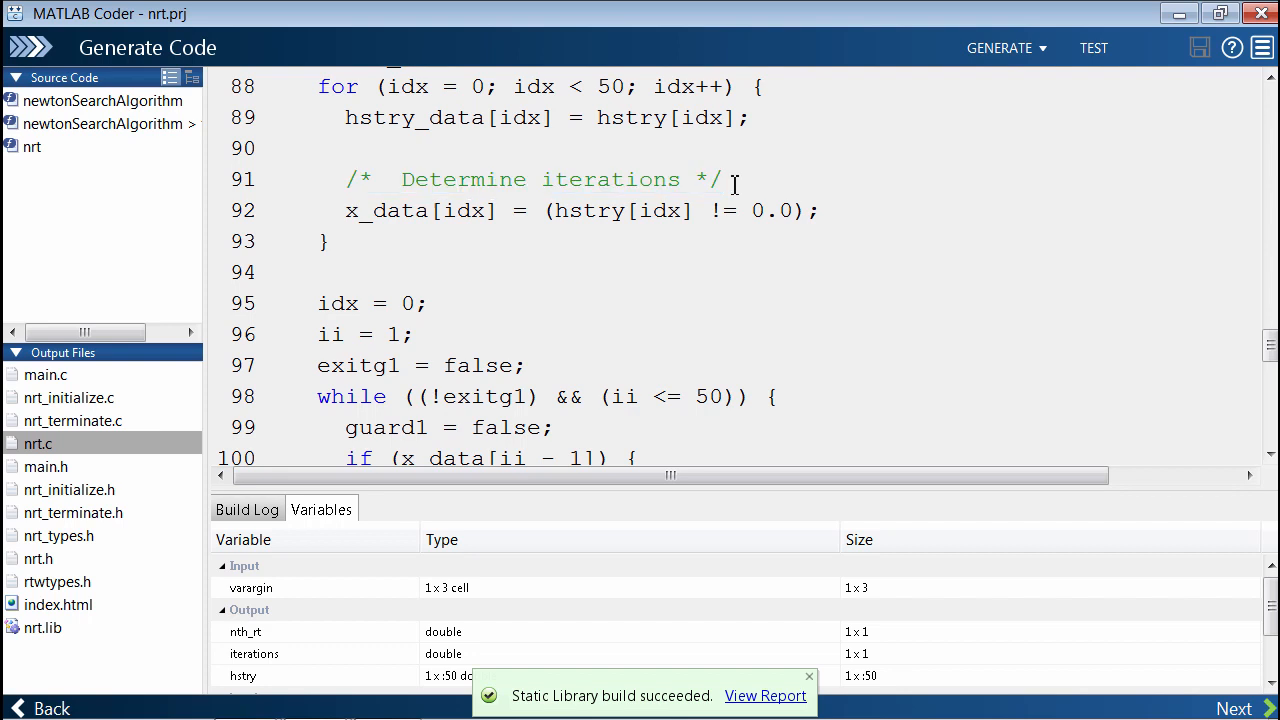
mouse_move(760, 168)
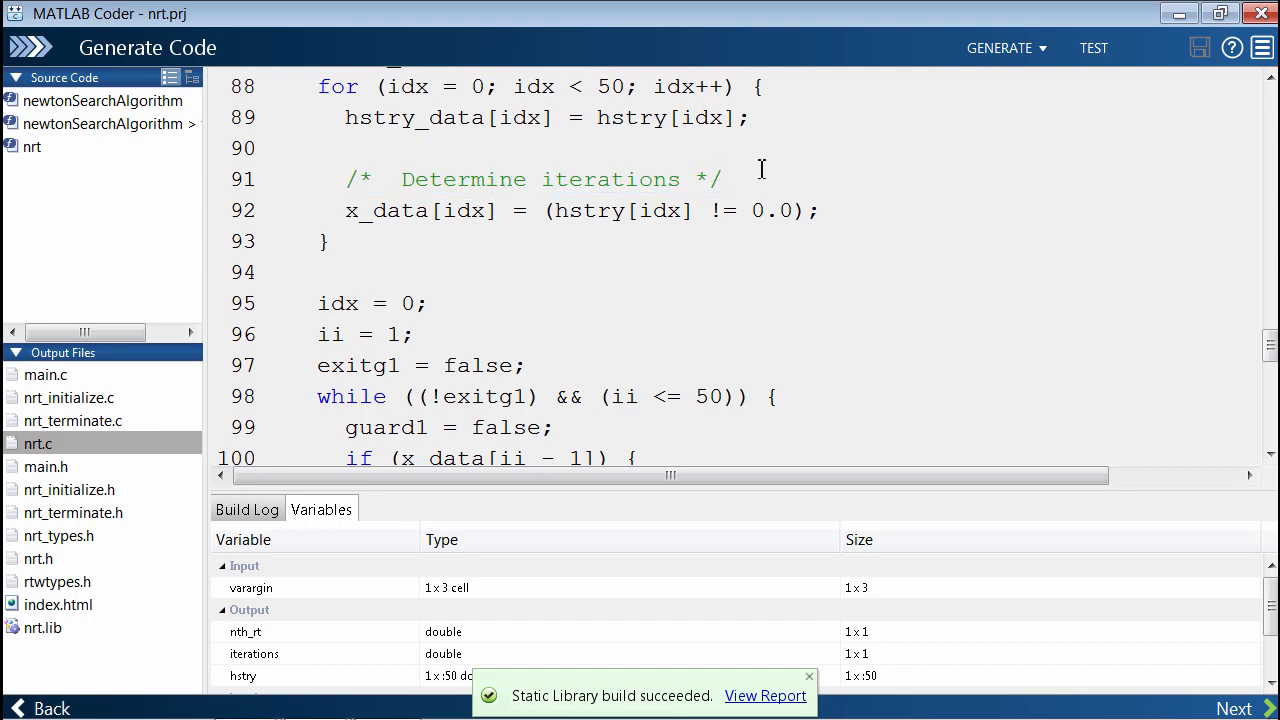
mouse_move(895, 243)
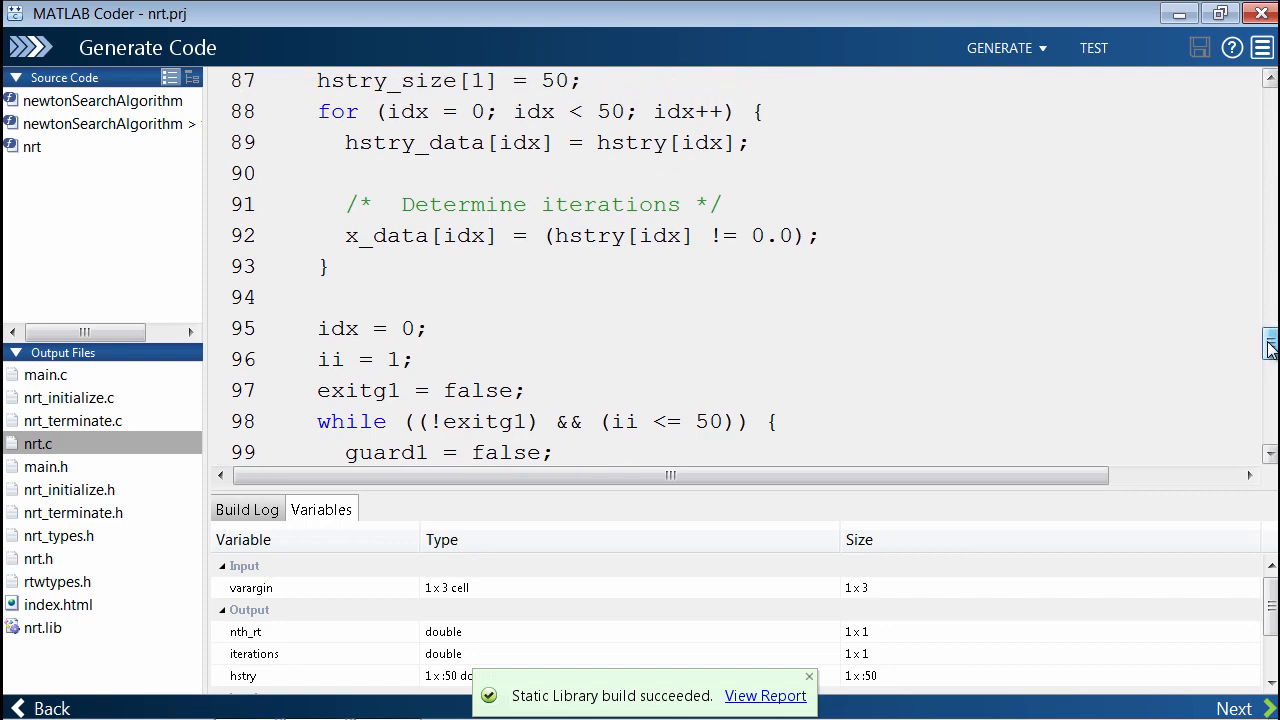
scroll(down, 3)
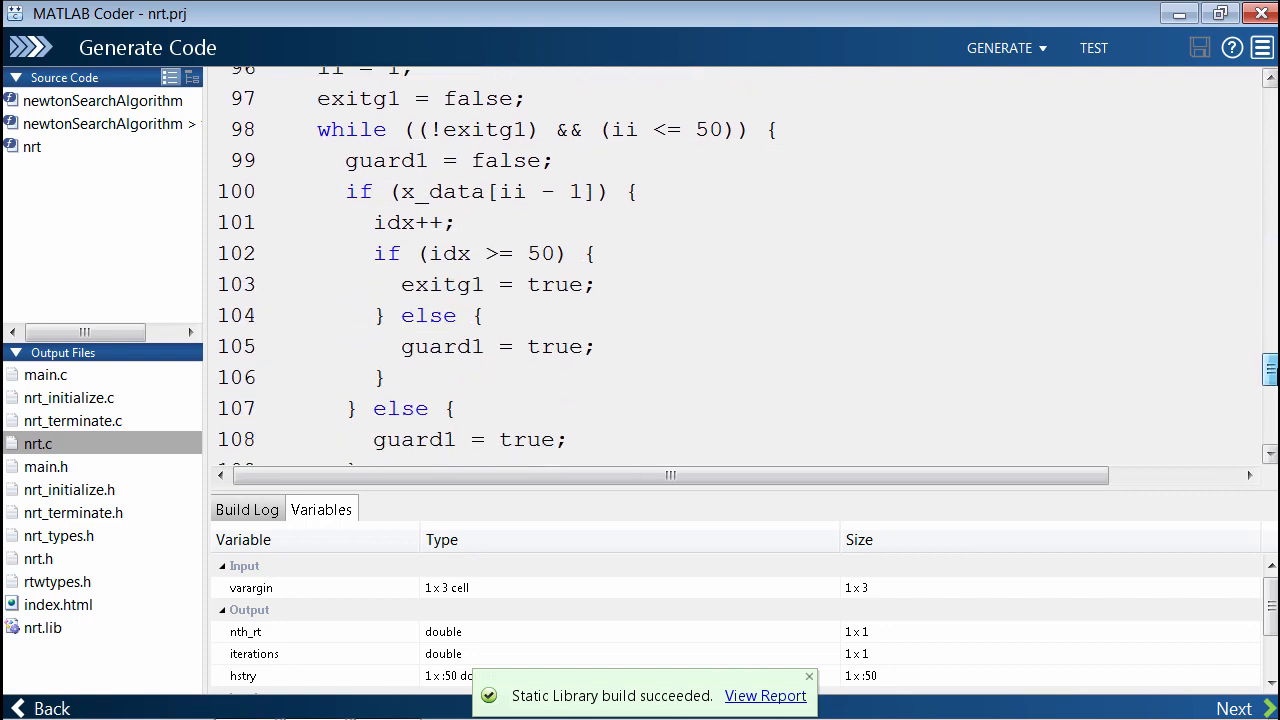
scroll(down, 3)
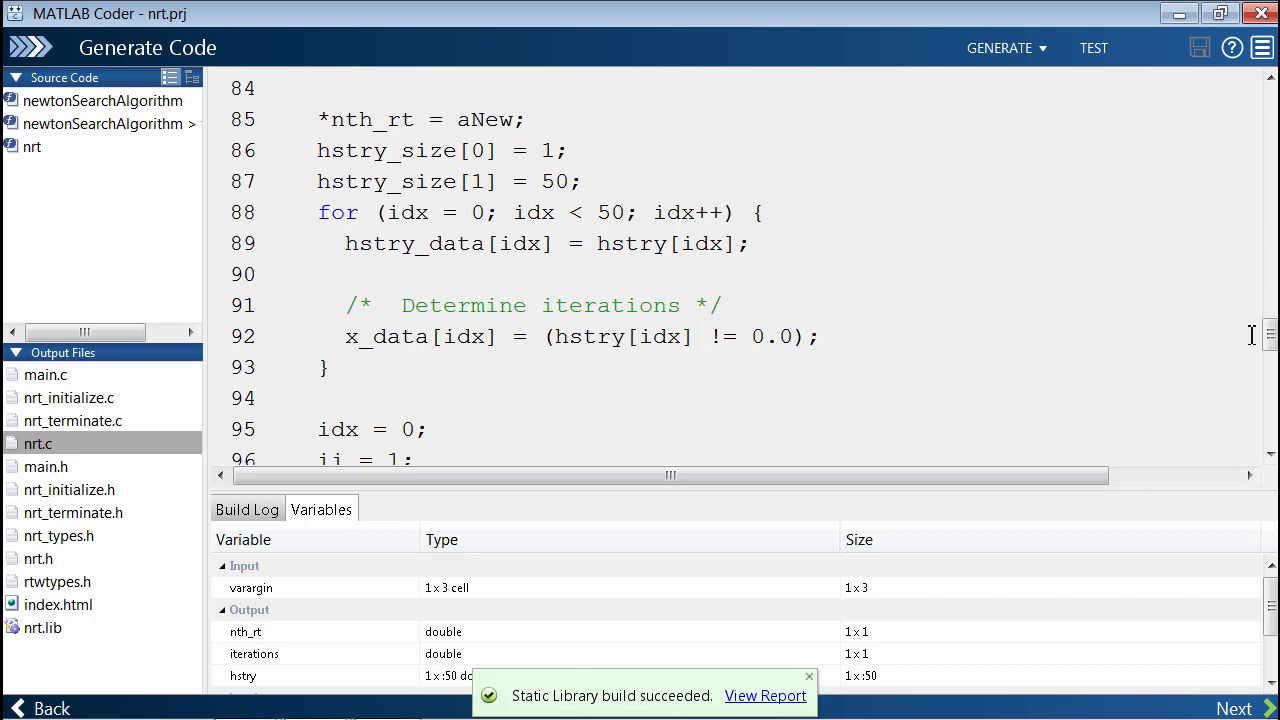
mouse_move(1087, 319)
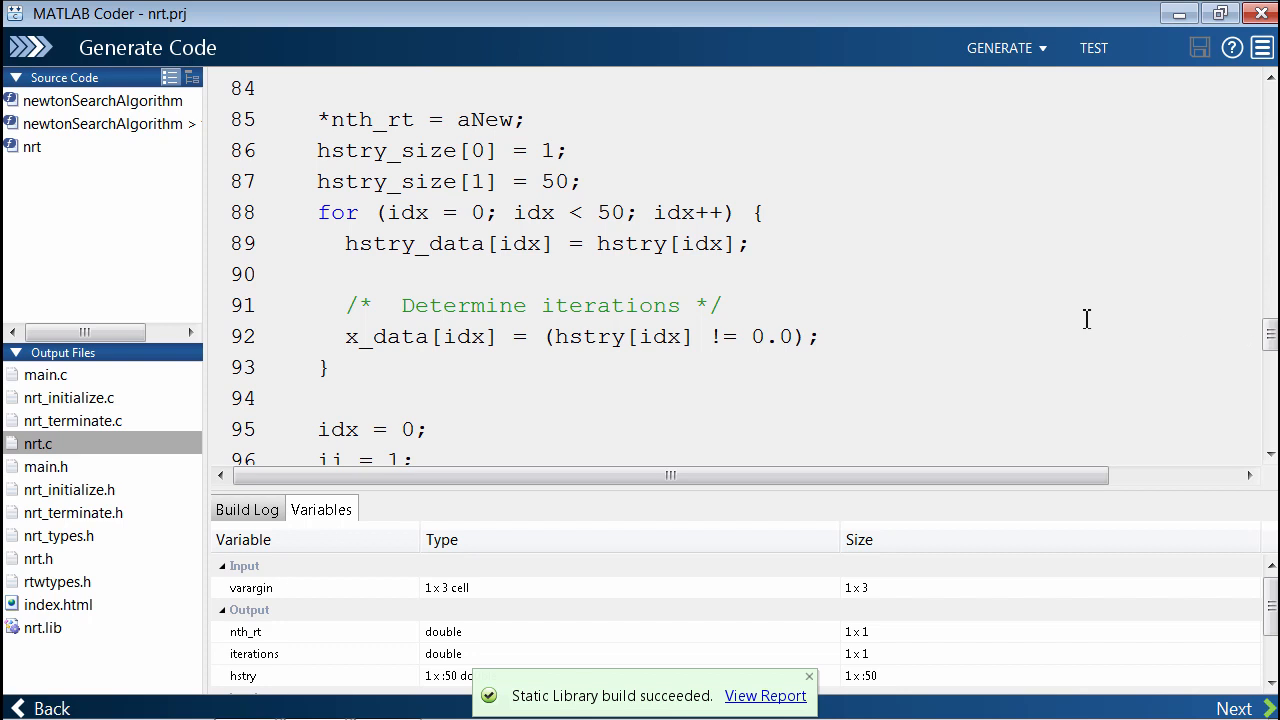
mouse_move(4, 237)
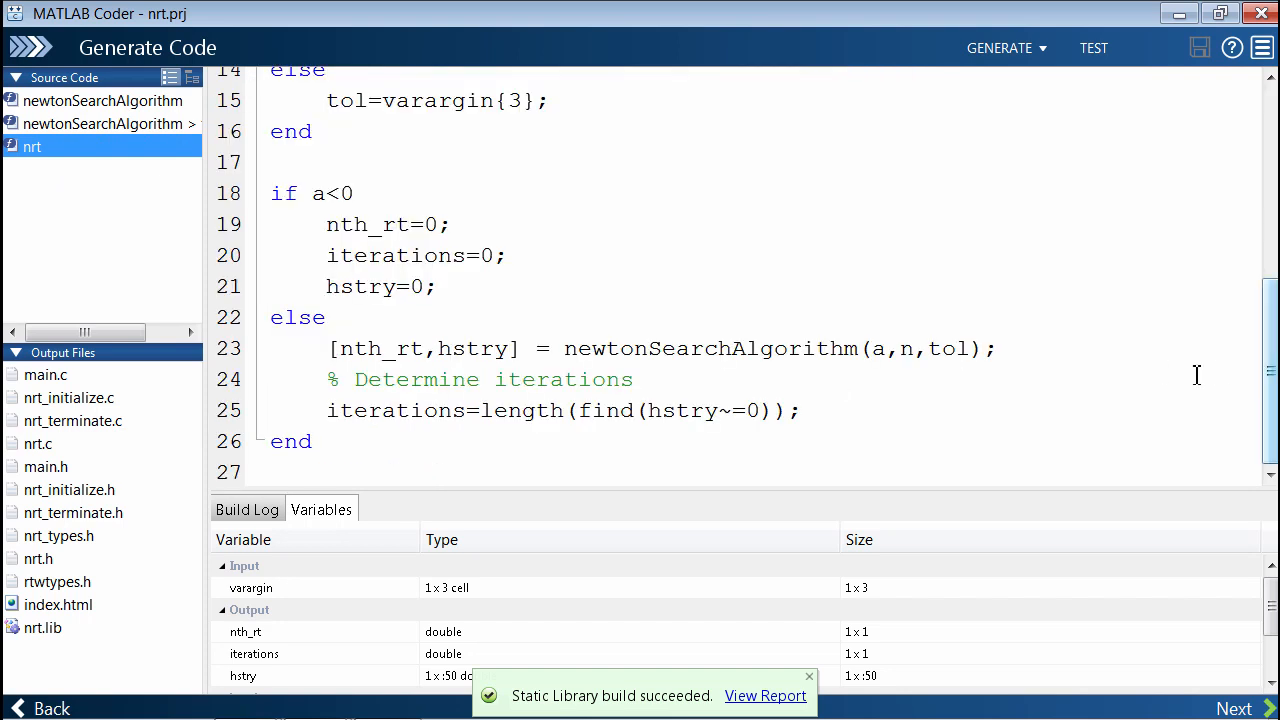
mouse_move(1136, 375)
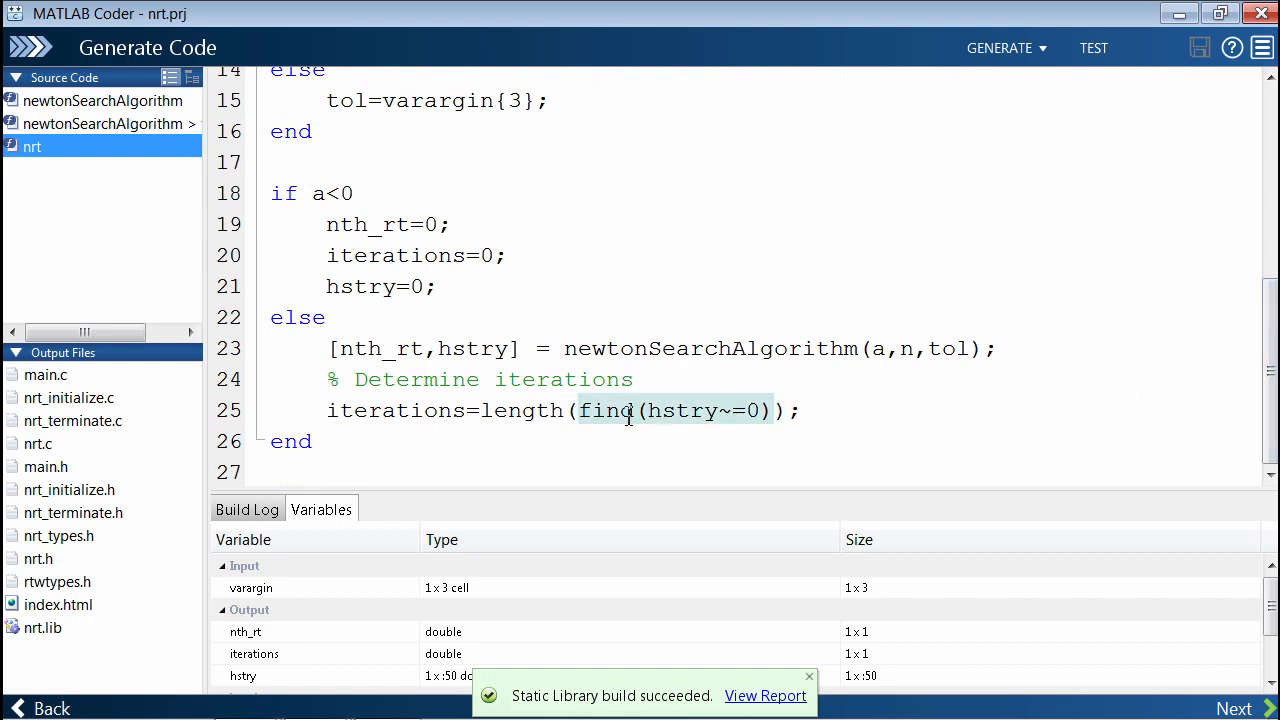
mouse_move(685, 410)
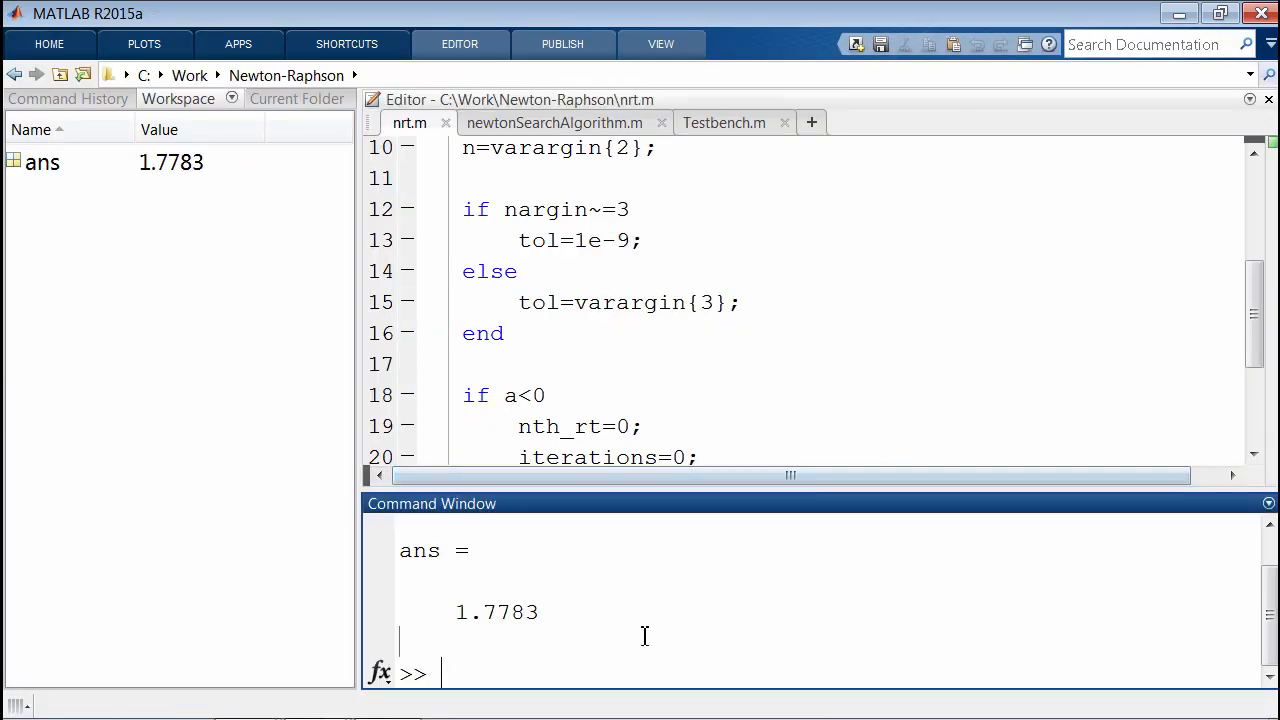
Step: Create a random 1x5 vector a and count its values below 0.5 with length(find(a<0.5)), getting 2
text(a = rand()
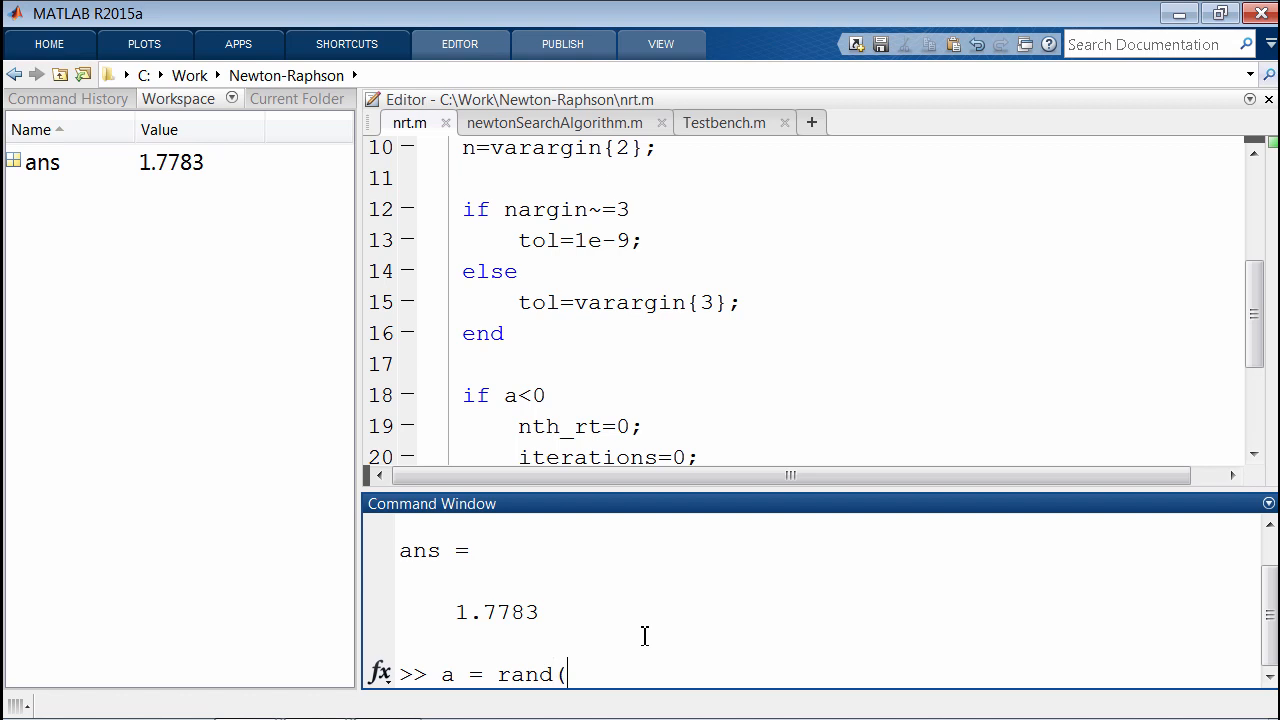
text(1,5))
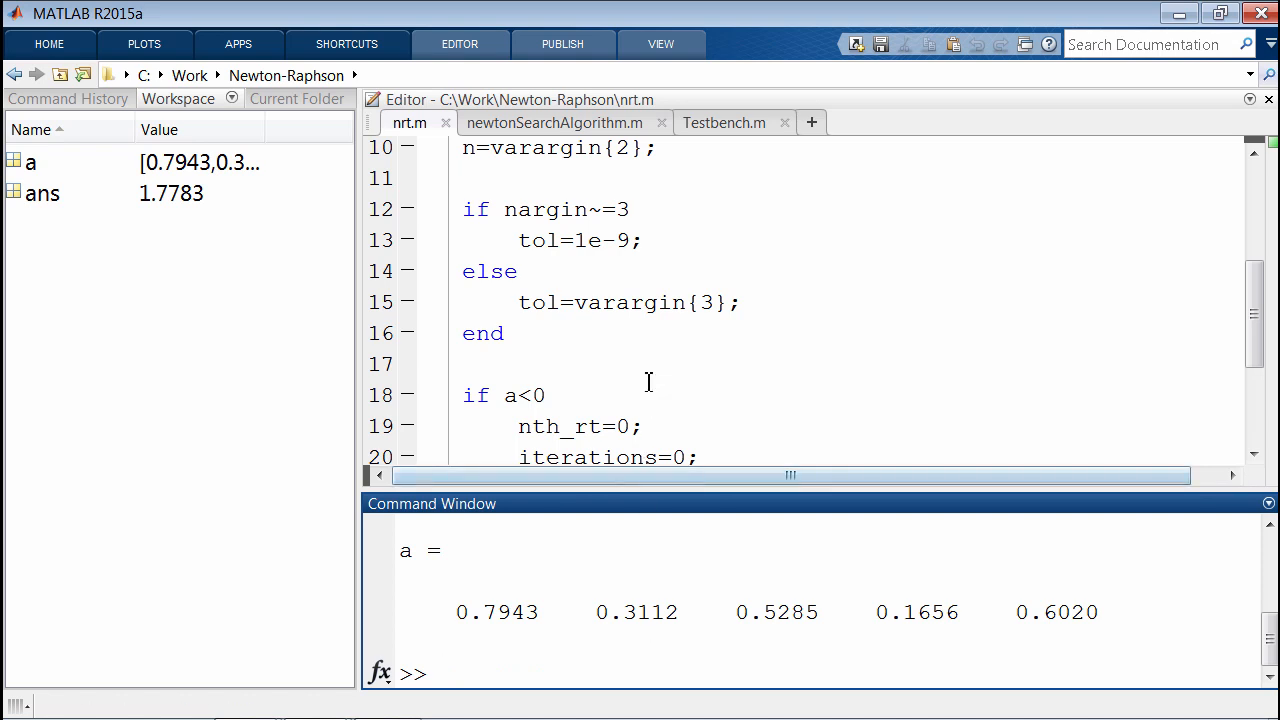
scroll(down, 3)
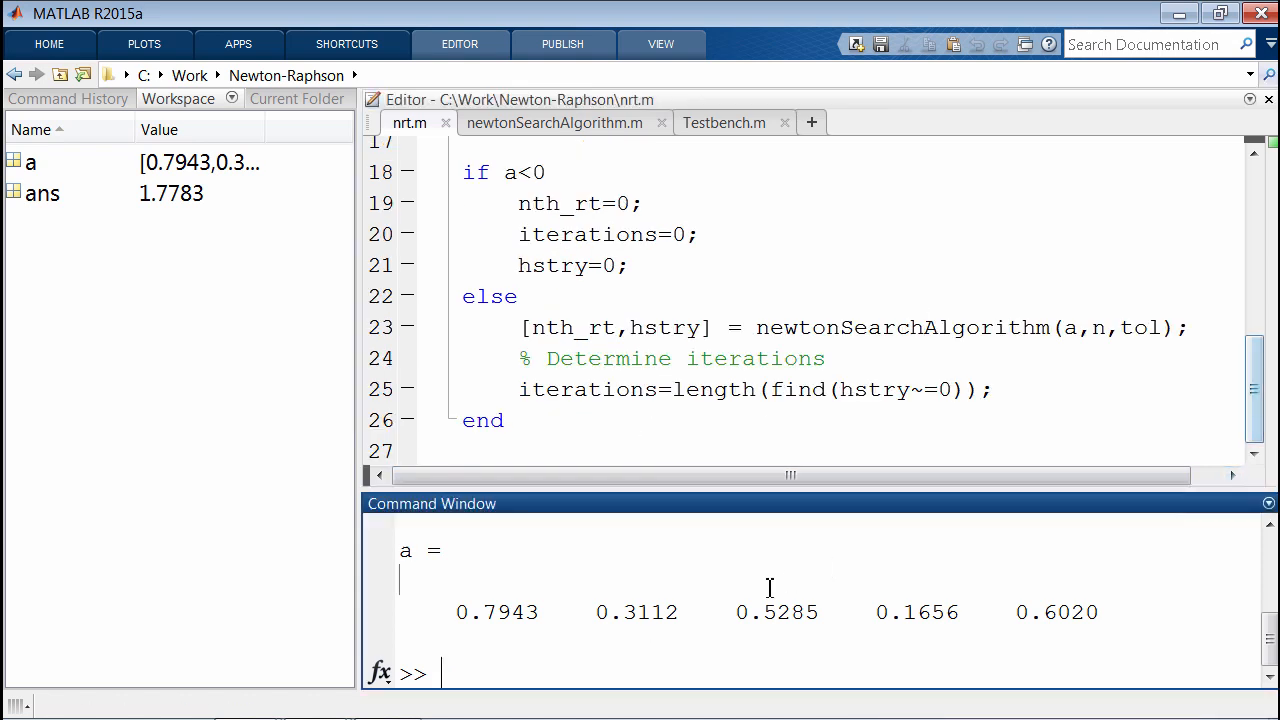
text(length(find()
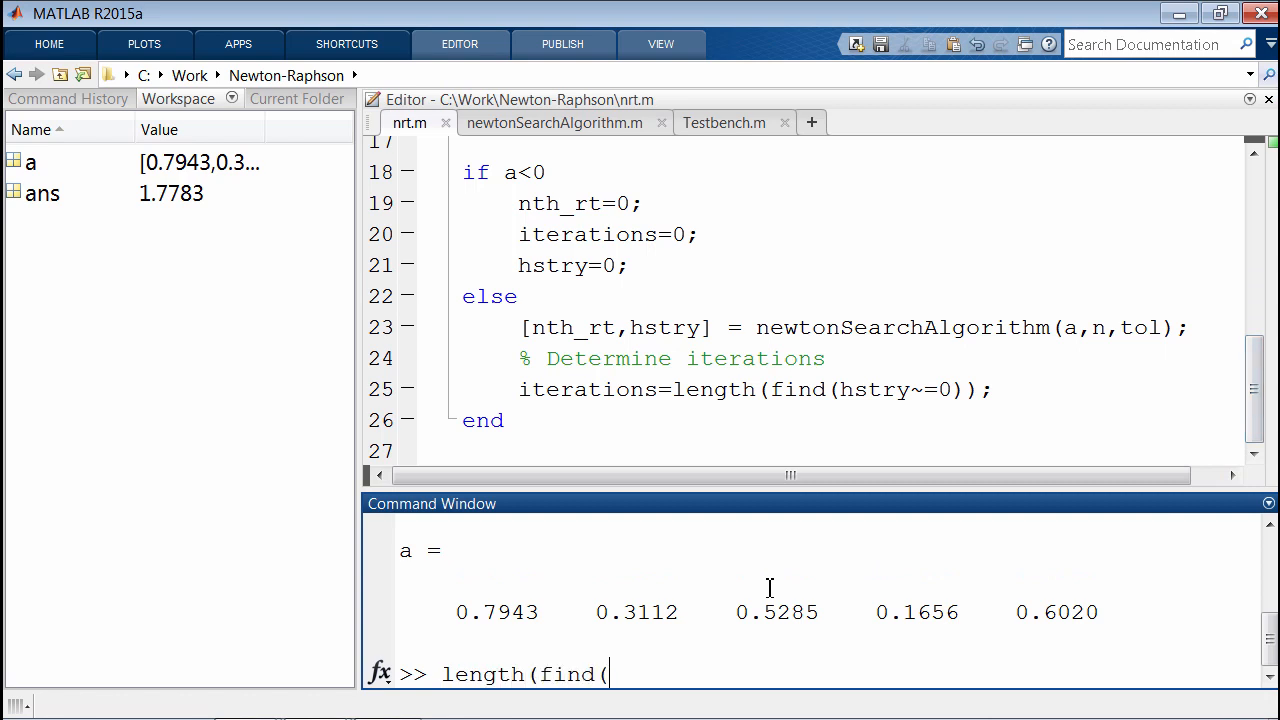
text(a<0.5)
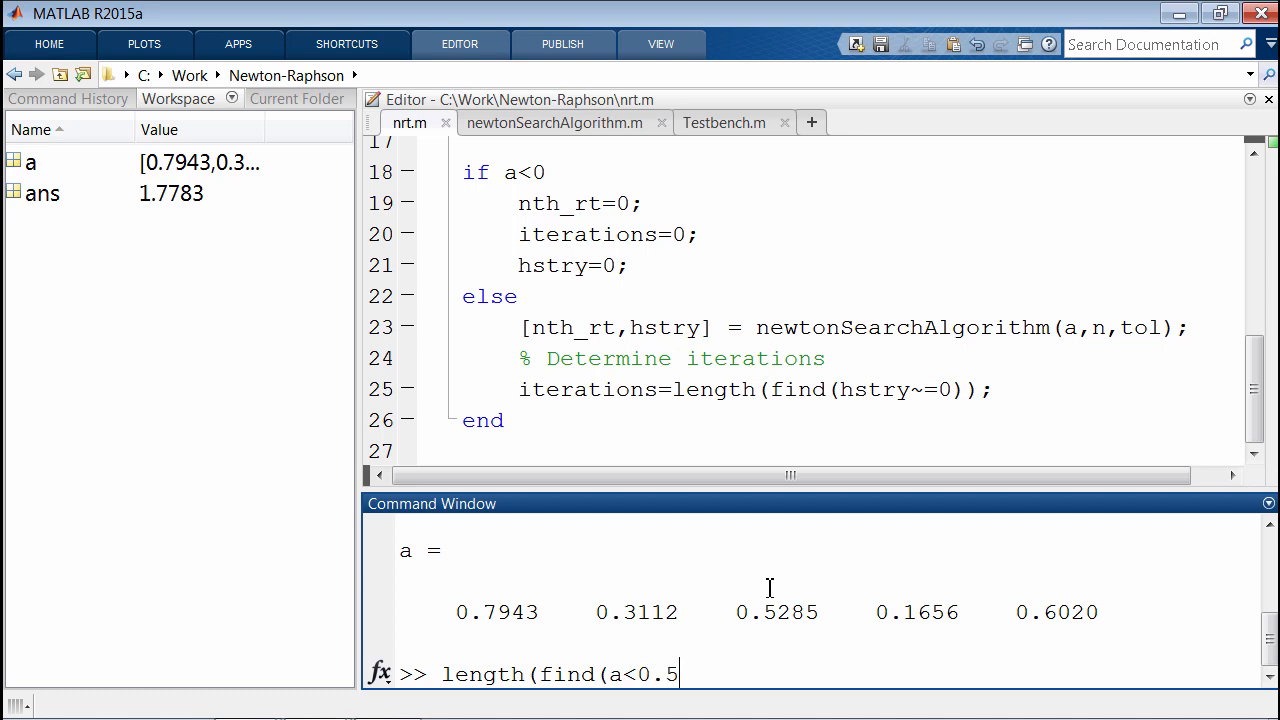
text()))
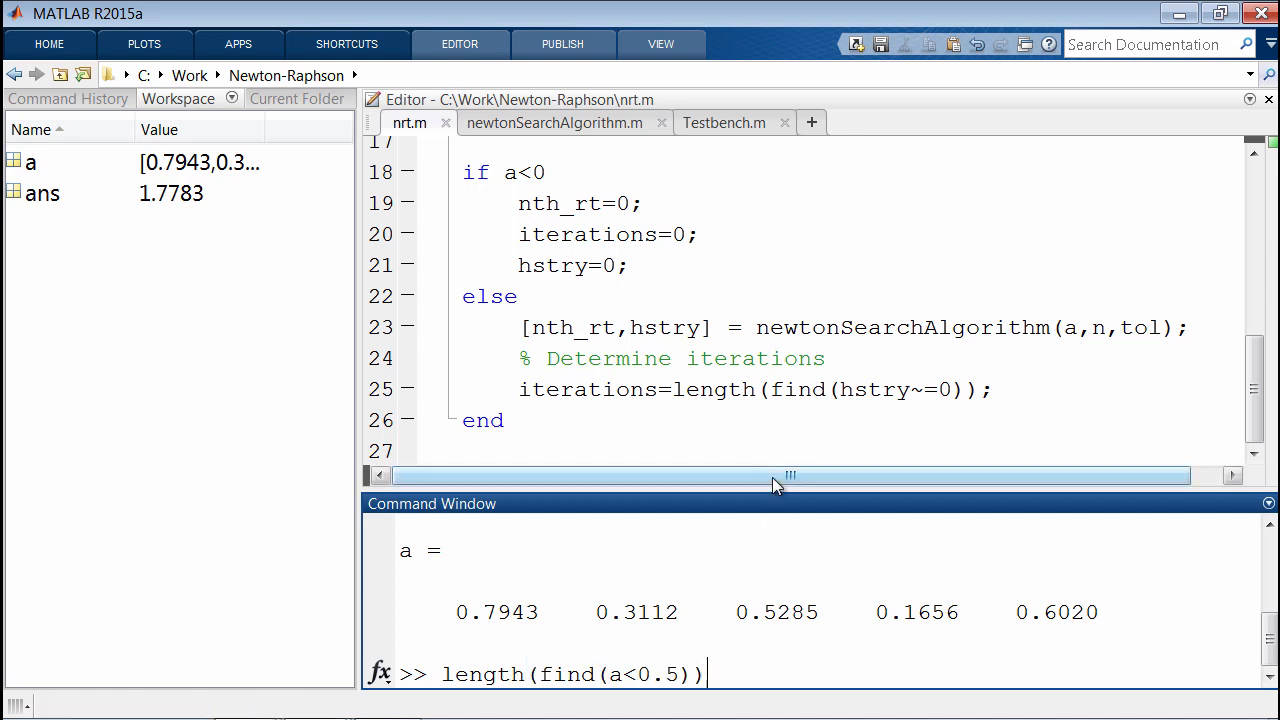
key(enter)
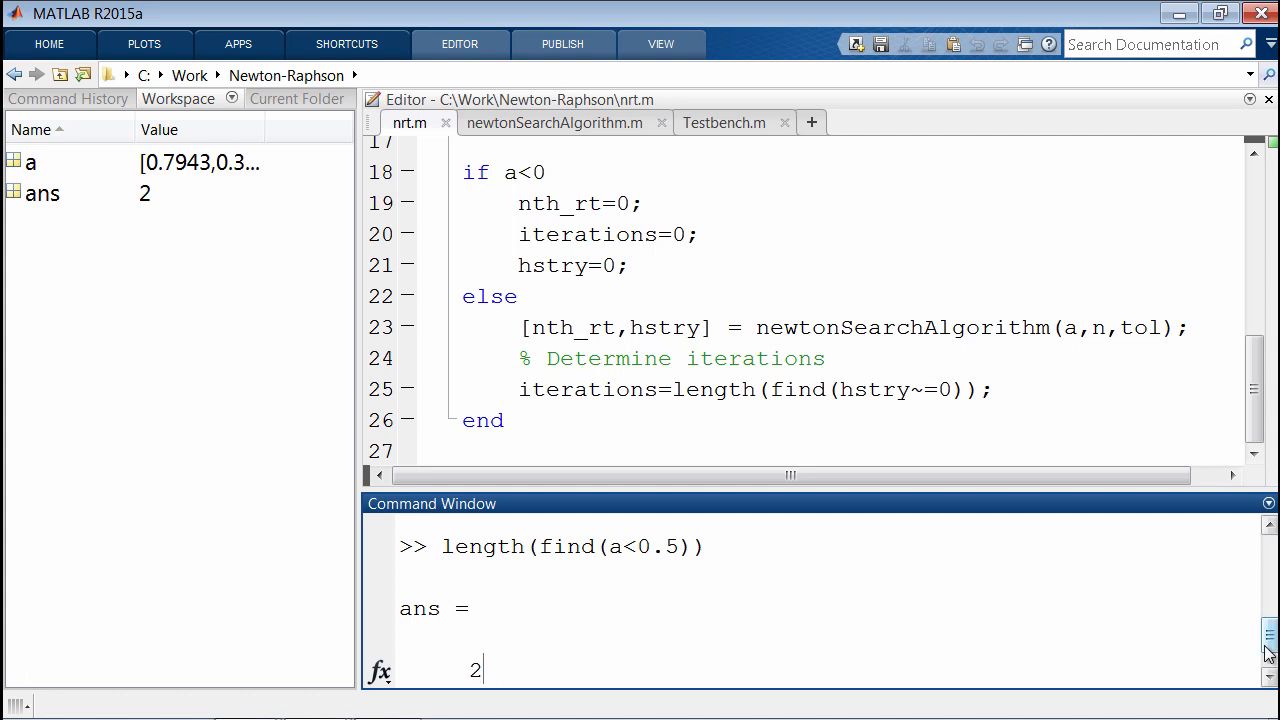
Step: Begin writing the same count as sum(a<0.5)
scroll(down, 3)
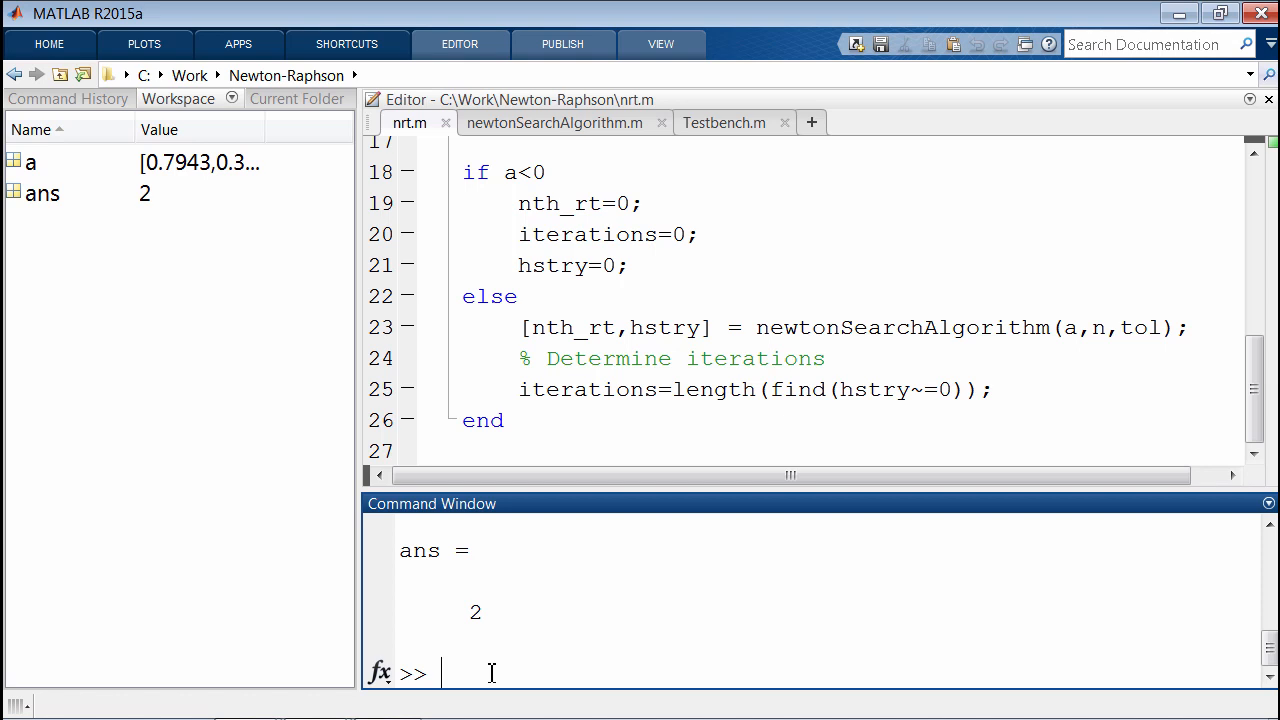
text(sum)
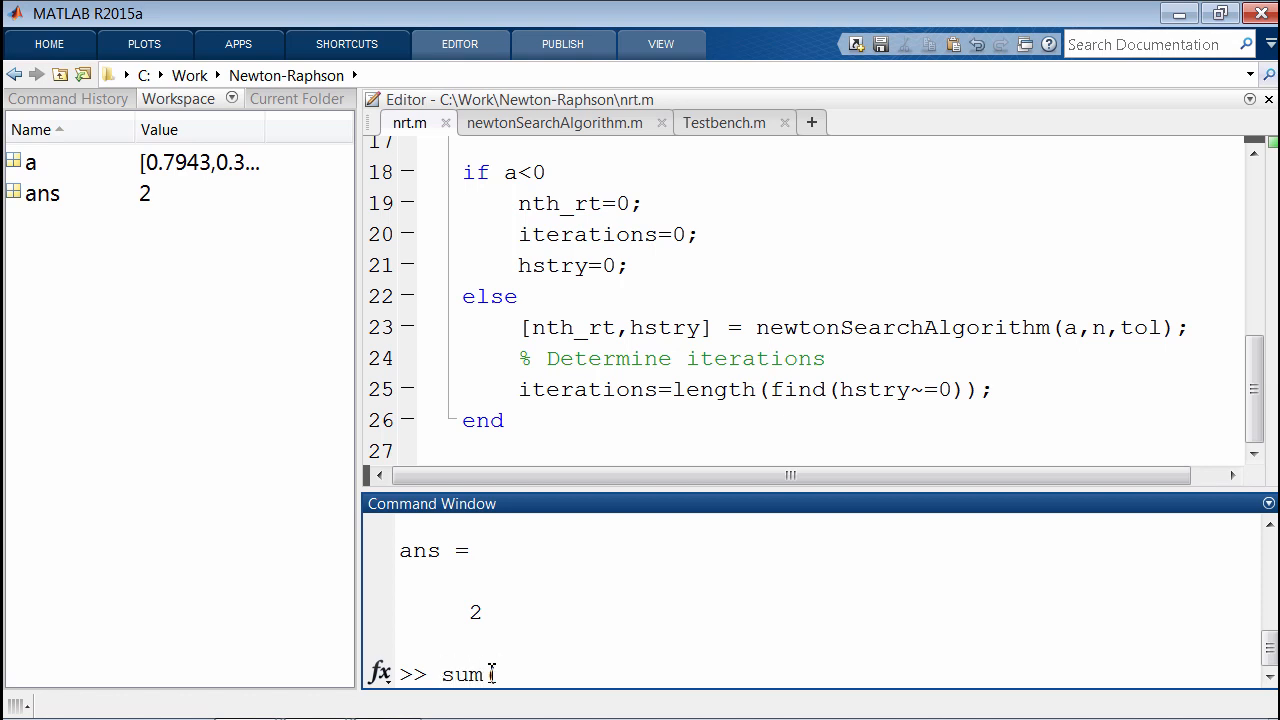
text((a<)
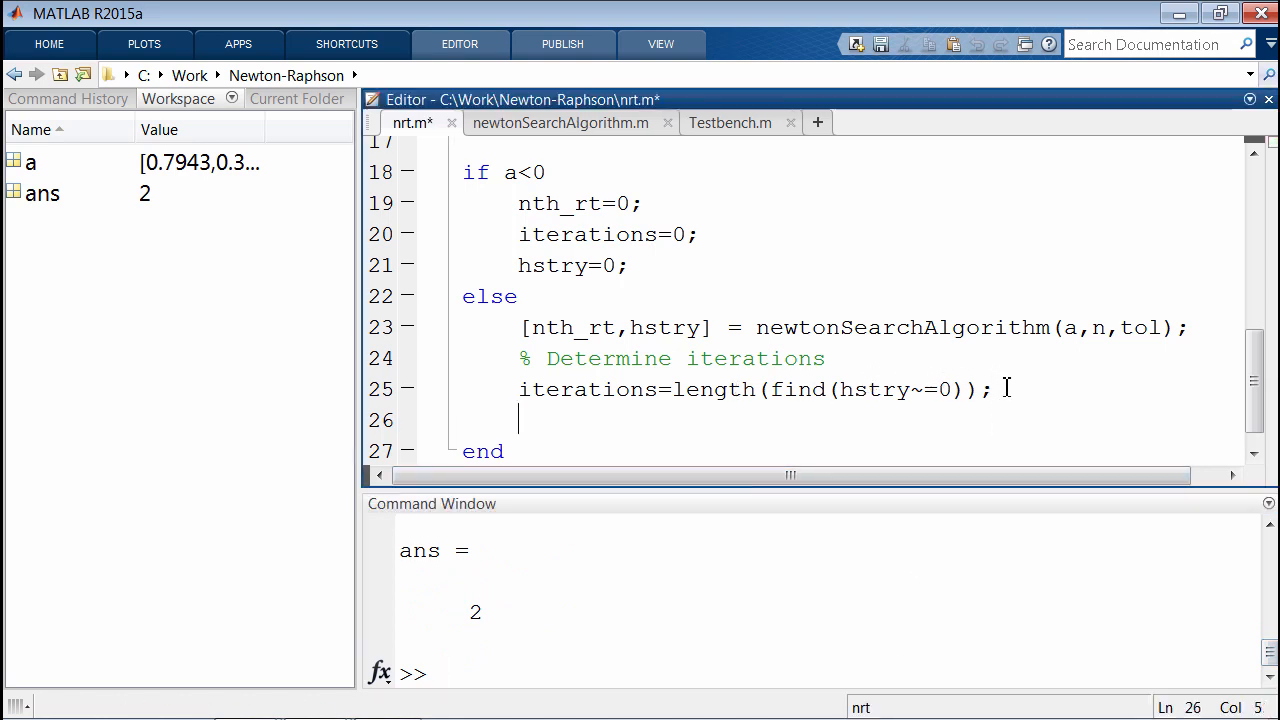
Step: Add iterations=length(sum(hstry~=0)); on line 26 and comment out the find-based line 25
text(iterations=)
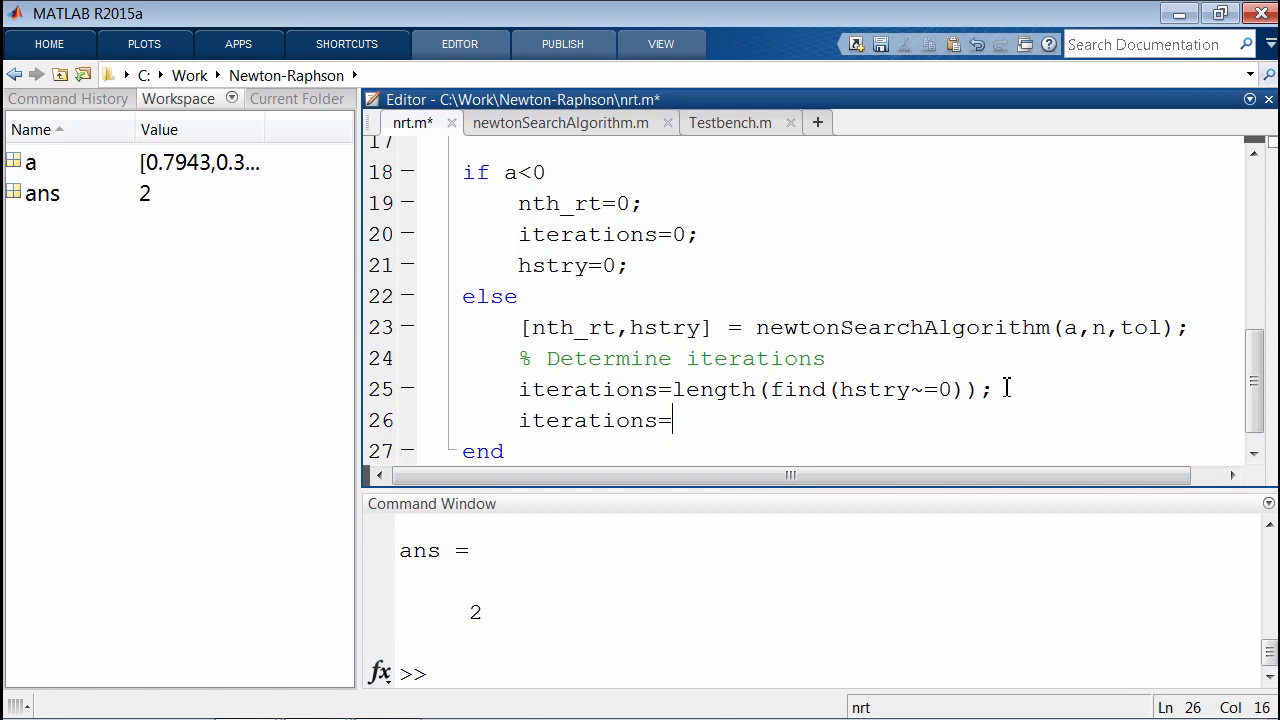
text(length(su)
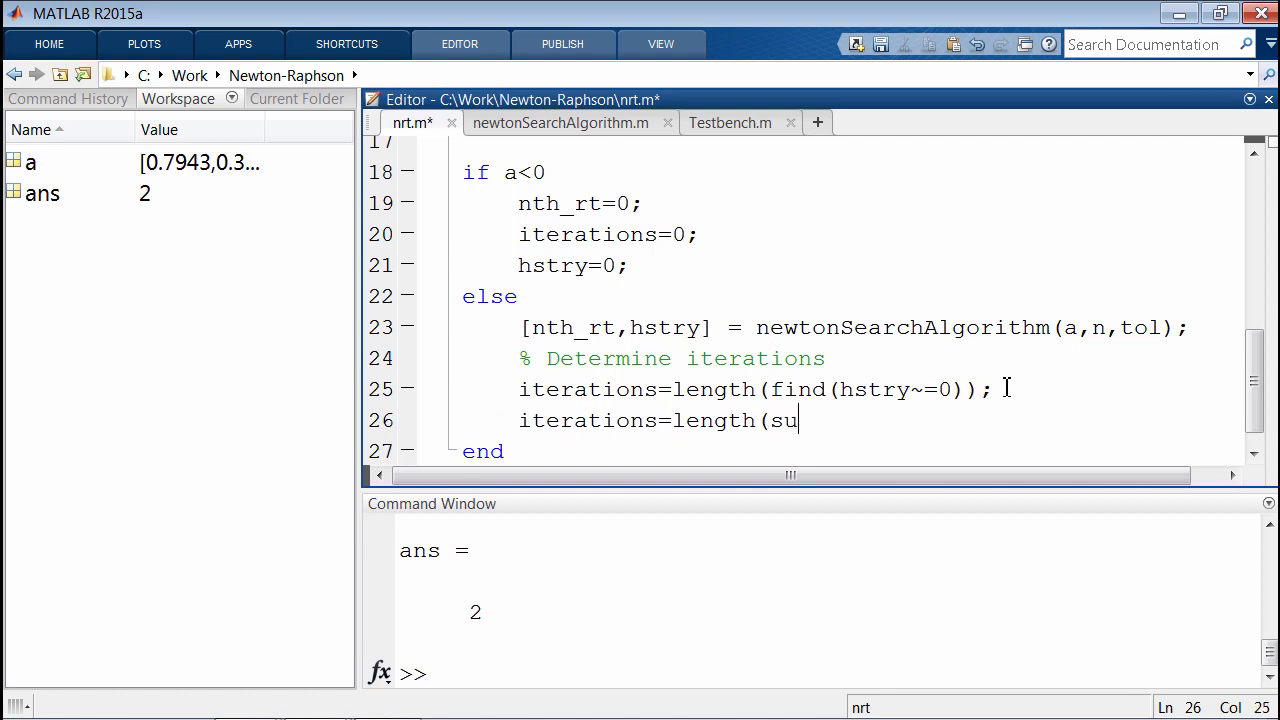
text(m(hstry)
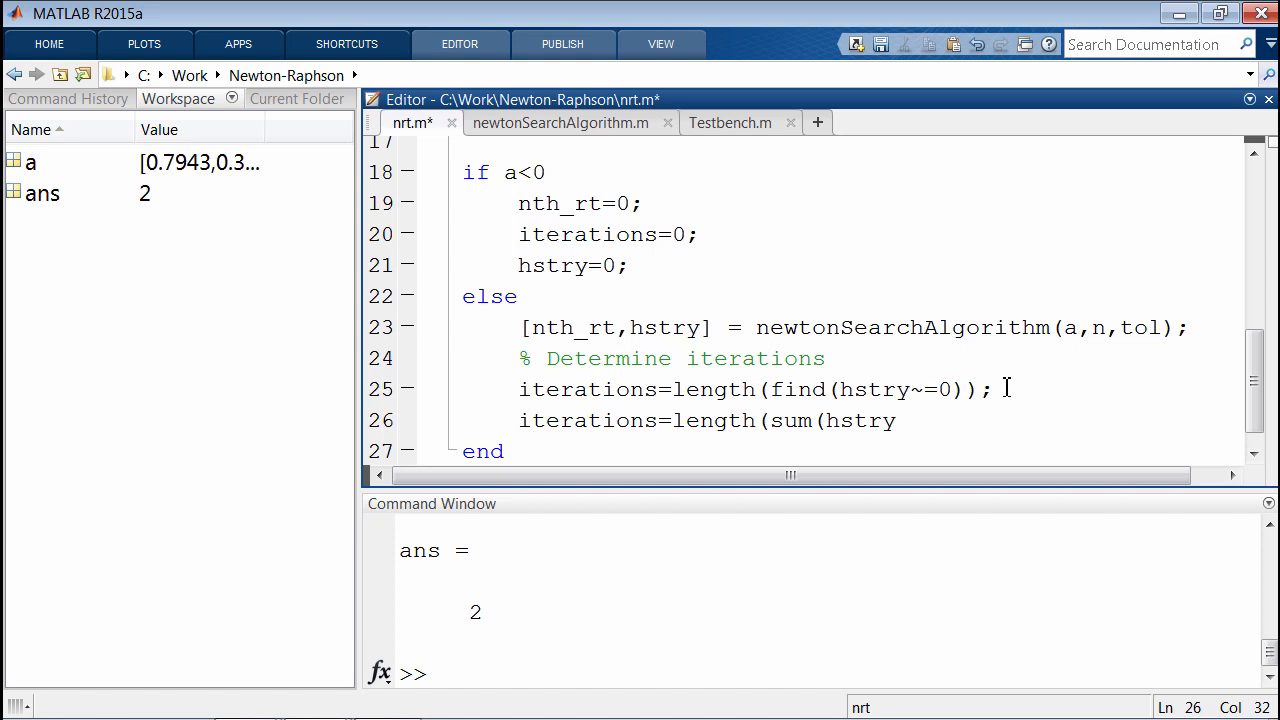
text(~=0)
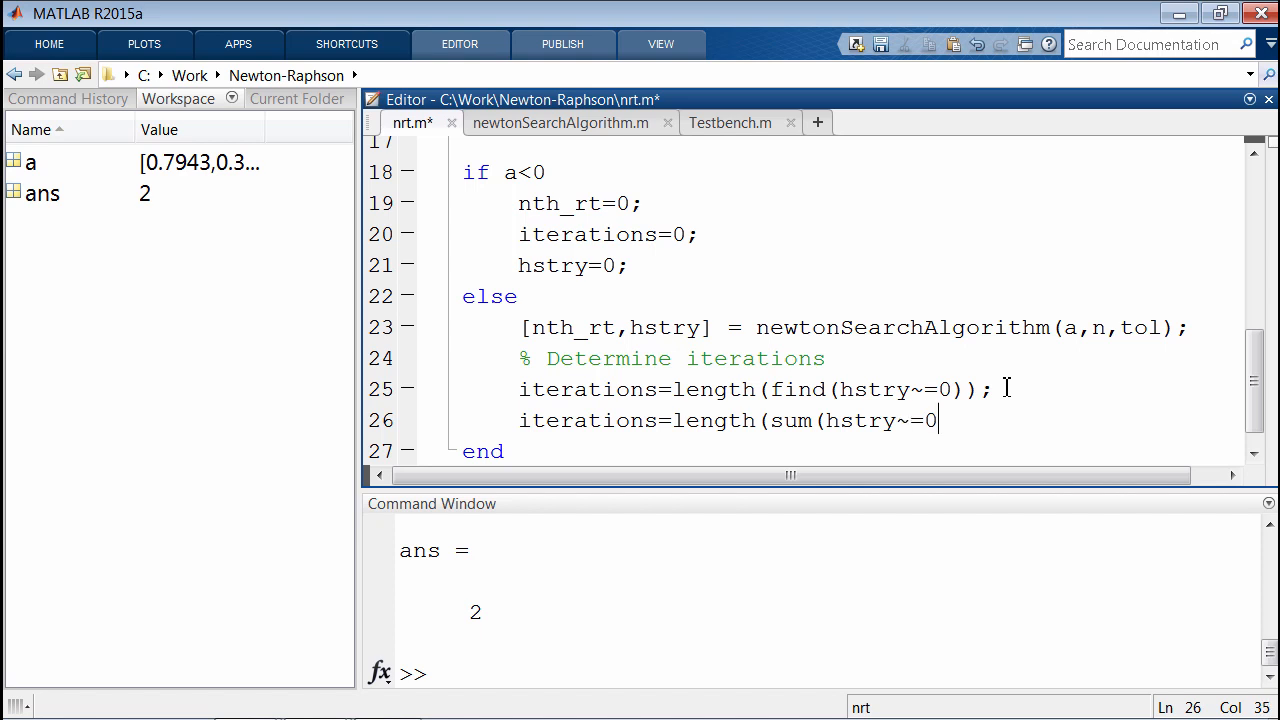
text());)
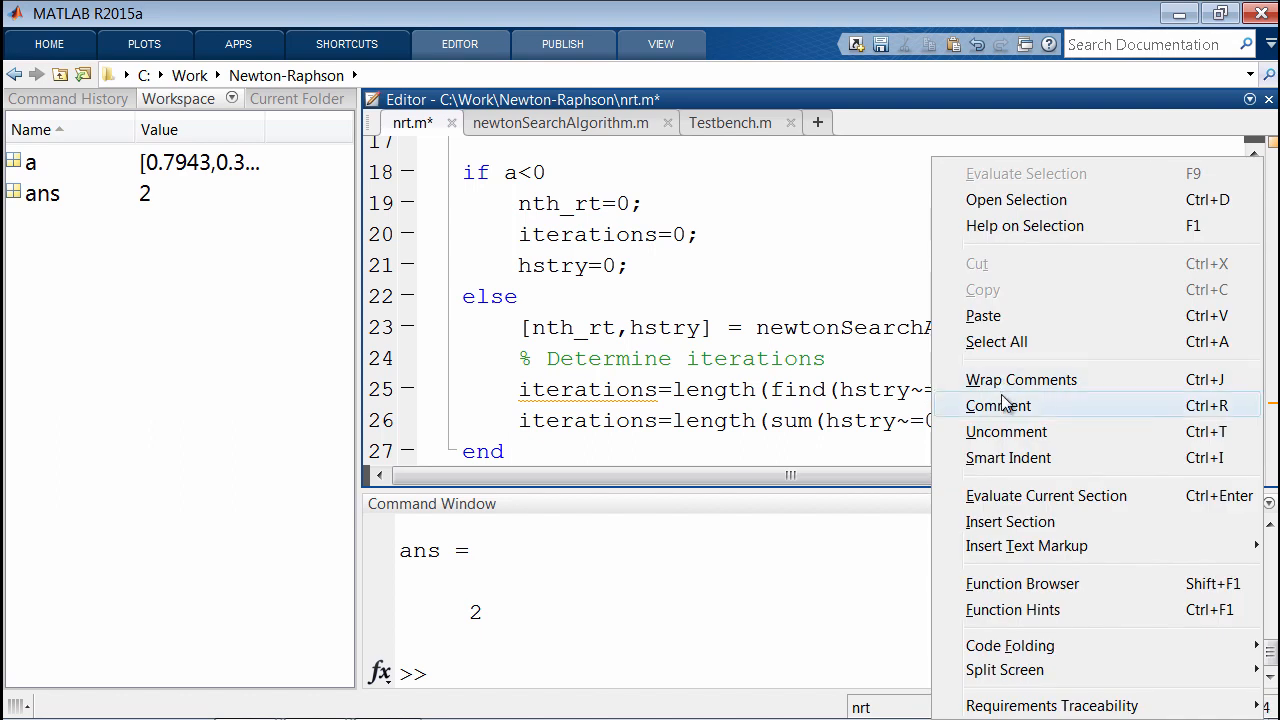
click(998, 405)
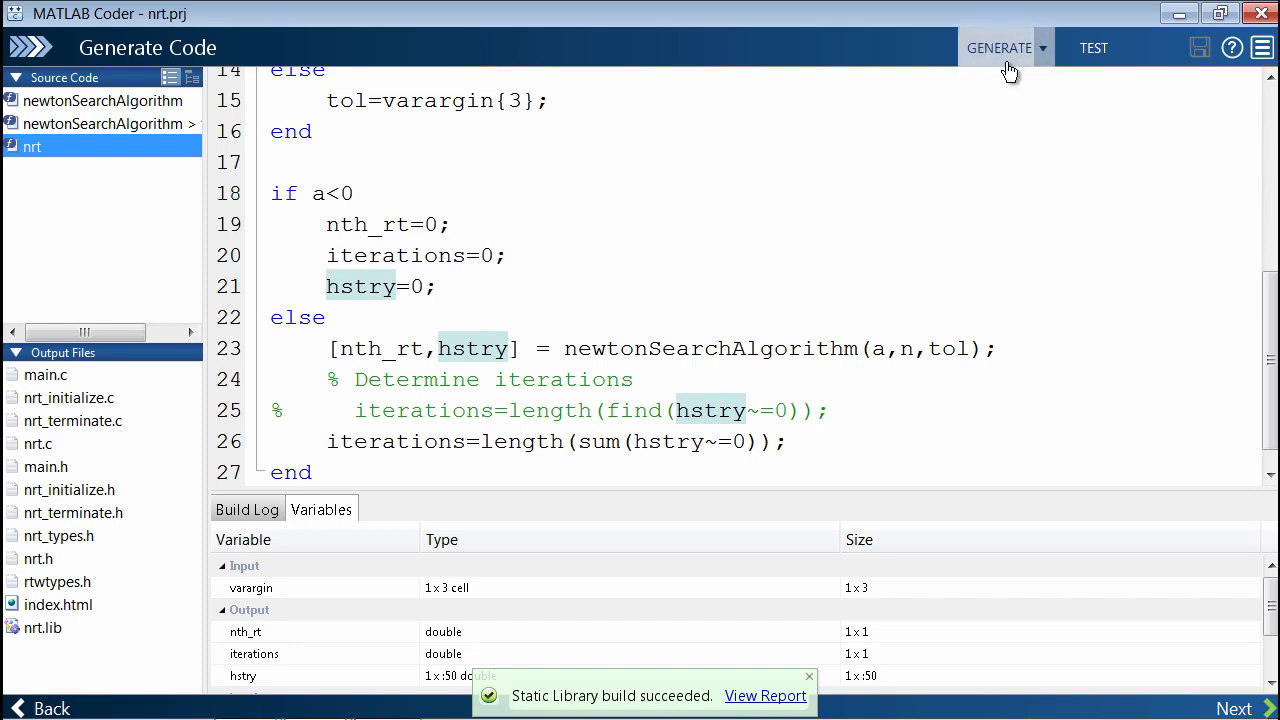
Step: Rebuild the static library, scroll through nrt.c's inlined Newton loop, and return to nrt source
click(999, 47)
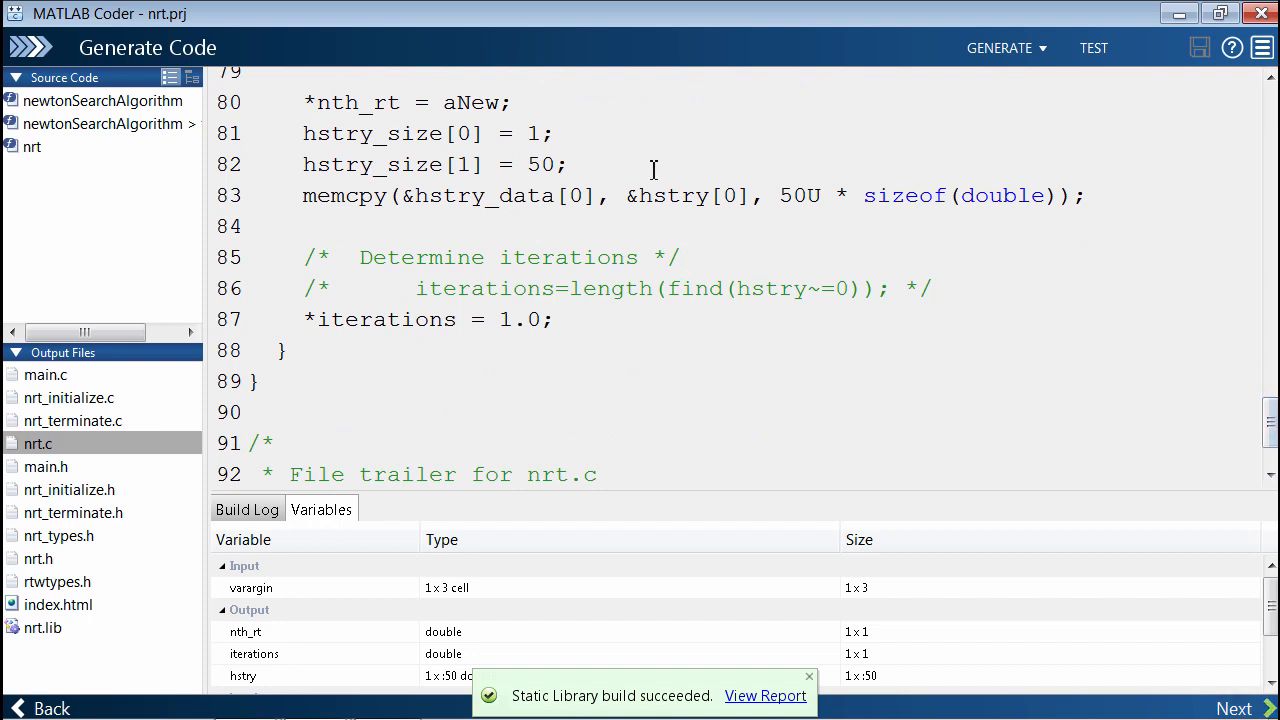
mouse_move(623, 345)
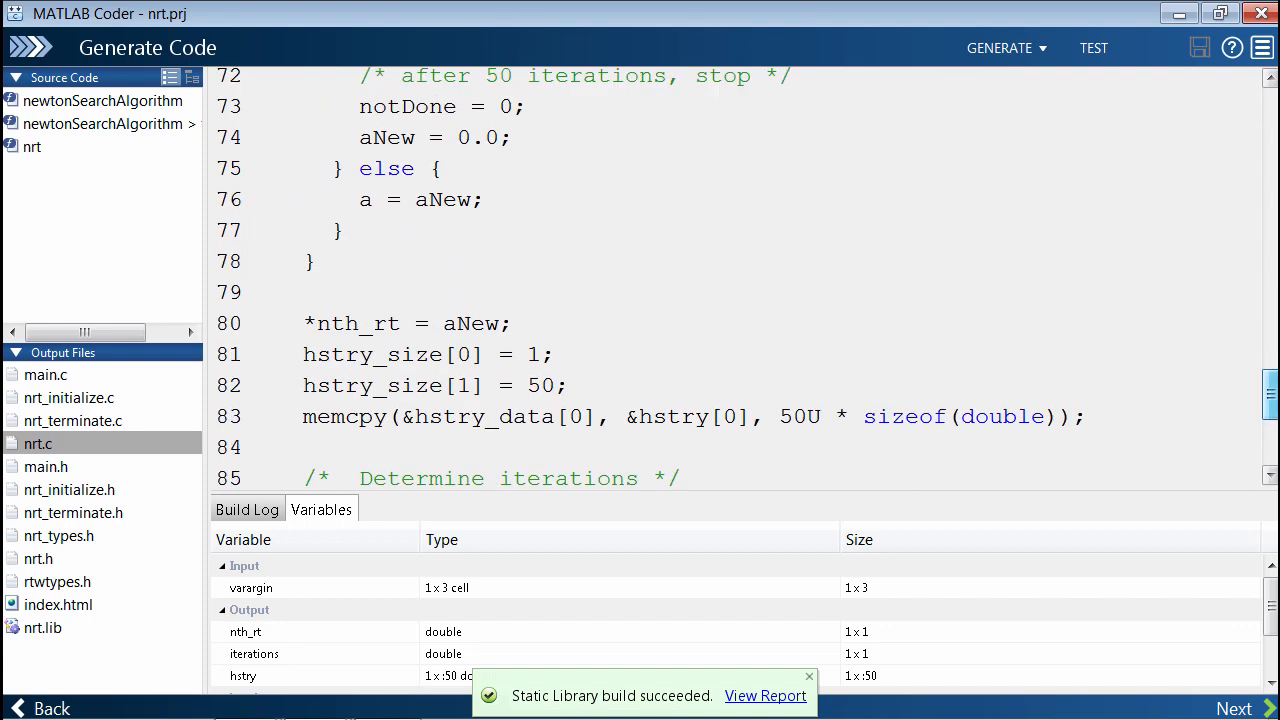
scroll(down, 3)
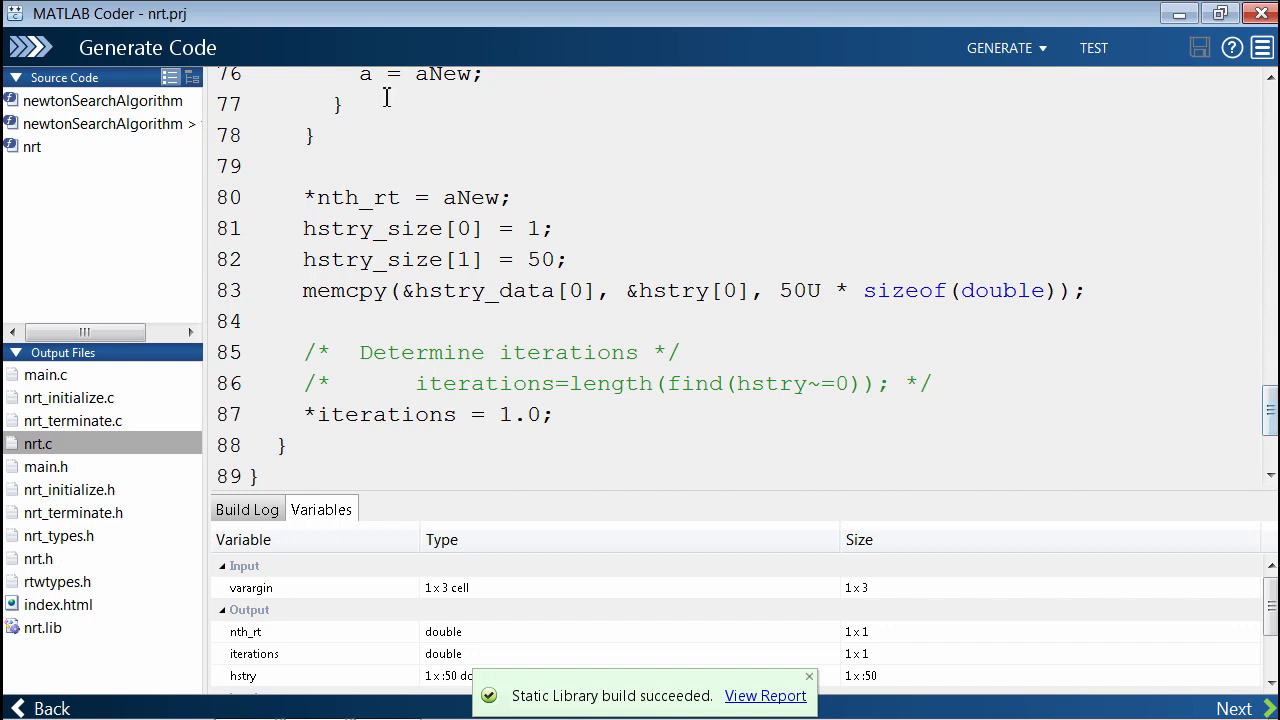
click(32, 146)
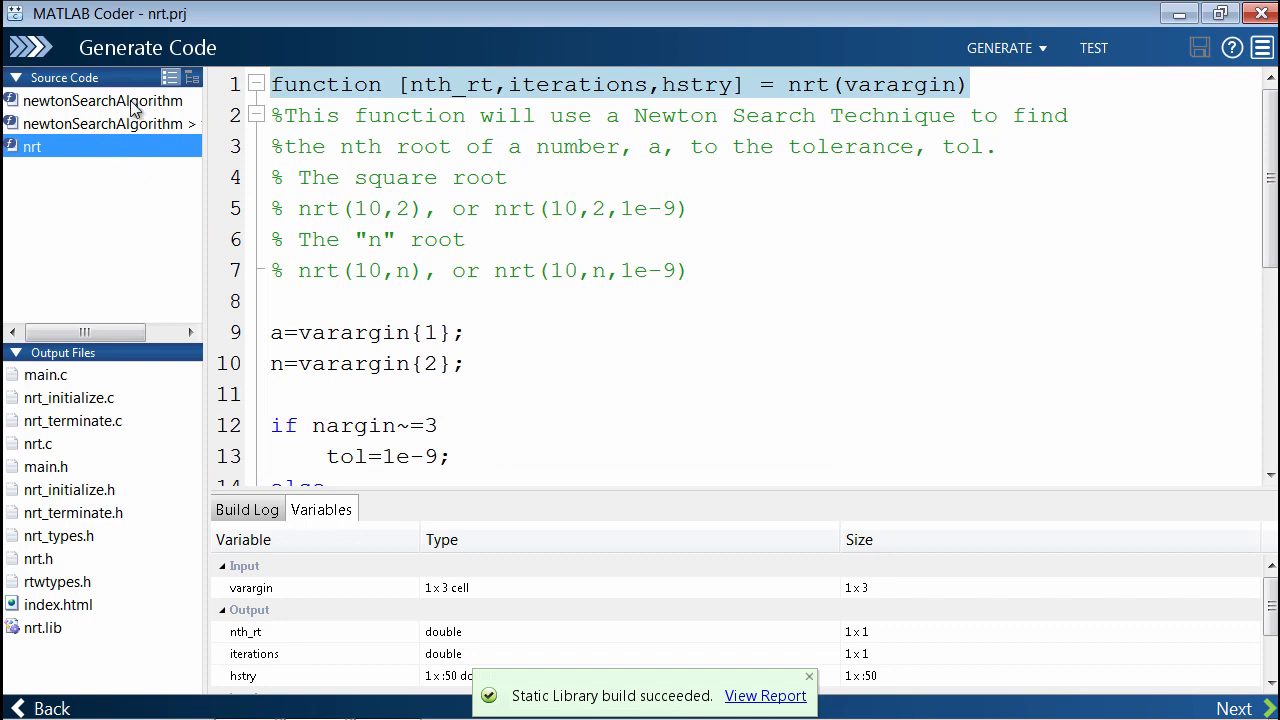
Step: Insert coder.inline('never'); after the header comments of newtonSearchAlgorithm.m
click(103, 100)
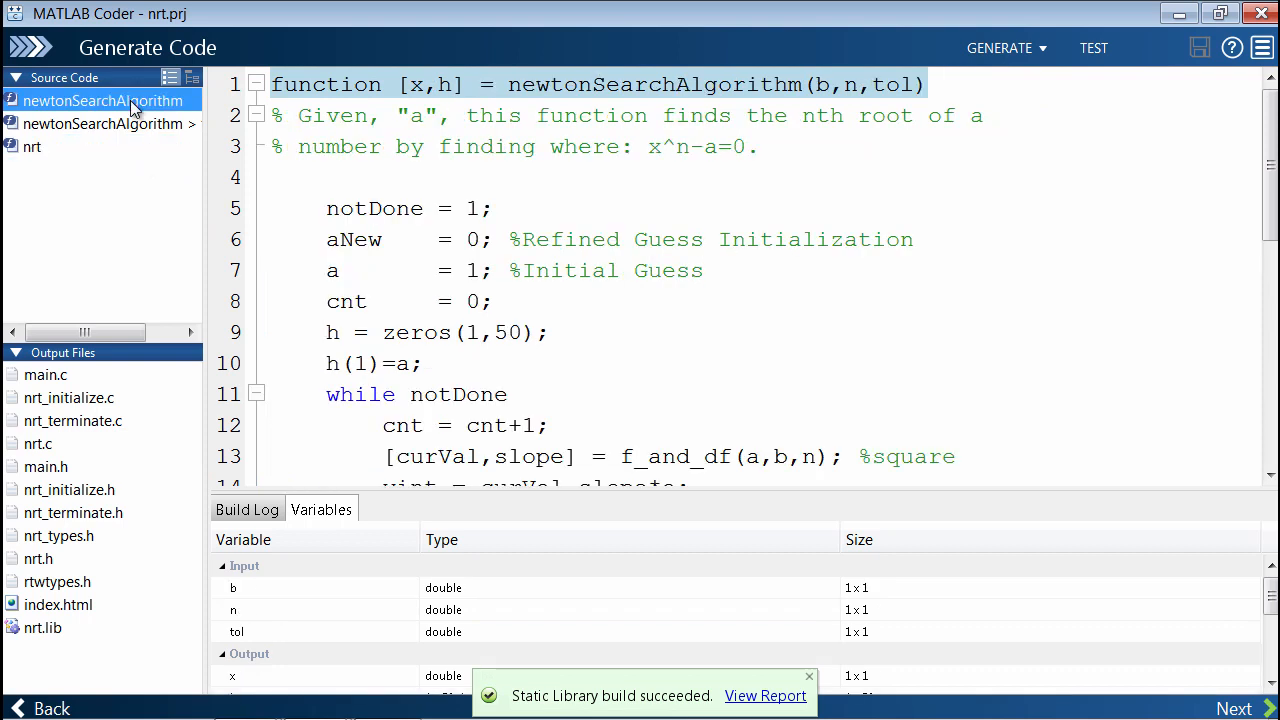
mouse_move(140, 458)
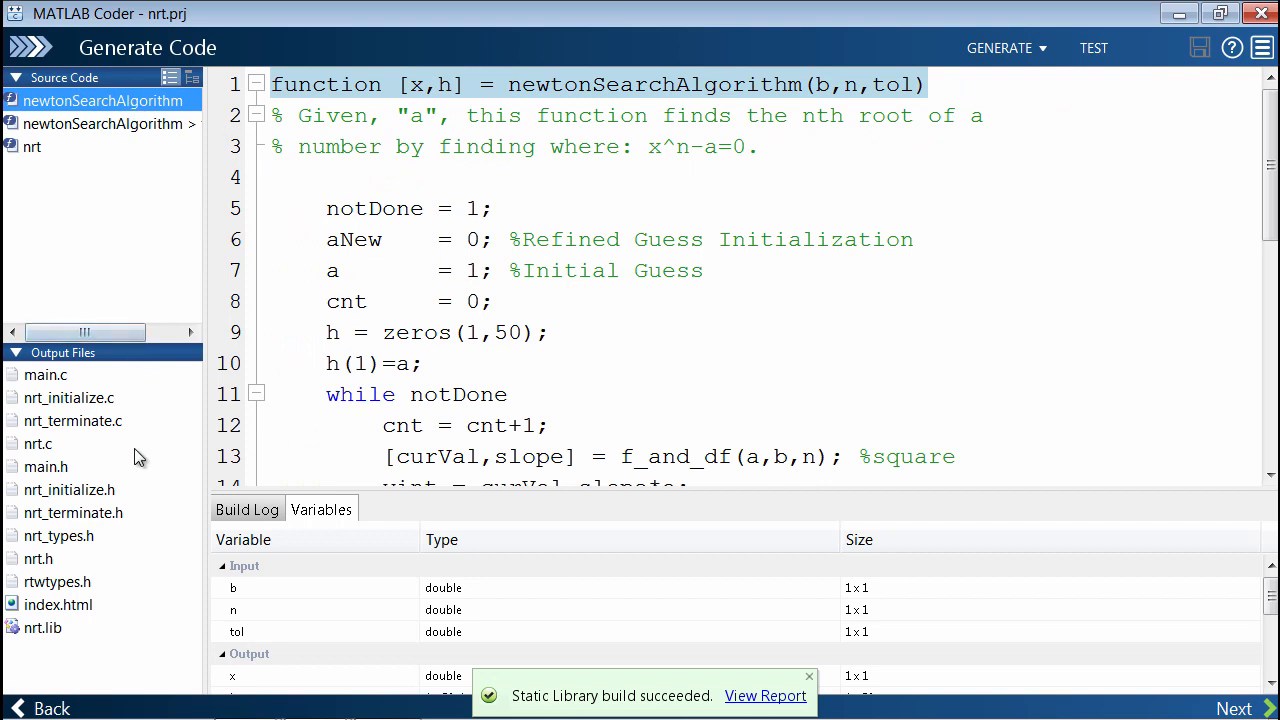
double_click(346, 301)
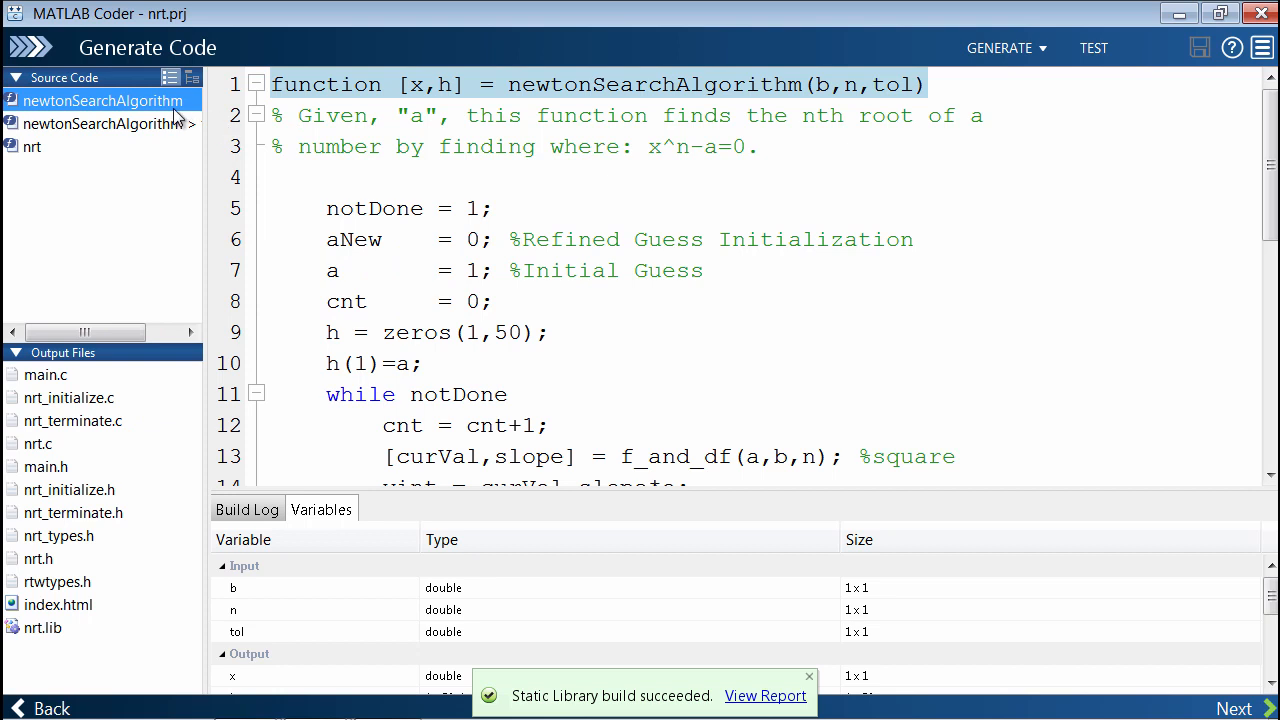
mouse_move(50, 158)
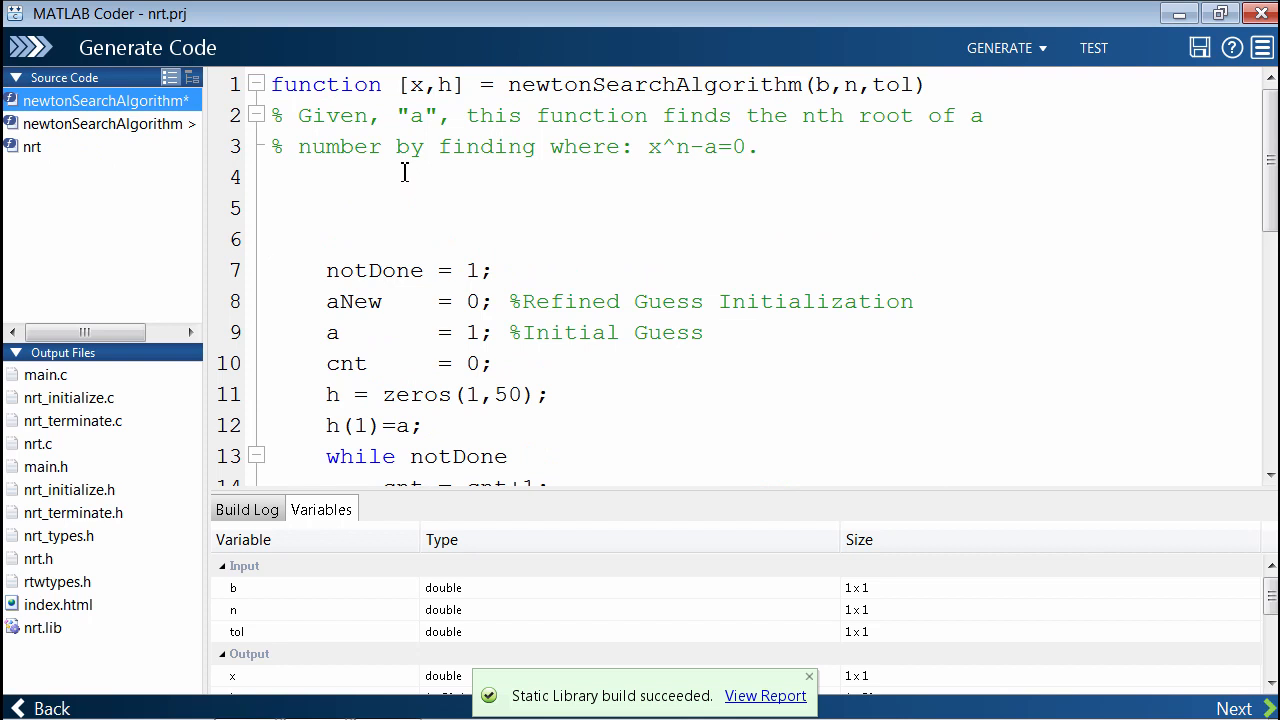
text(coder)
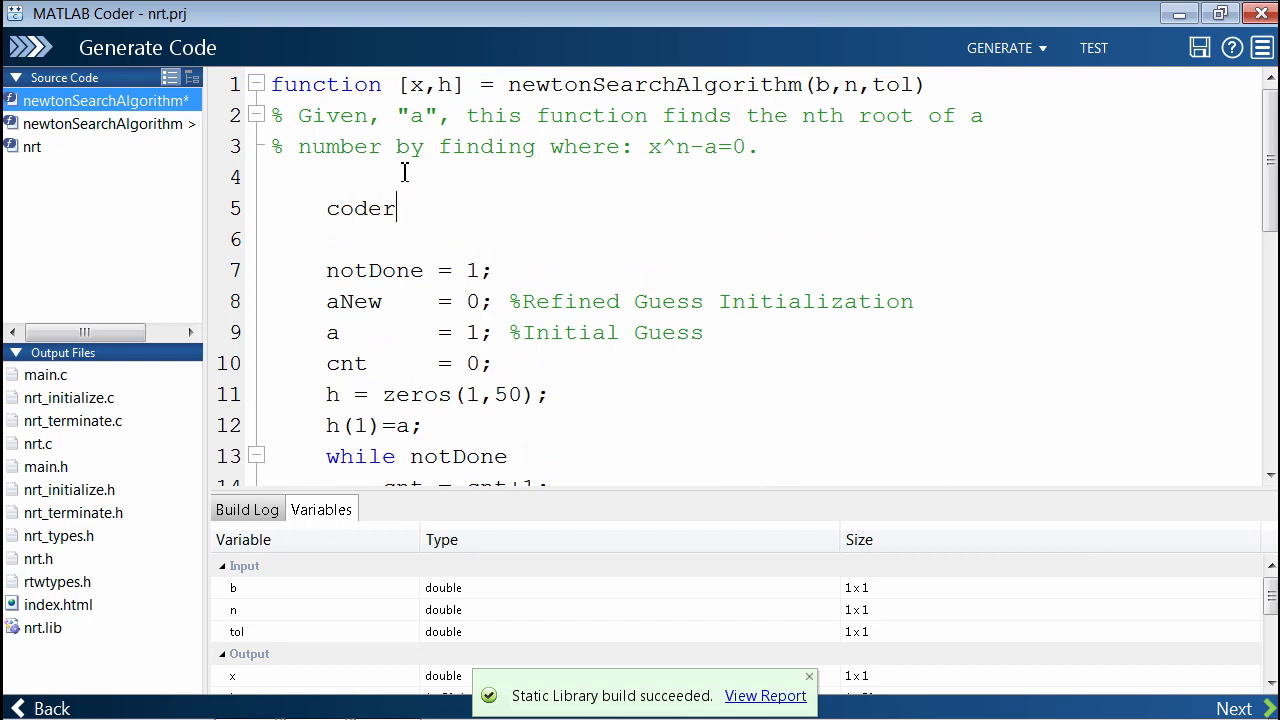
text(.inline('ne)
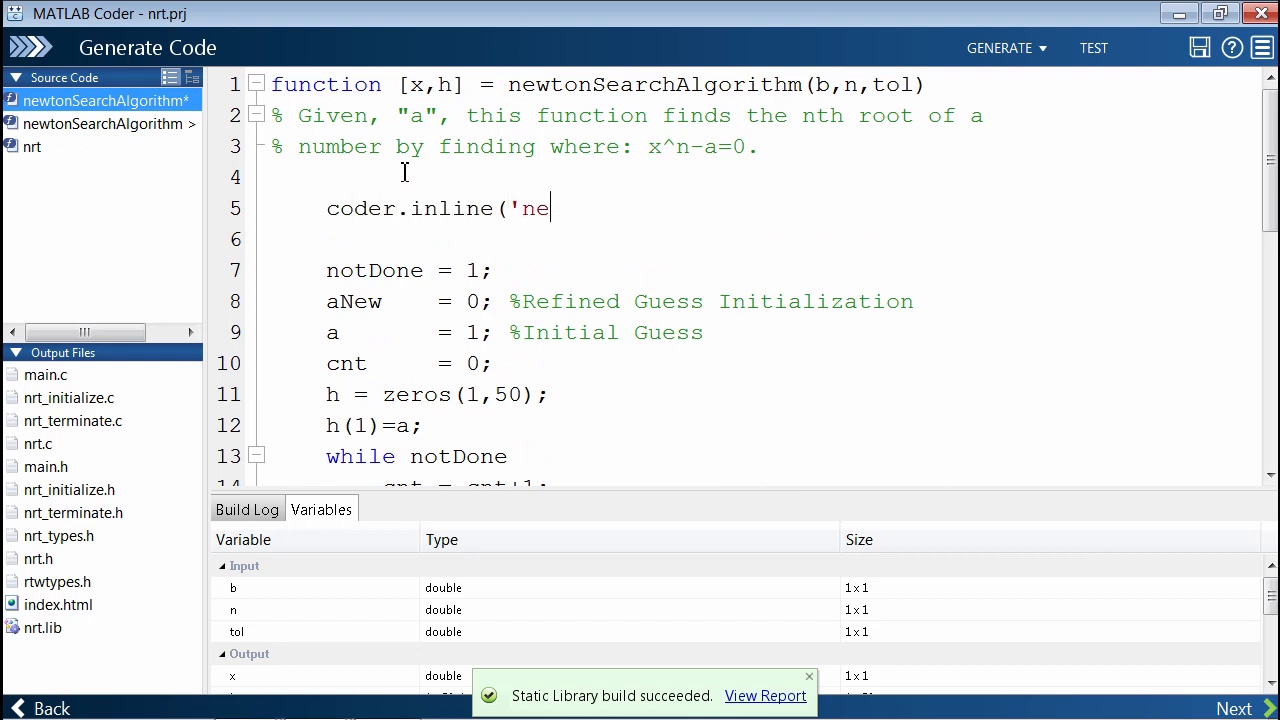
text(ver');)
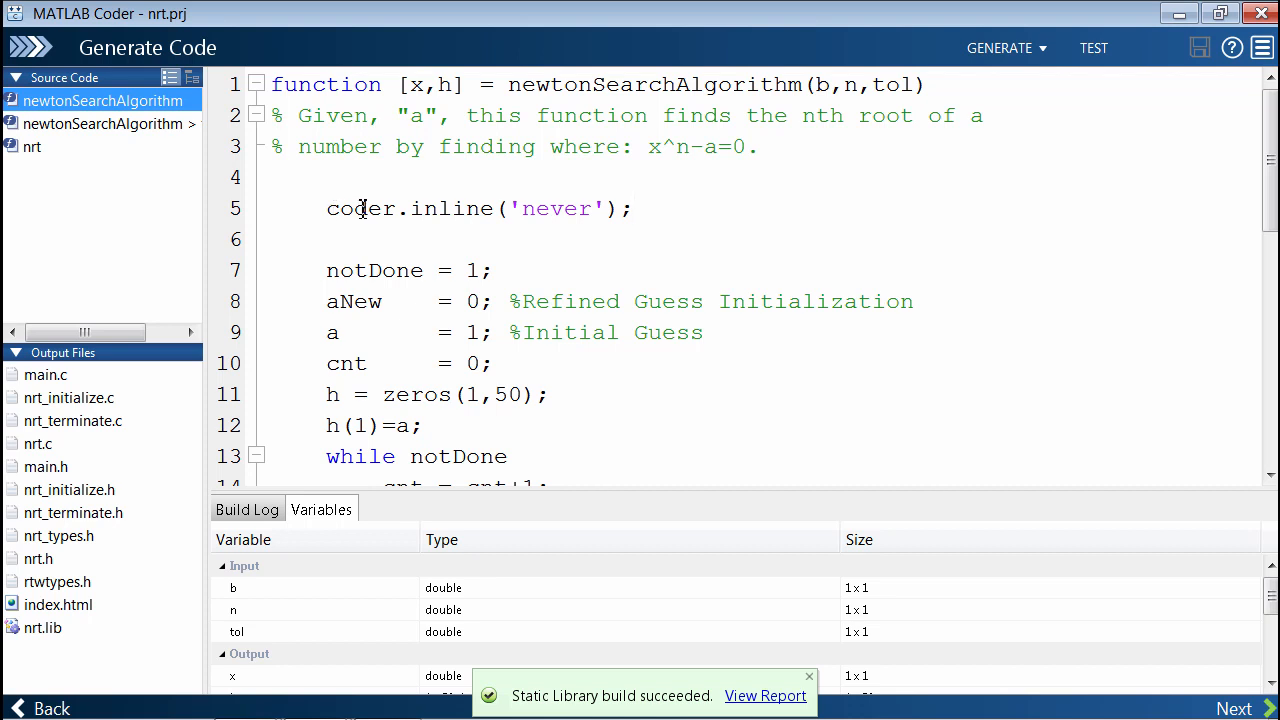
mouse_move(420, 213)
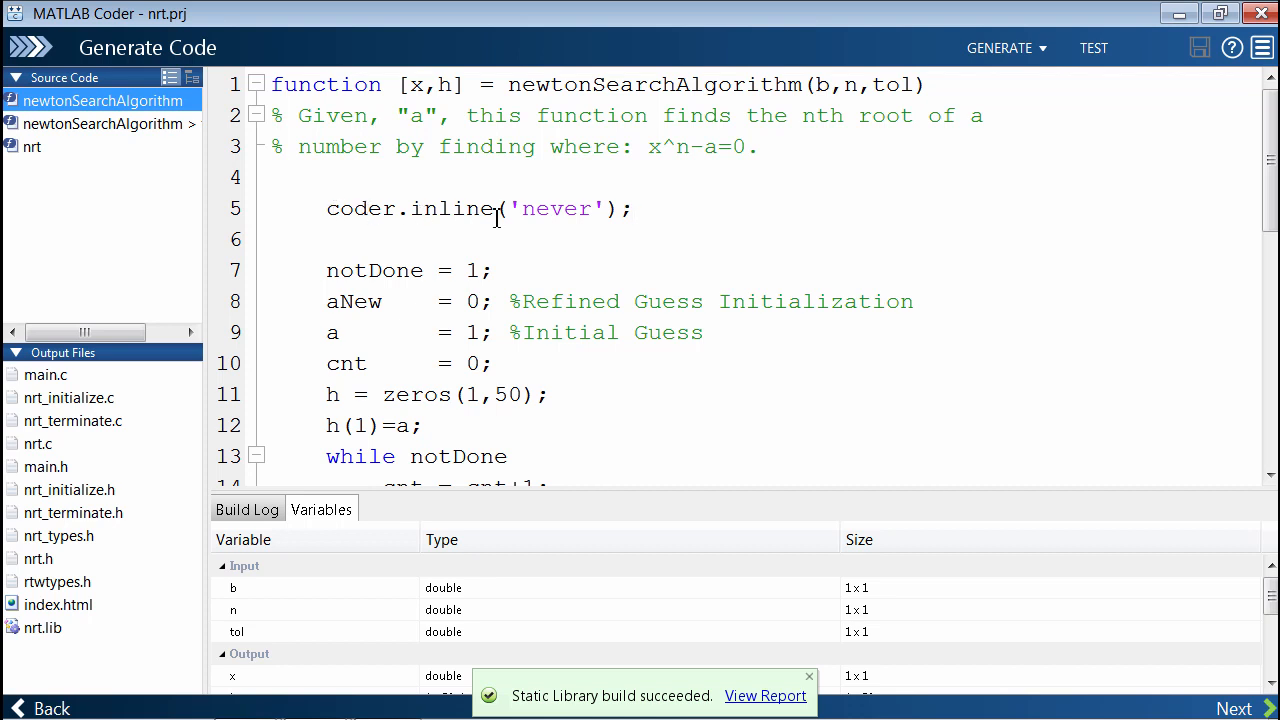
mouse_move(800, 193)
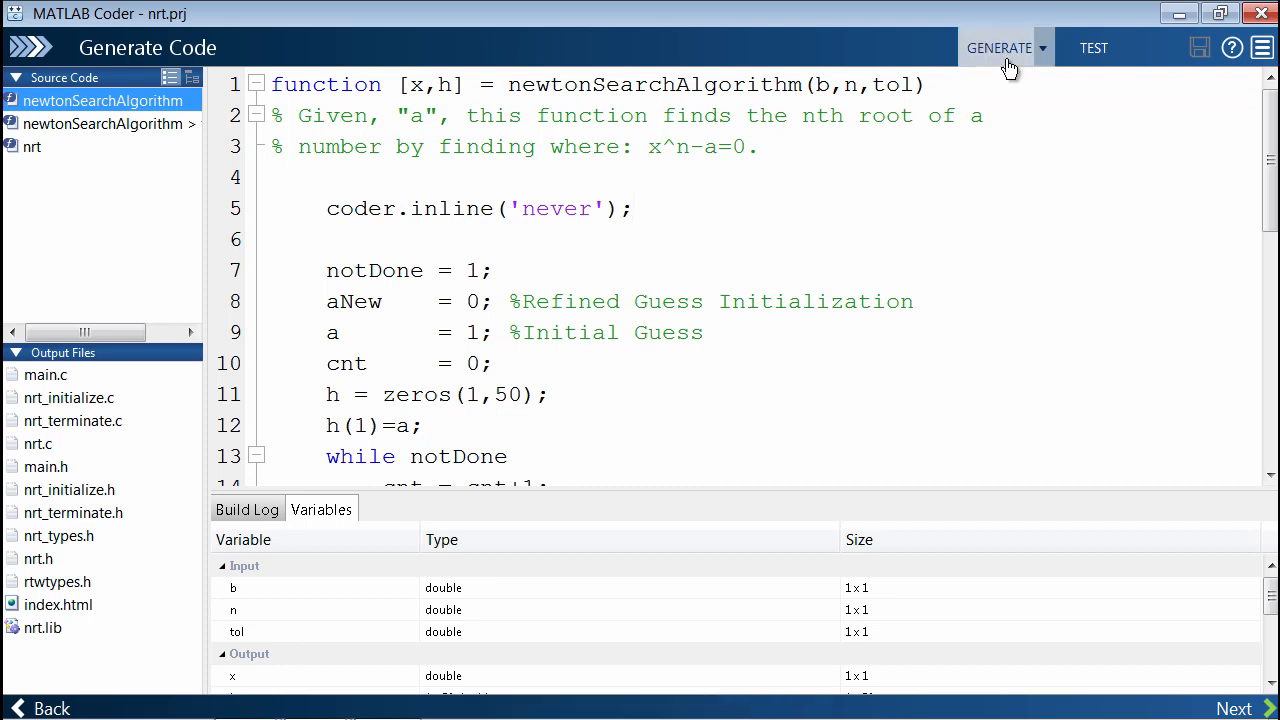
Step: Rebuild the library and highlight the newtonSearchAlgorithm call in nrt.c
click(999, 47)
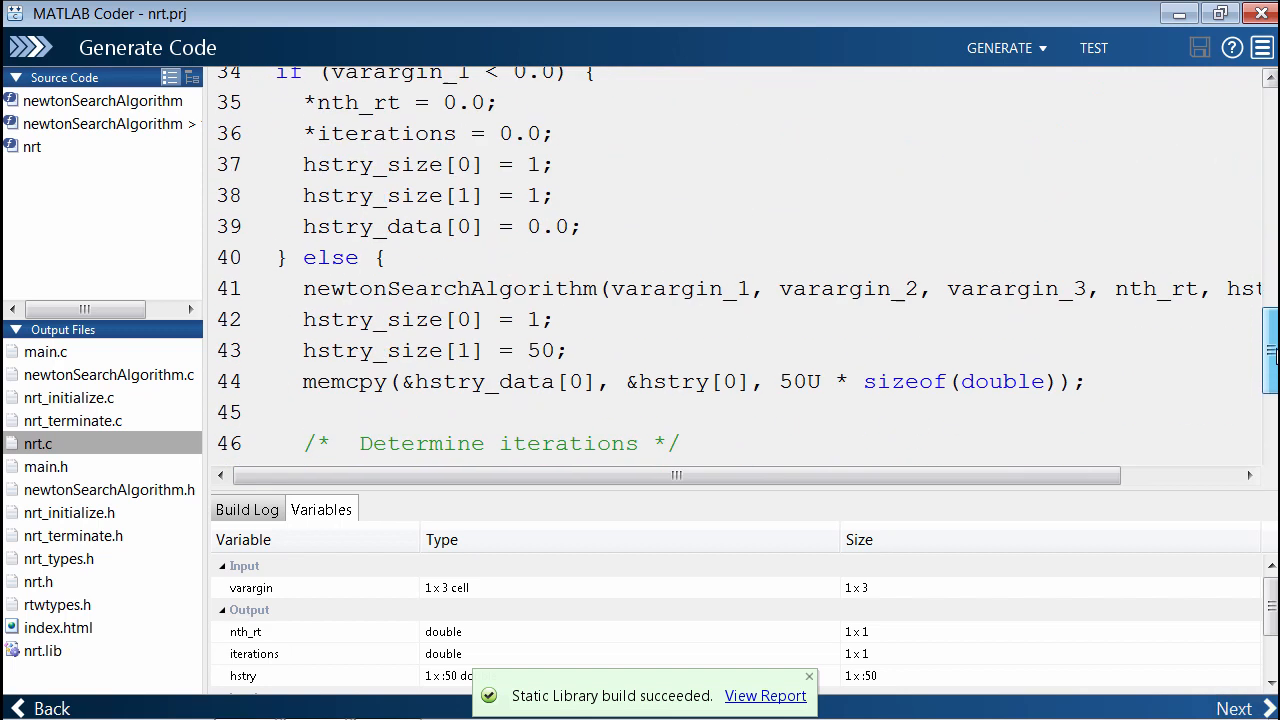
scroll(down, 3)
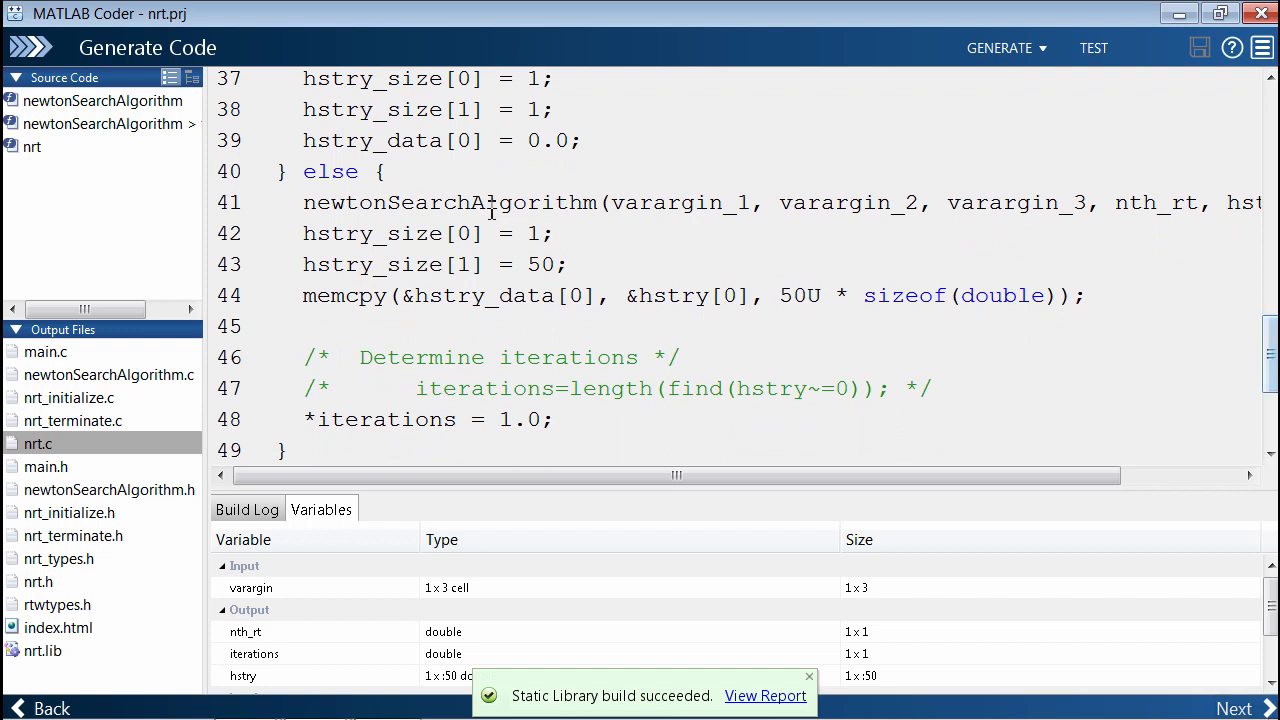
double_click(448, 202)
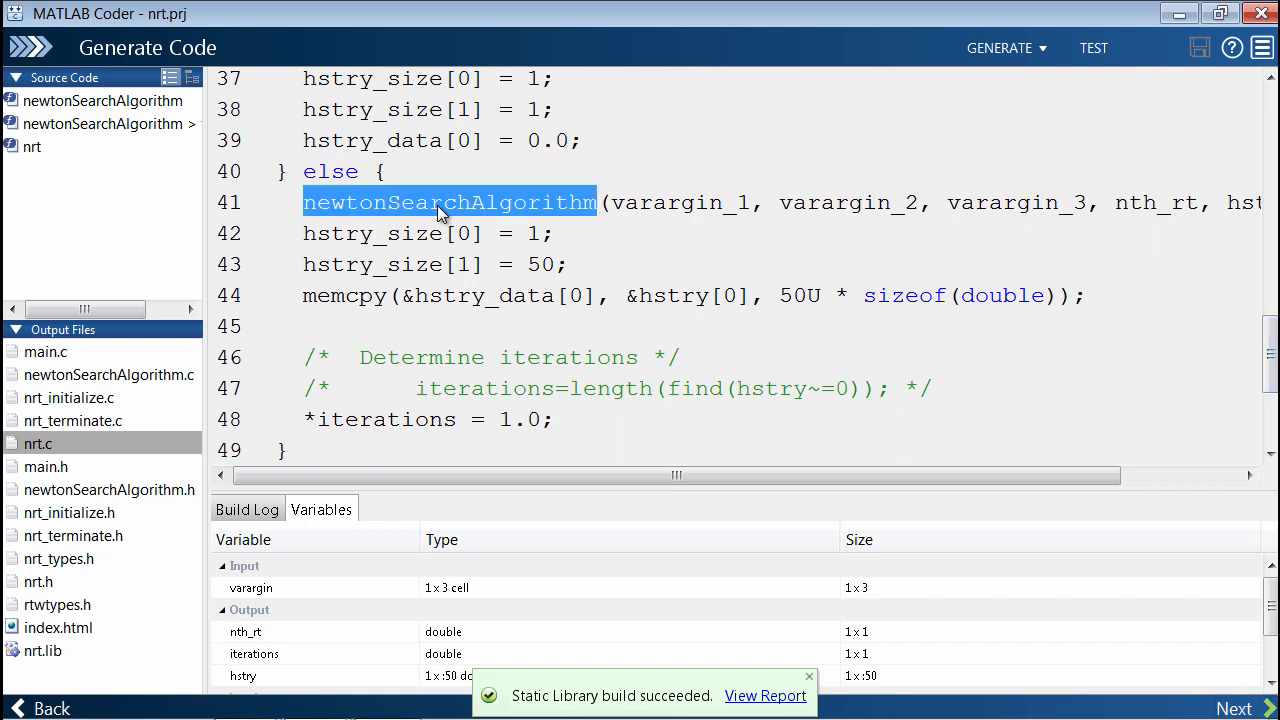
Step: Browse the separately generated newtonSearchAlgorithm.c output file
click(108, 374)
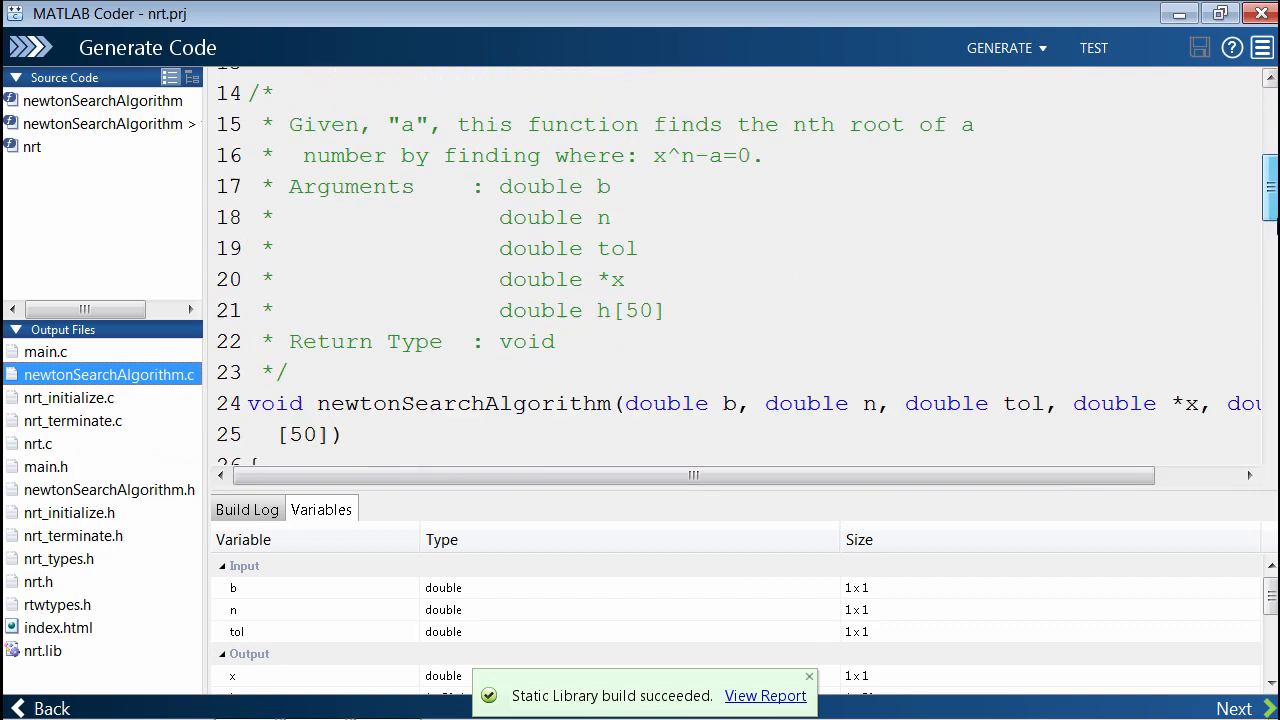
scroll(down, 3)
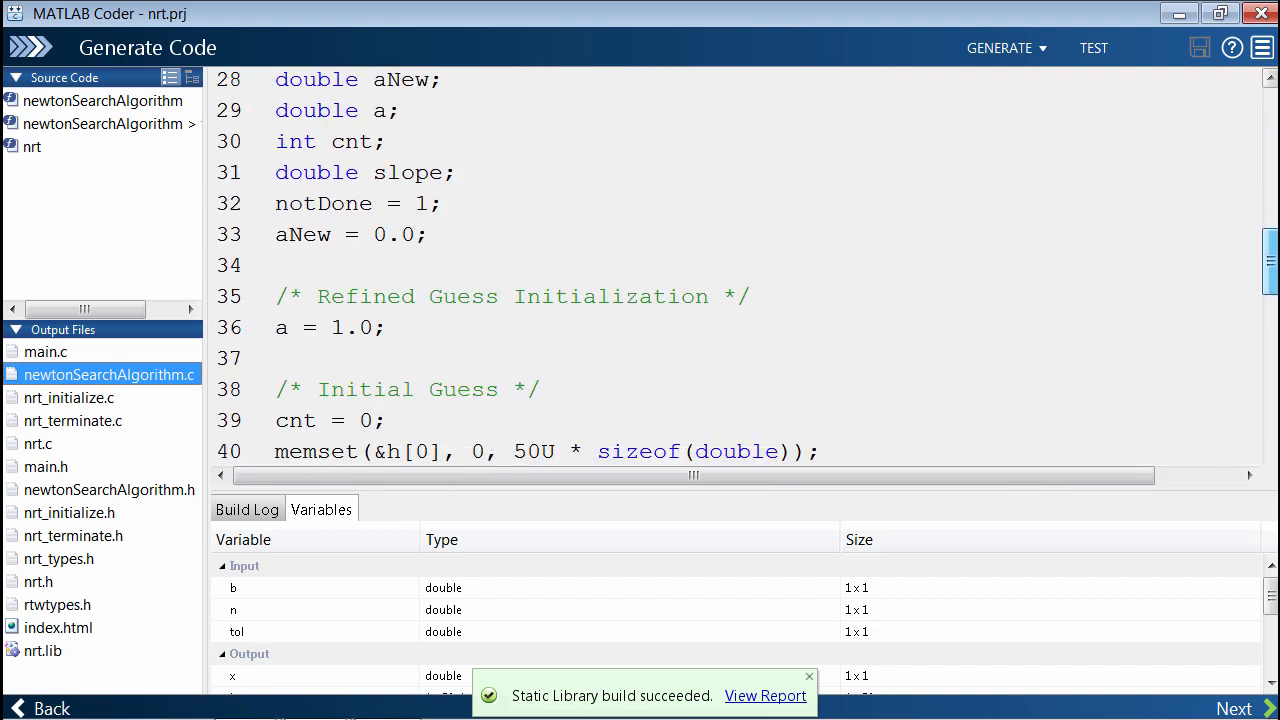
scroll(down, 3)
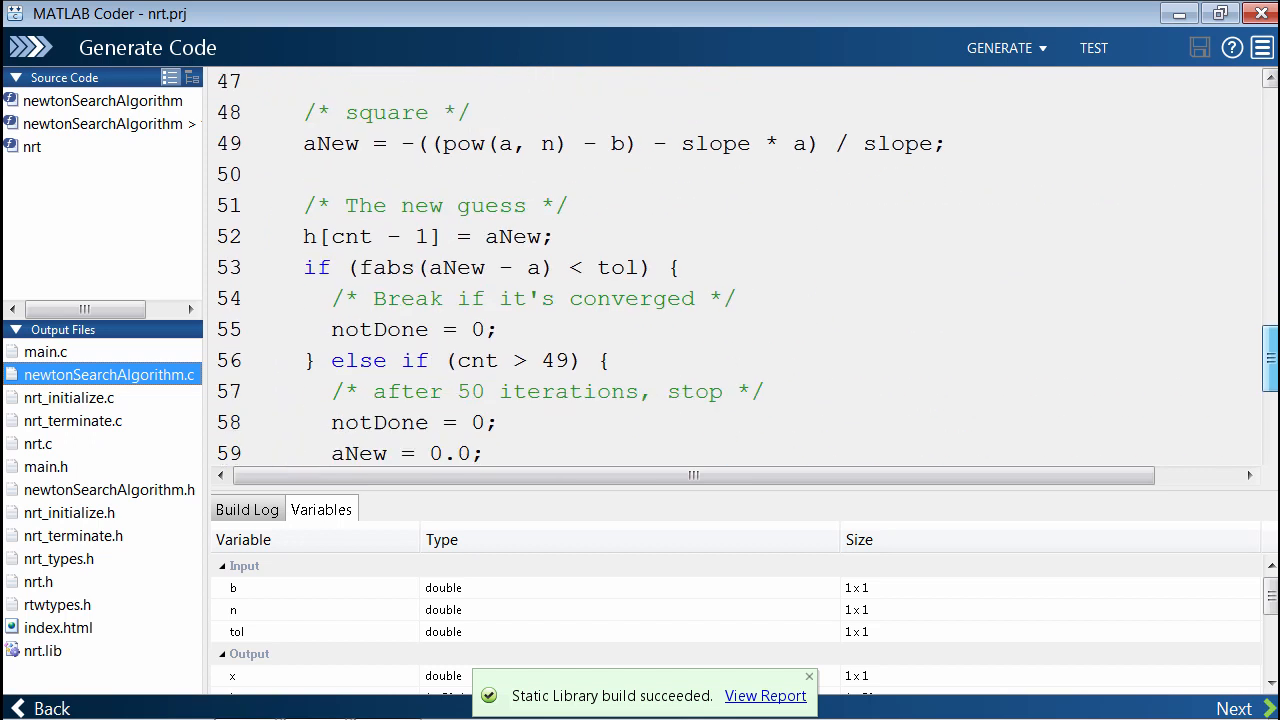